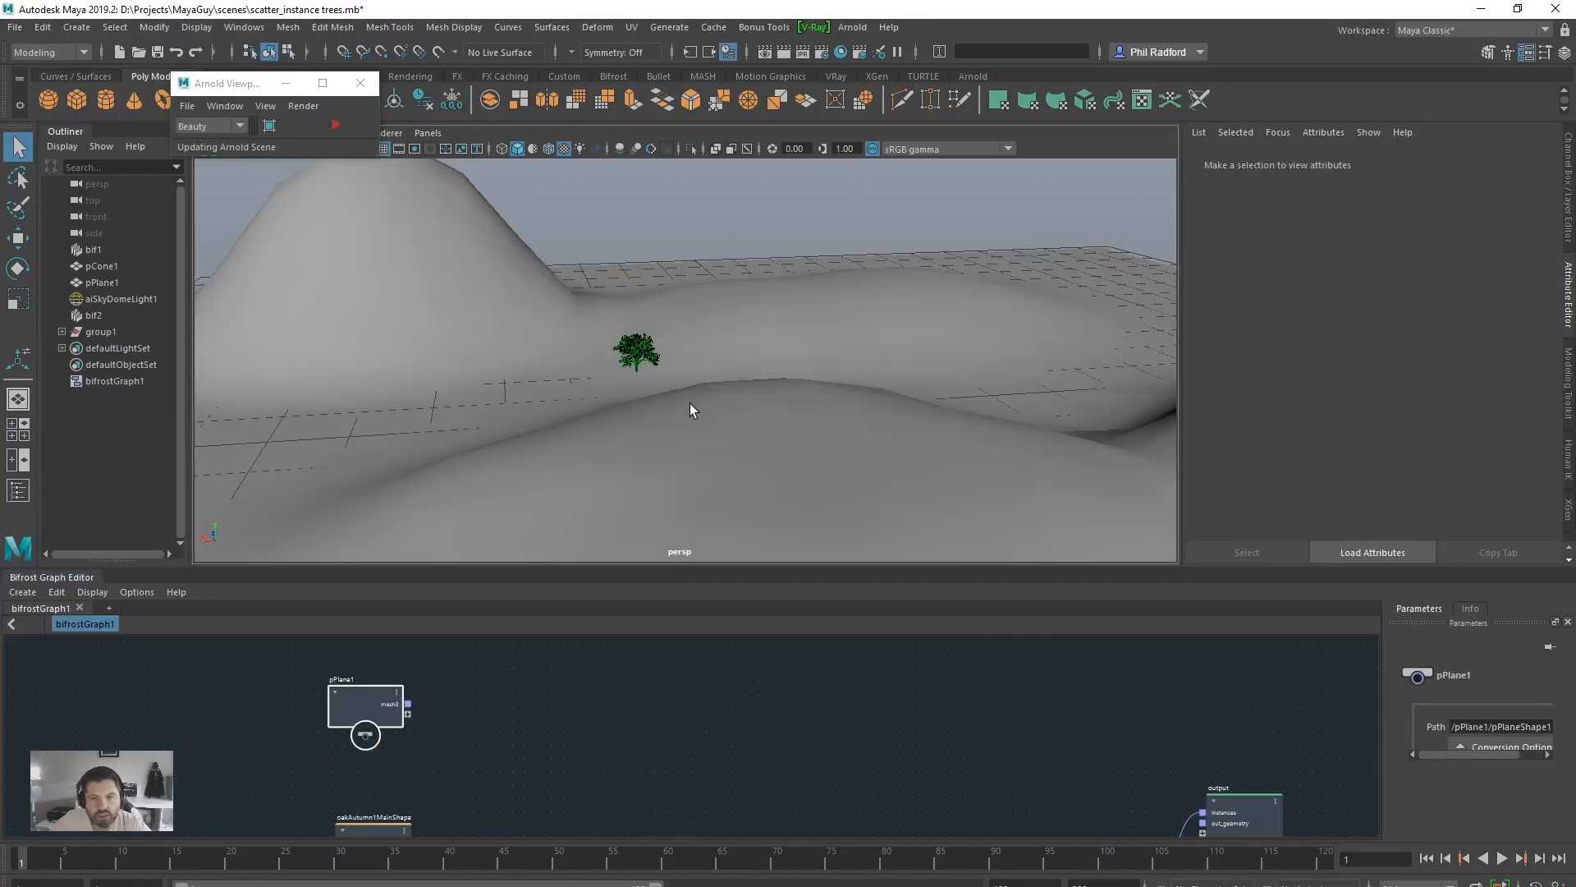
{"action": "mouse_move", "coordinate": [685, 395]}
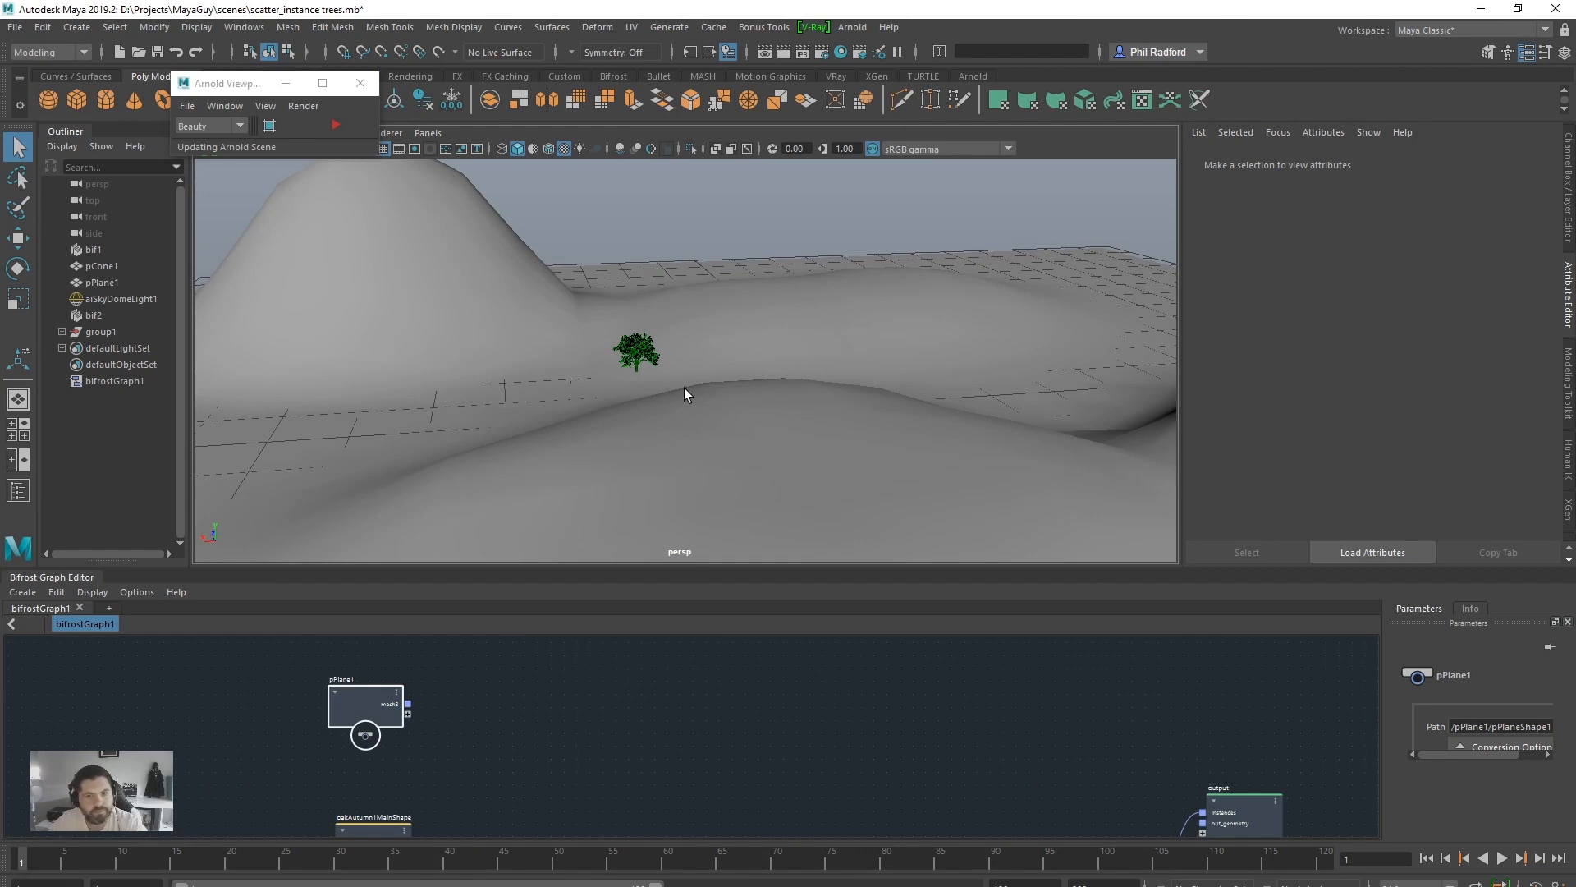
- Zoom in on the oak tree and select its mesh to load its shape attributes
{"action": "left_click_drag", "start_coordinate": [683, 393], "coordinate": [633, 427]}
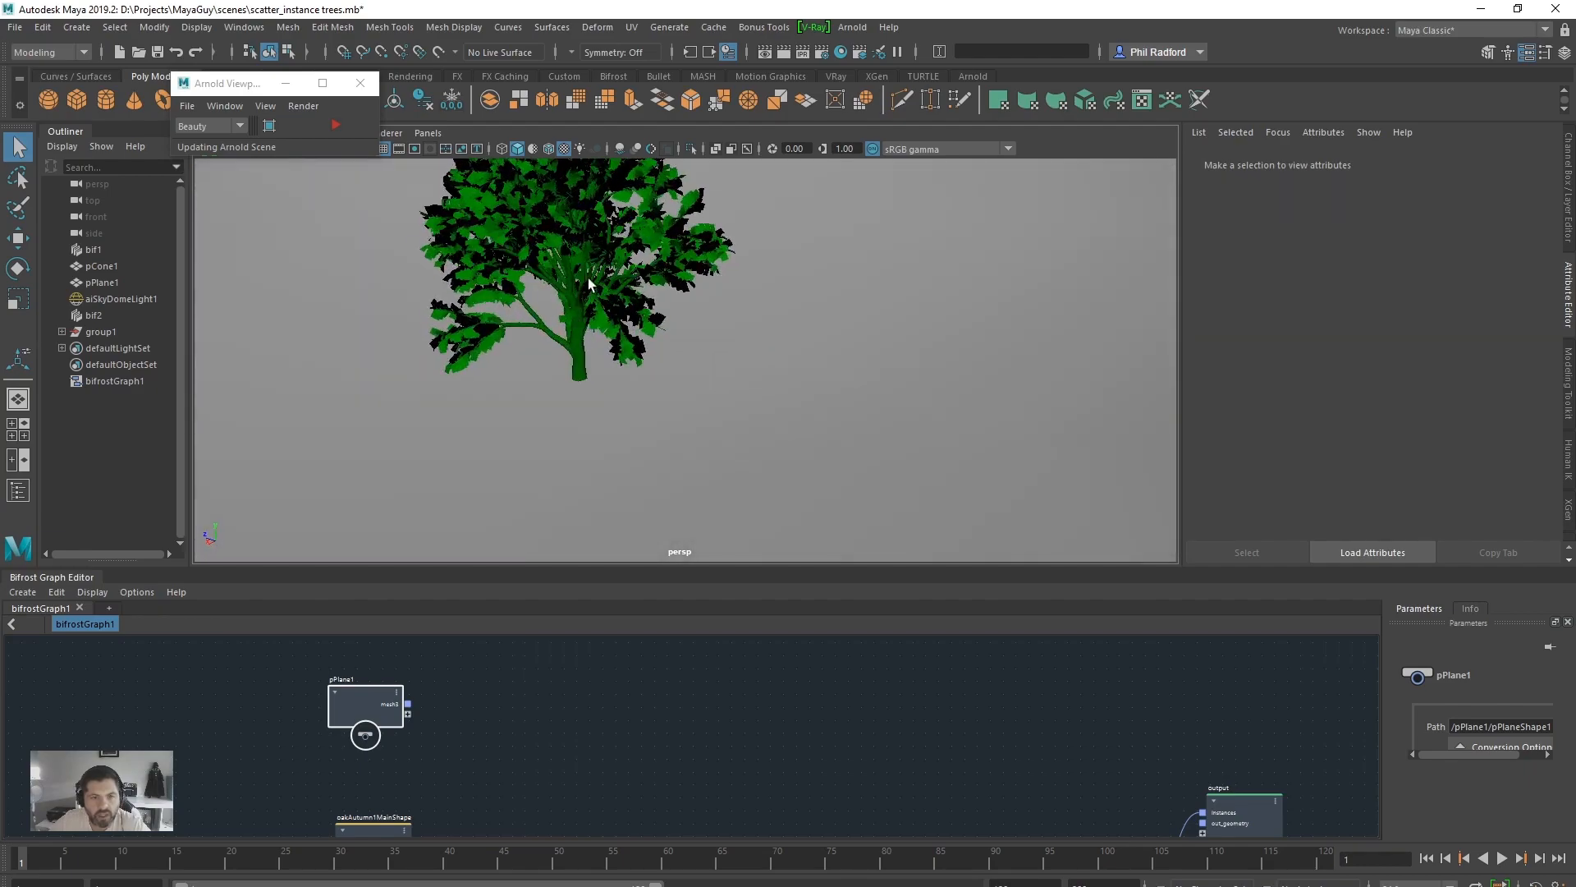
{"action": "left_click", "coordinate": [603, 302]}
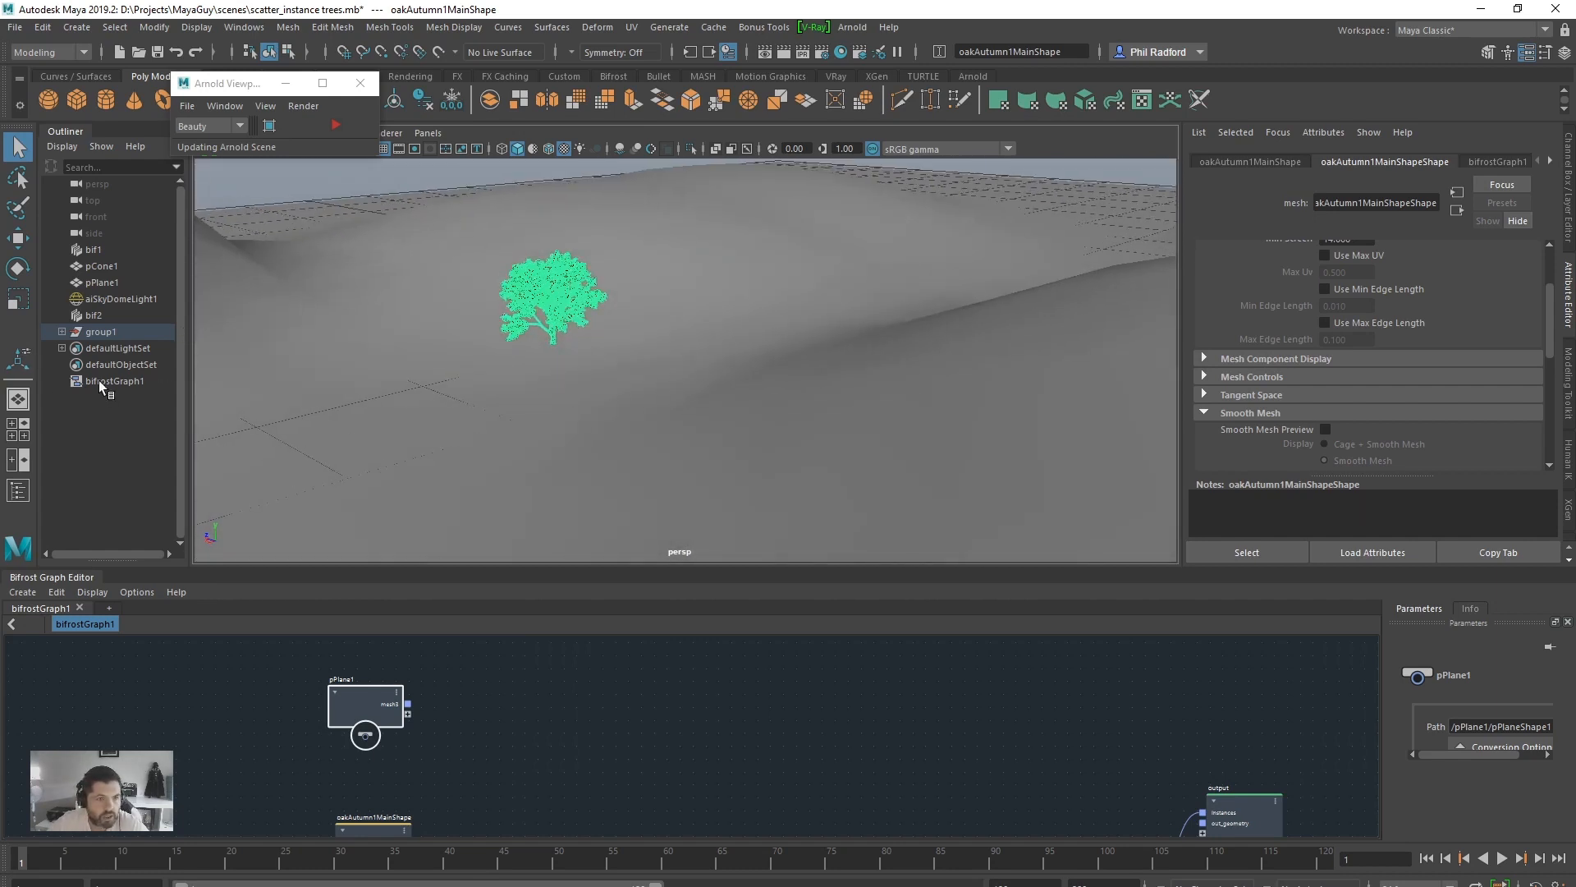
- Select the terrain plane and add a set_instance_geometry node found by searching 'instan'
{"action": "left_click", "coordinate": [130, 348]}
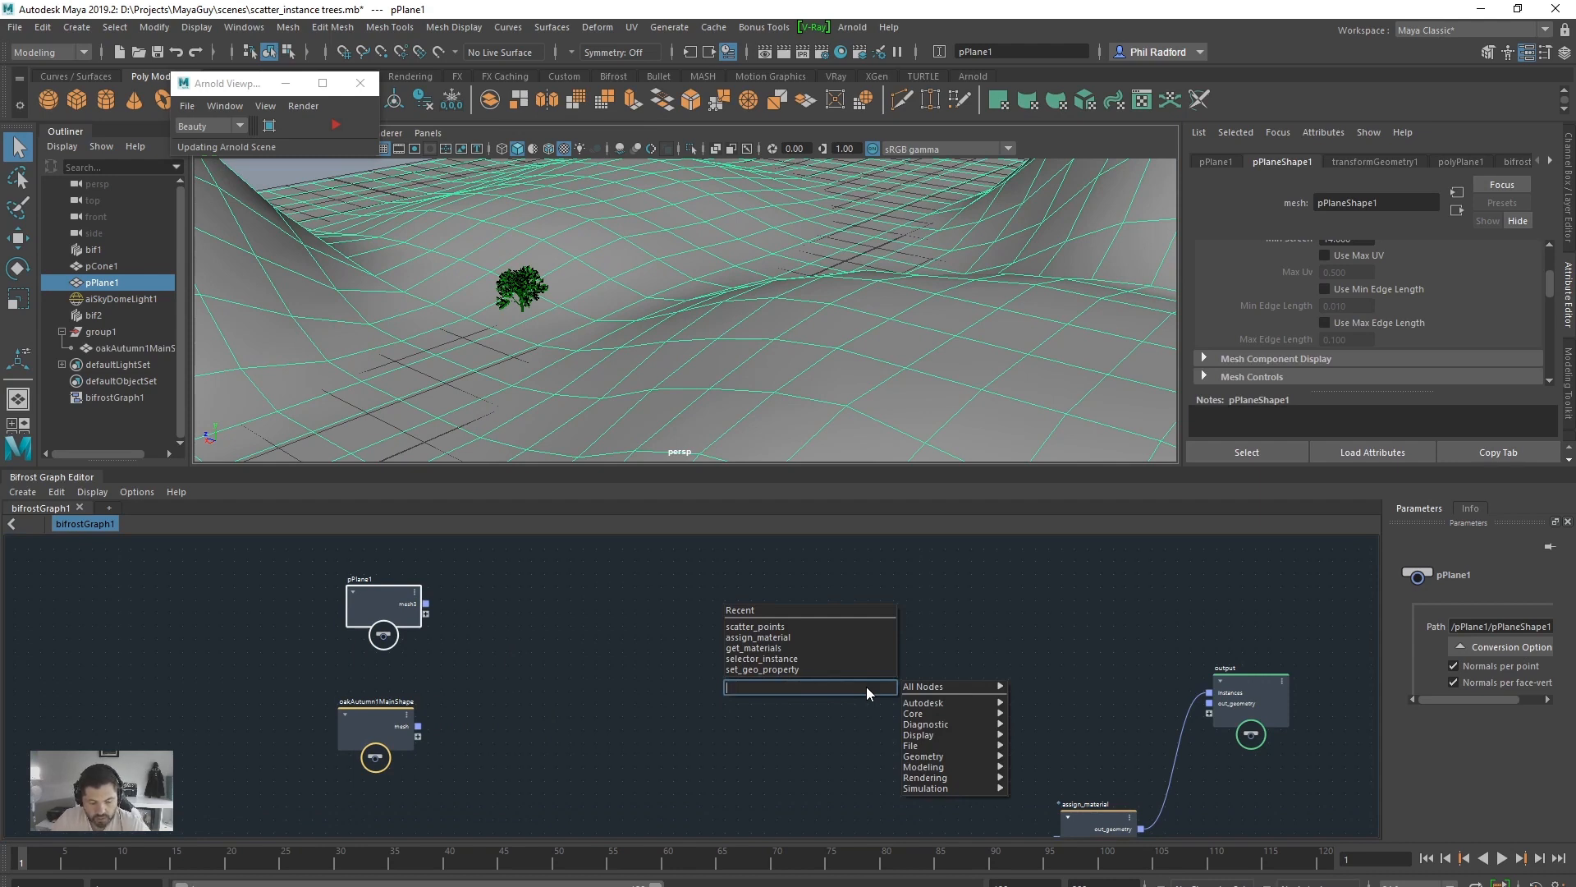
{"action": "type", "text": "set_Arnold_geo_settings"}
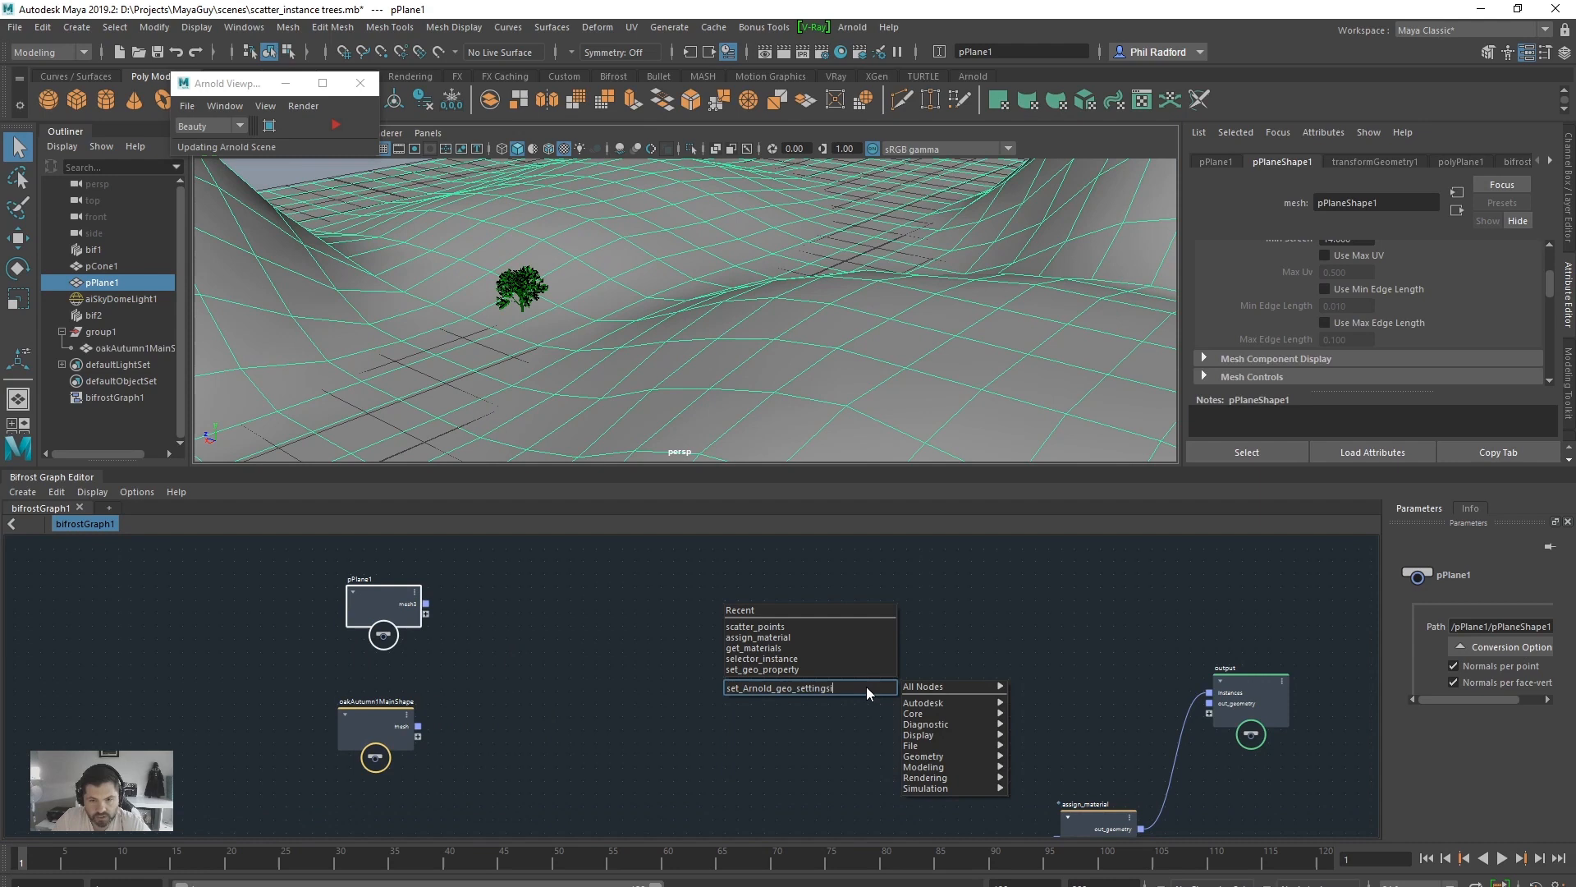
{"action": "key", "text": "ctrl+a"}
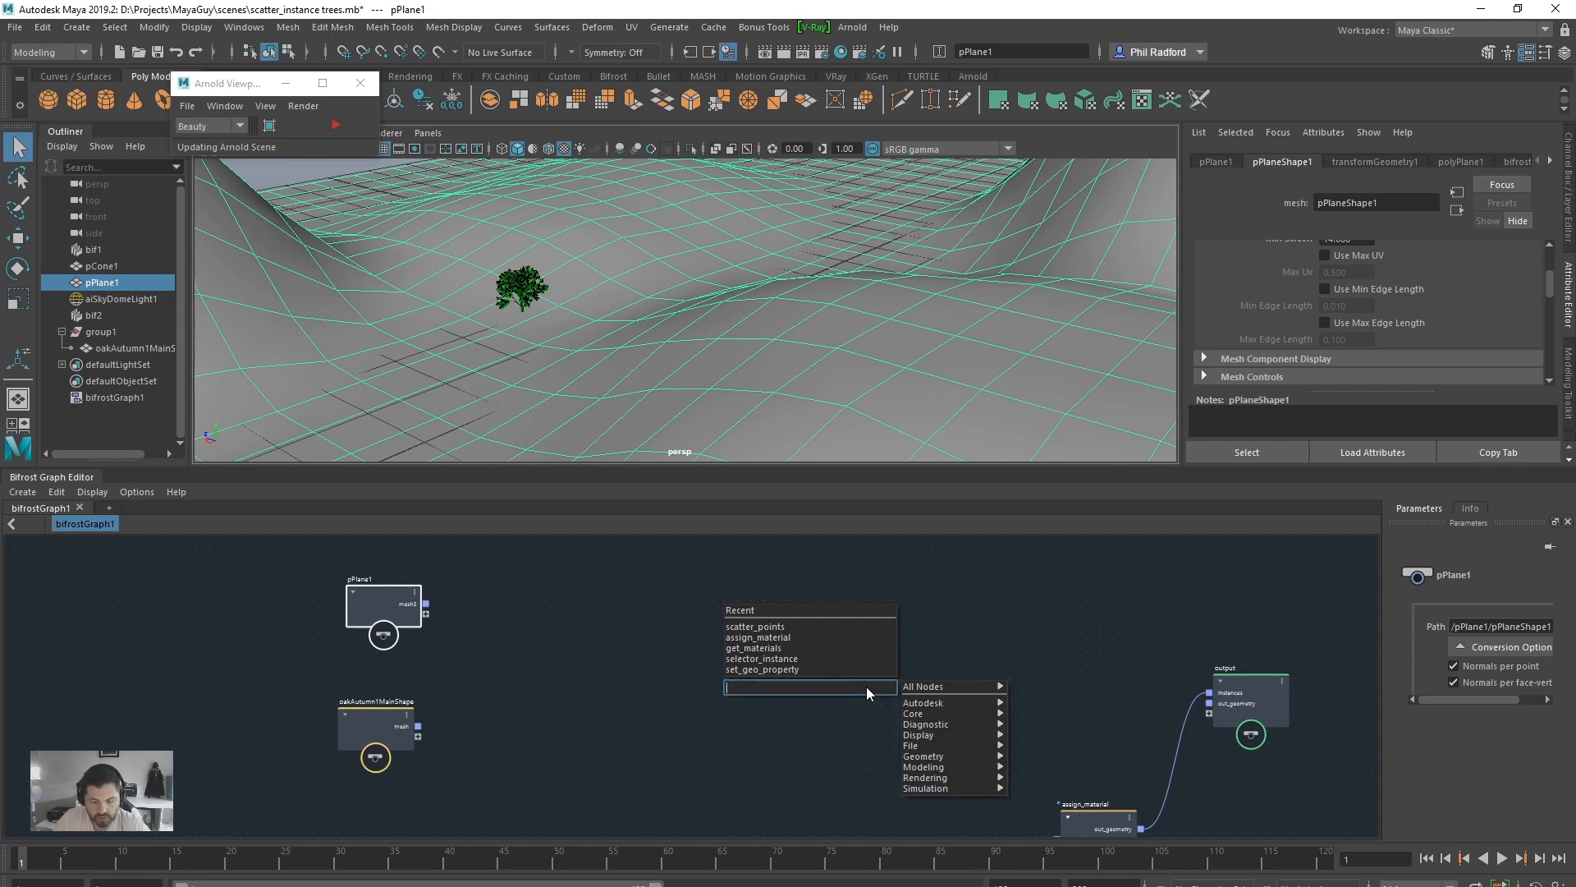
{"action": "type", "text": "instan"}
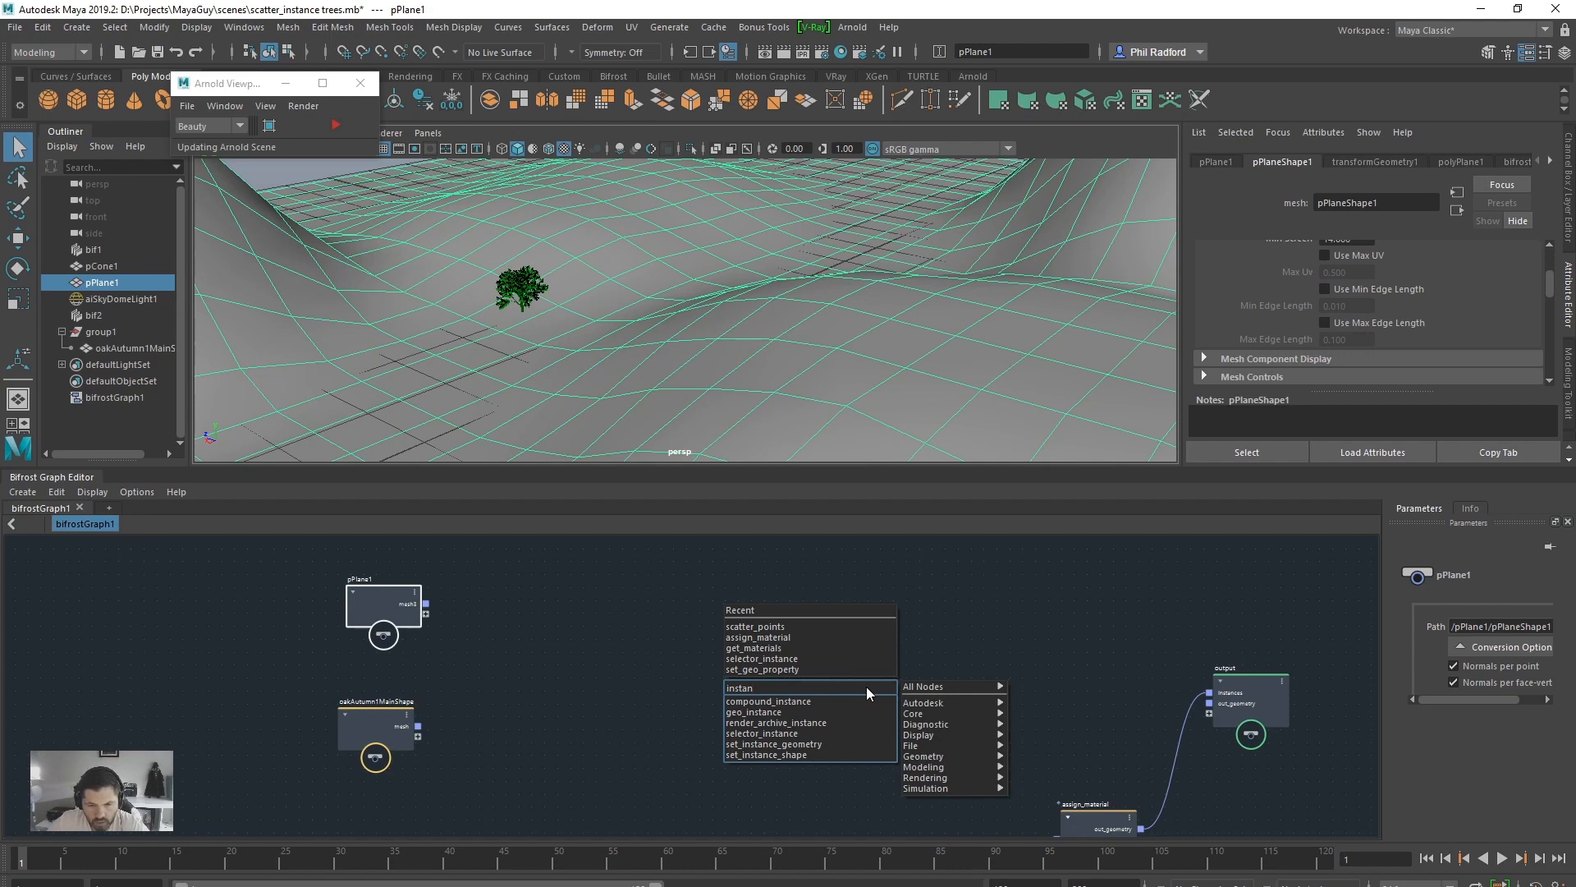
{"action": "left_click", "coordinate": [770, 744]}
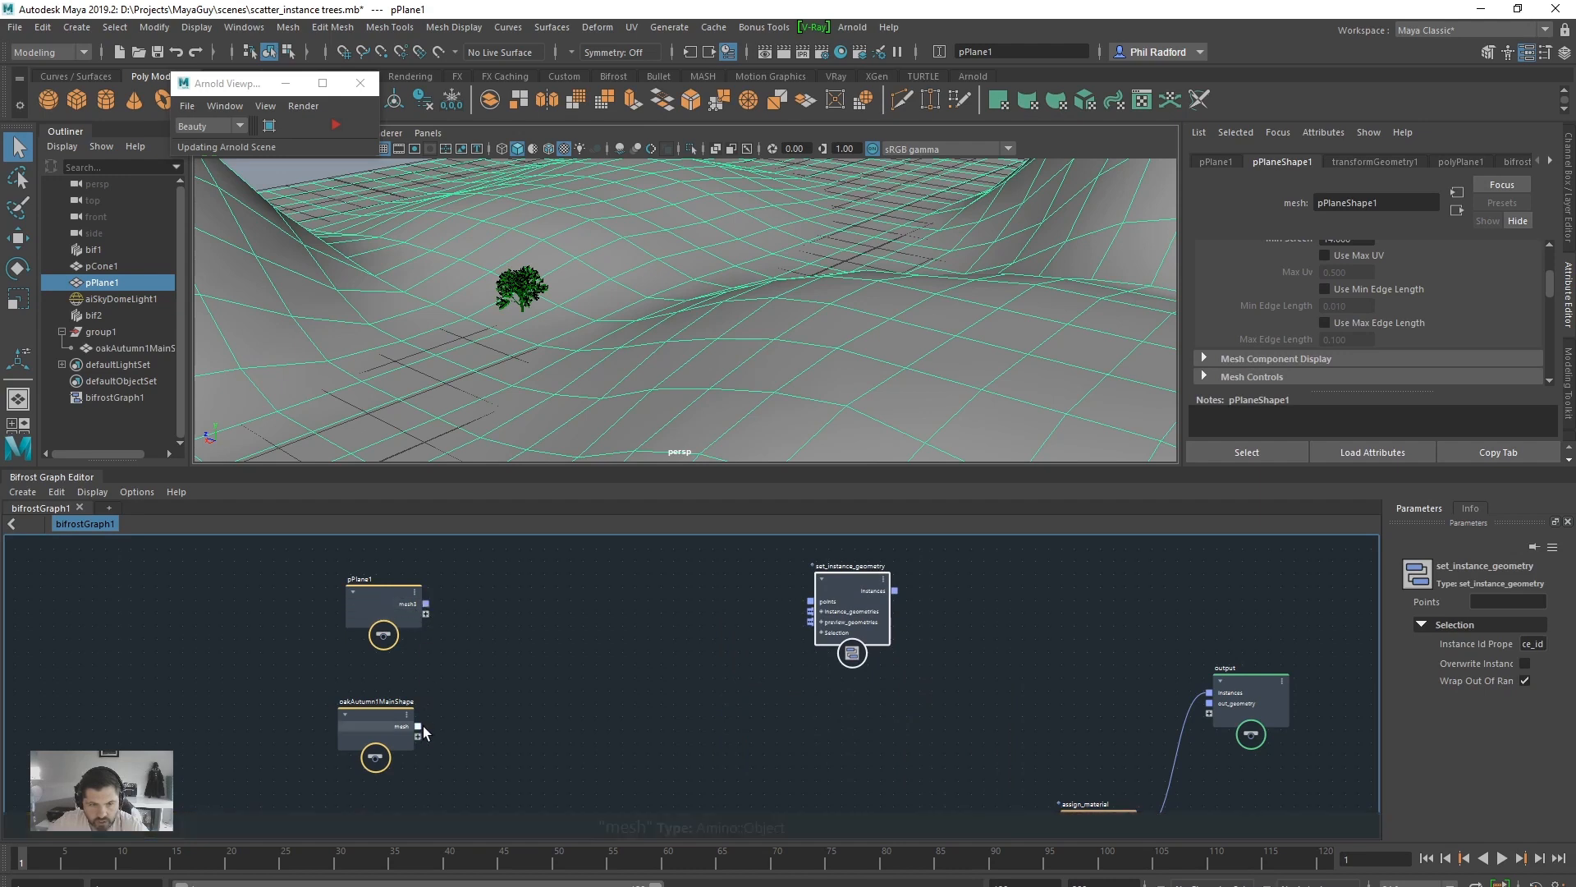
- Wire the oak tree mesh into set_instance_geometry and its instances into the graph output
{"action": "left_click_drag", "start_coordinate": [418, 724], "coordinate": [811, 610]}
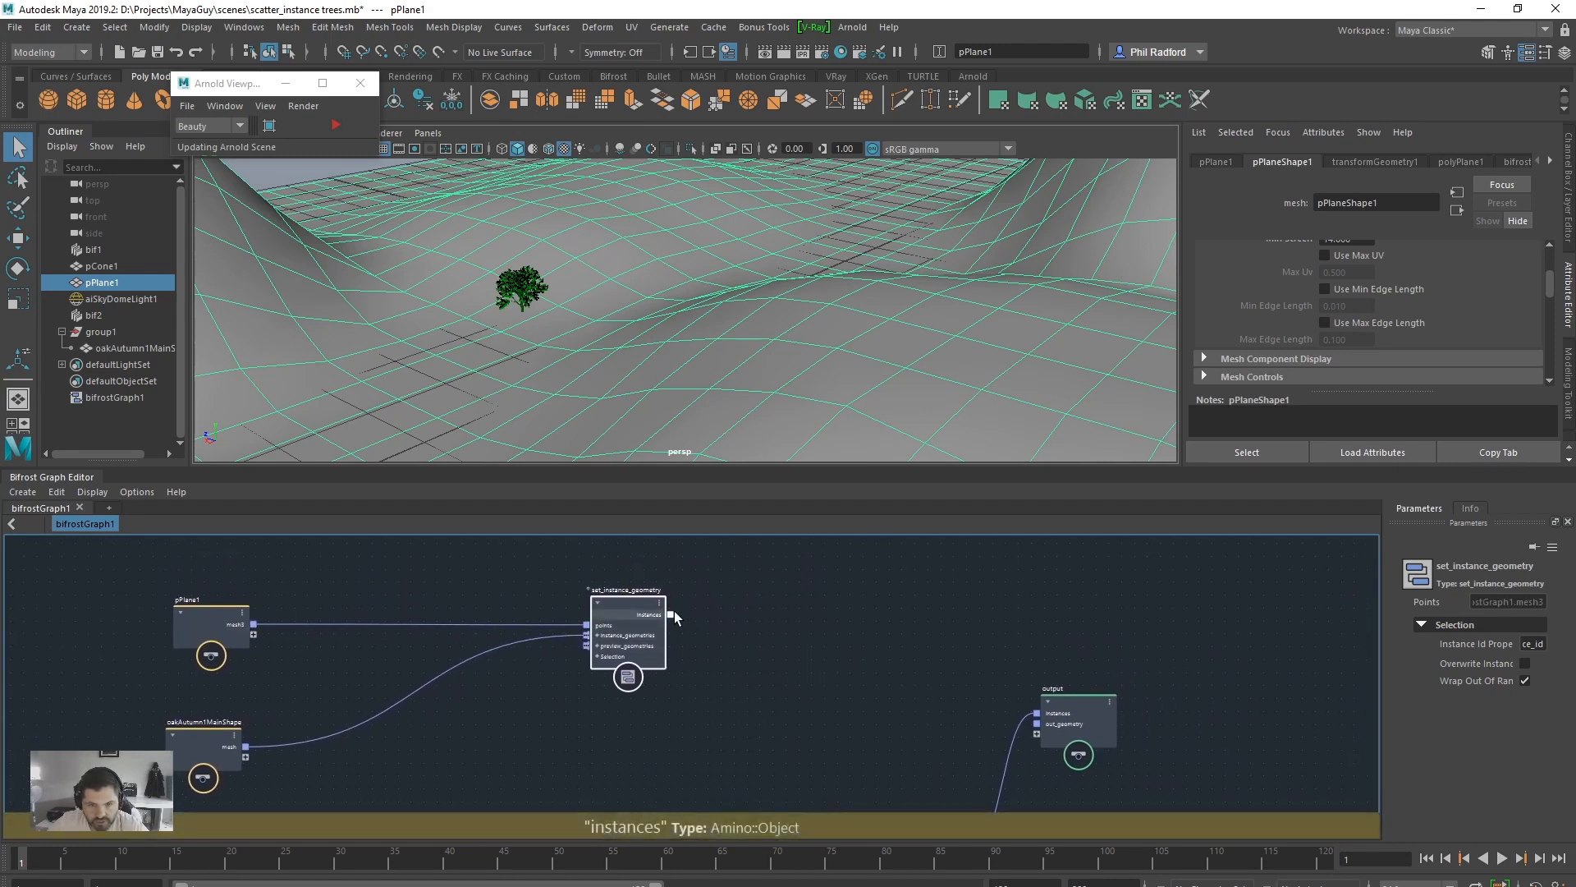
{"action": "left_click_drag", "start_coordinate": [662, 614], "coordinate": [1040, 715]}
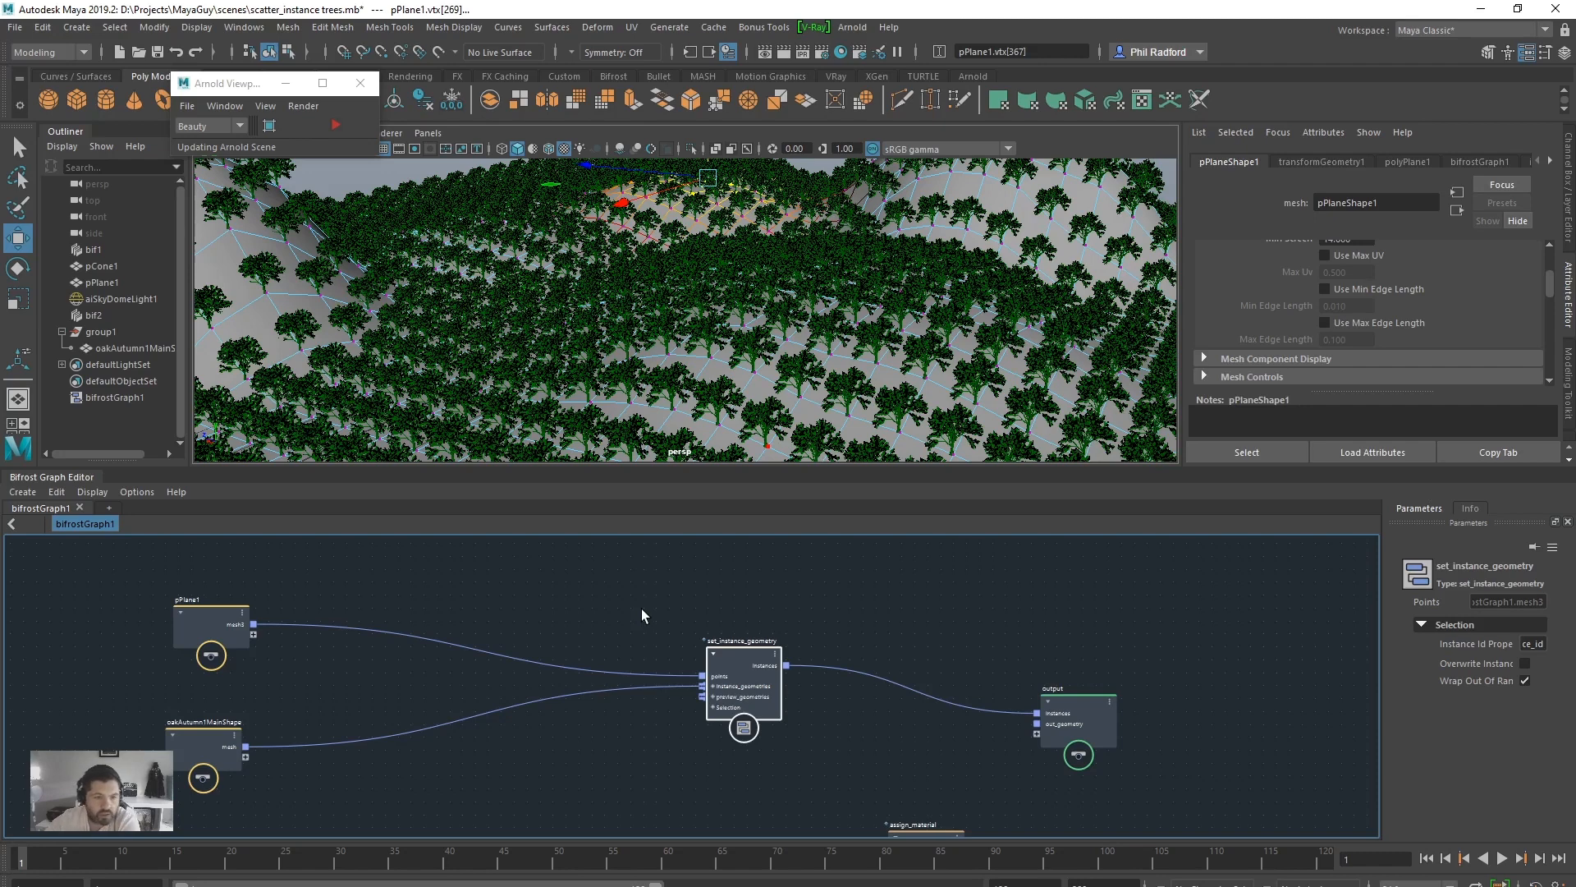
- Marquee-select every graph node and collapse them with Display > Collapse selected
{"action": "left_click_drag", "start_coordinate": [643, 615], "coordinate": [1244, 784]}
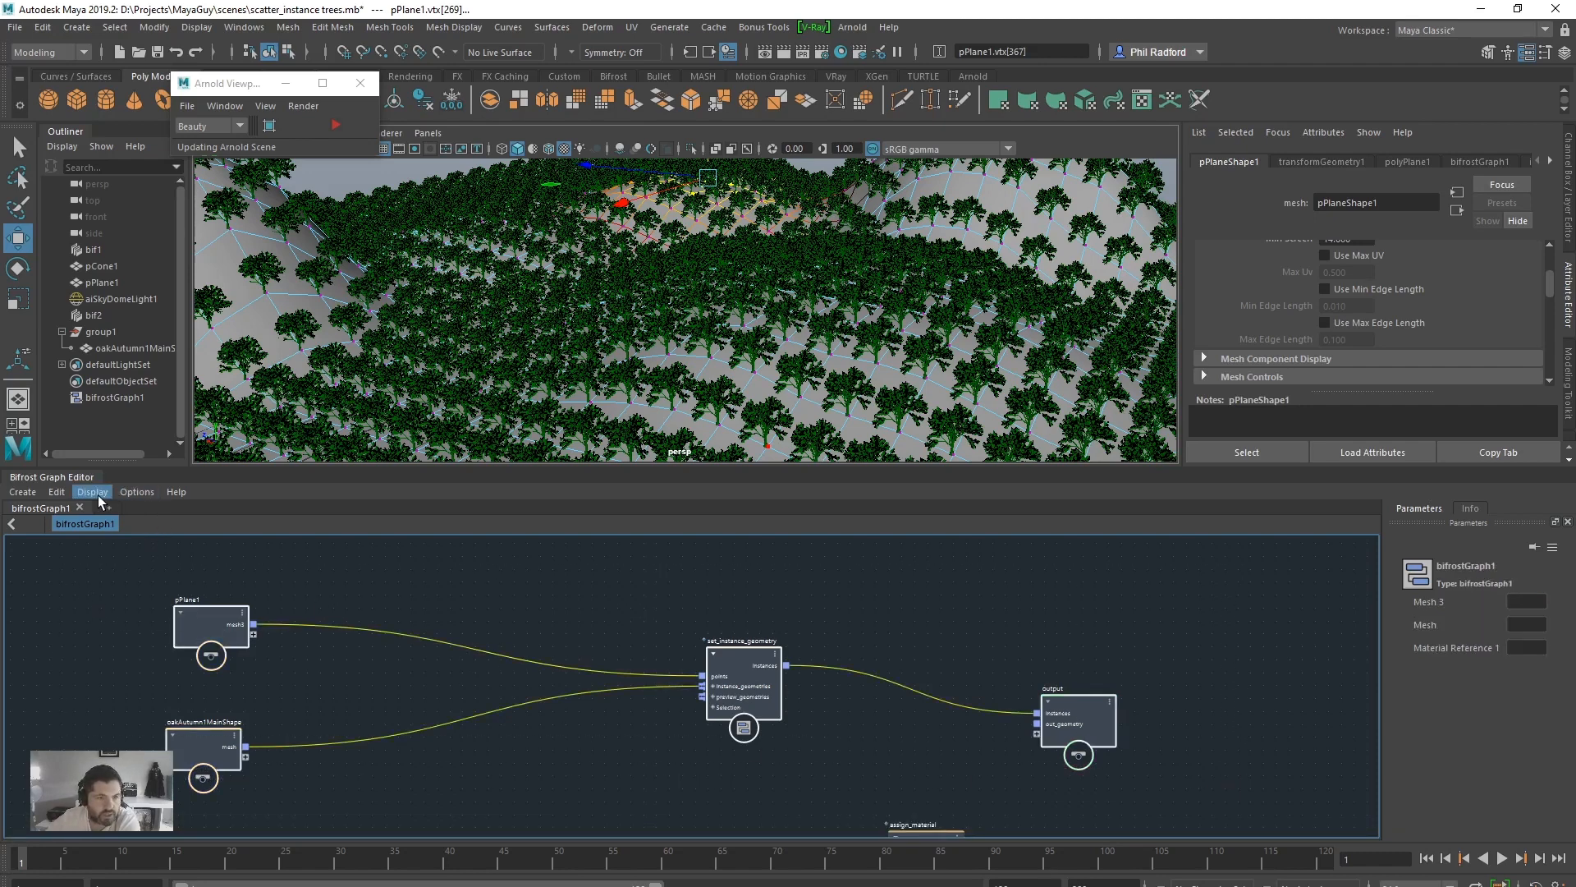
{"action": "left_click", "coordinate": [91, 492]}
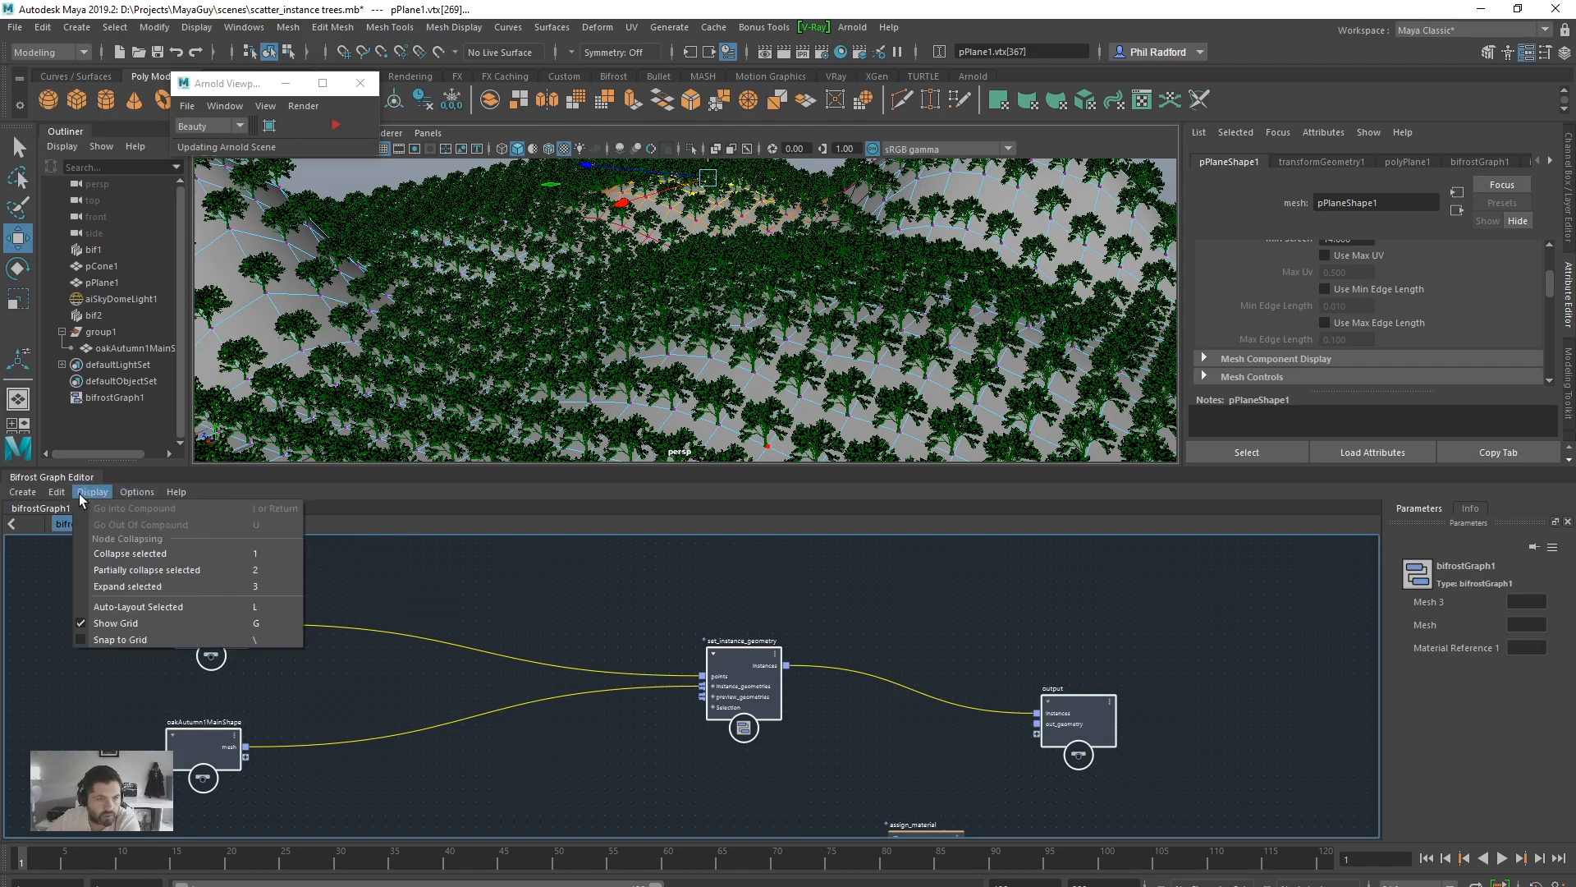
{"action": "left_click", "coordinate": [22, 492]}
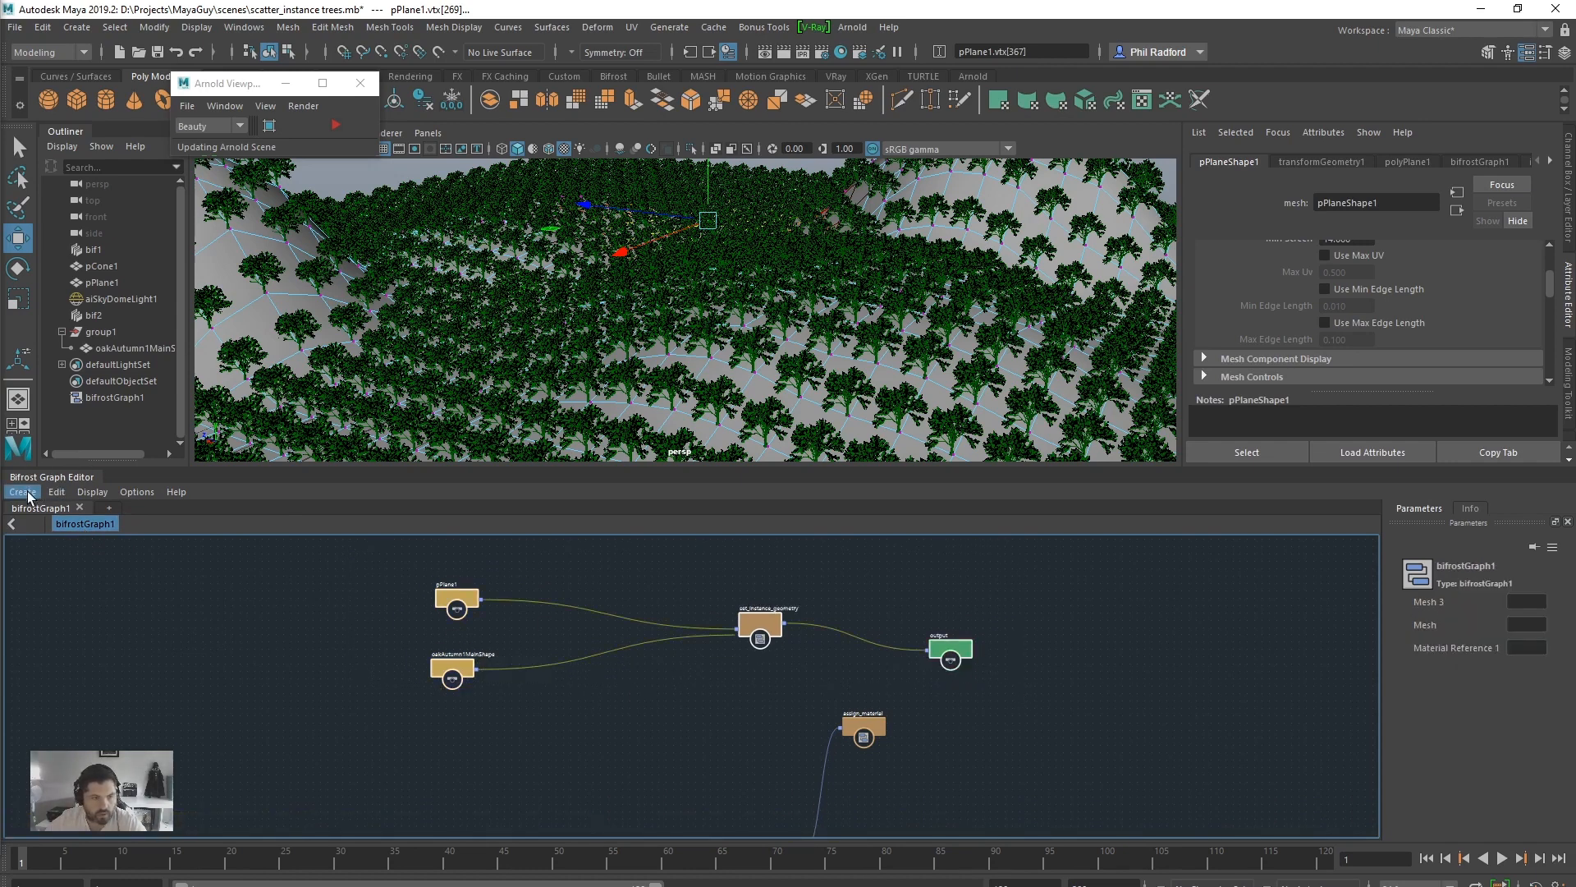
{"action": "left_click", "coordinate": [22, 491]}
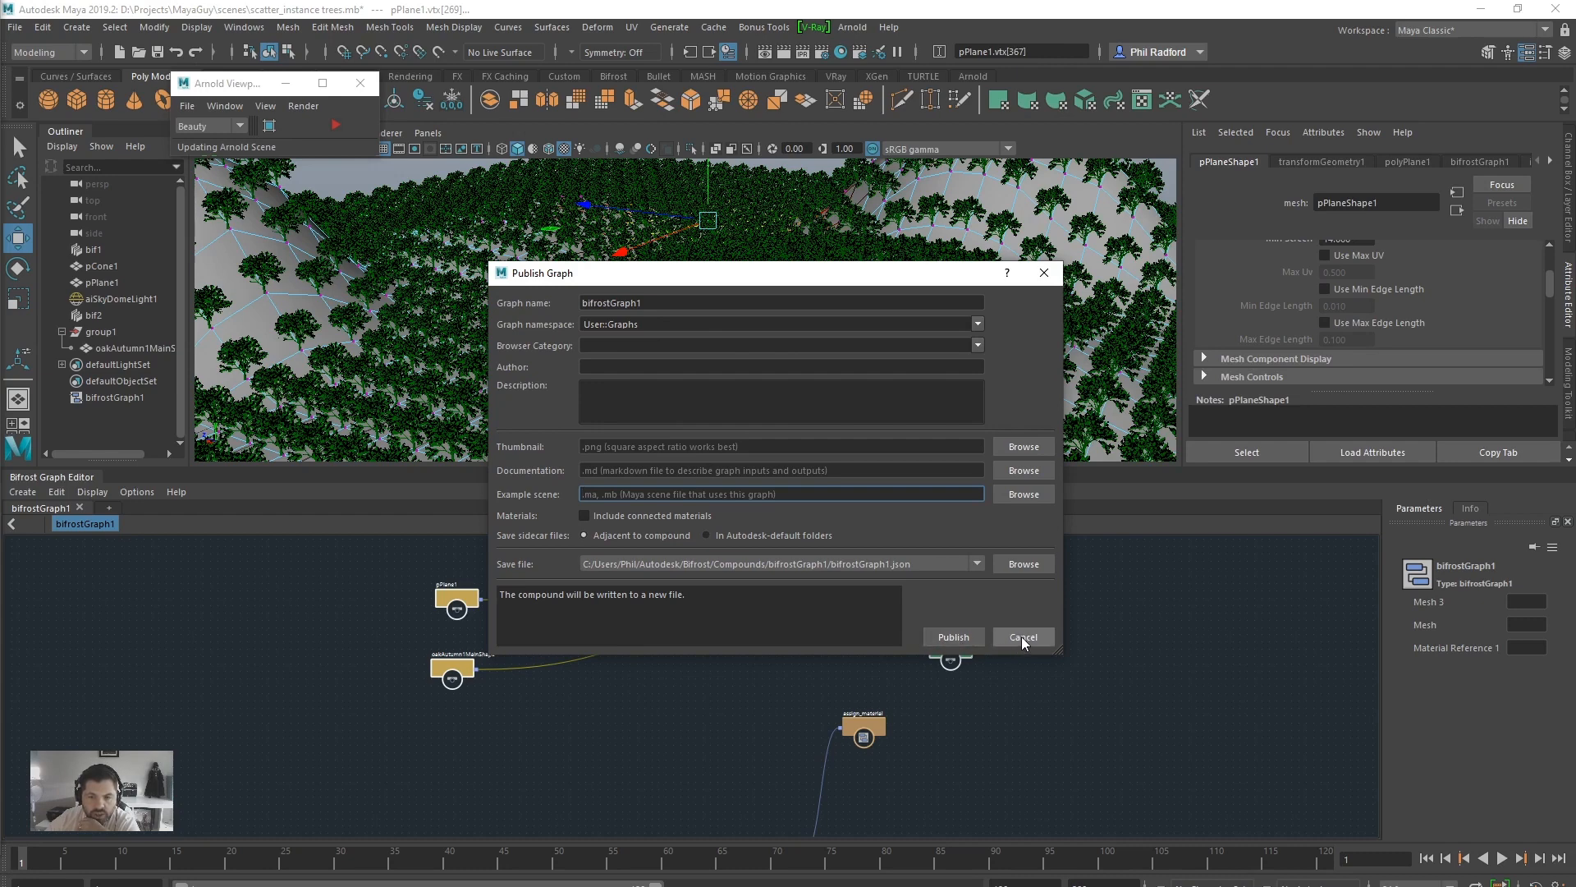
{"action": "mouse_move", "coordinate": [904, 514]}
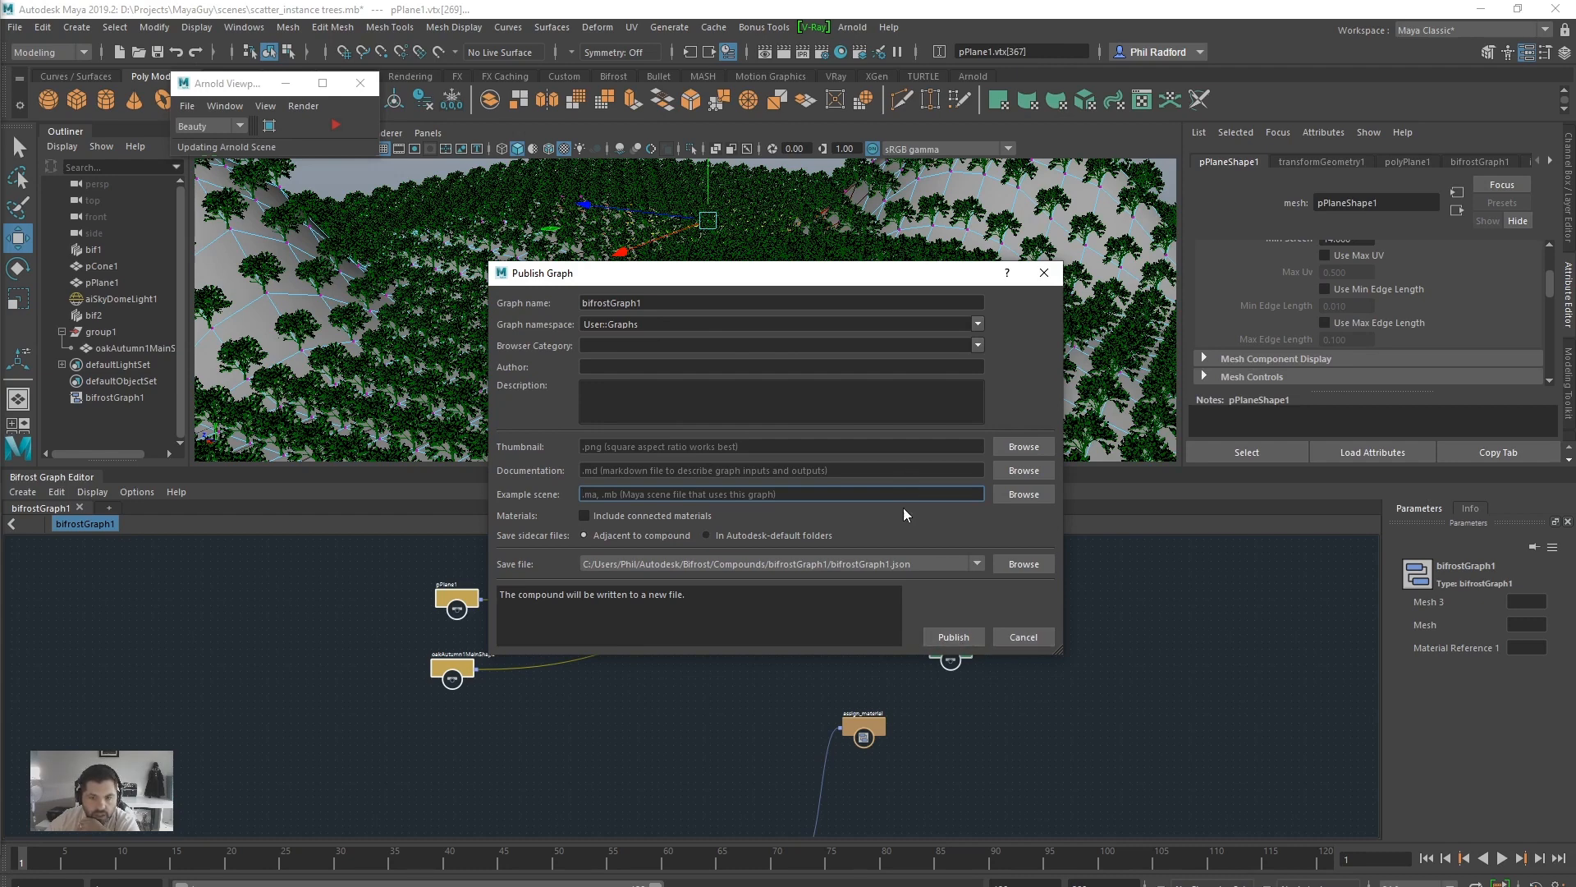
{"action": "mouse_move", "coordinate": [611, 573]}
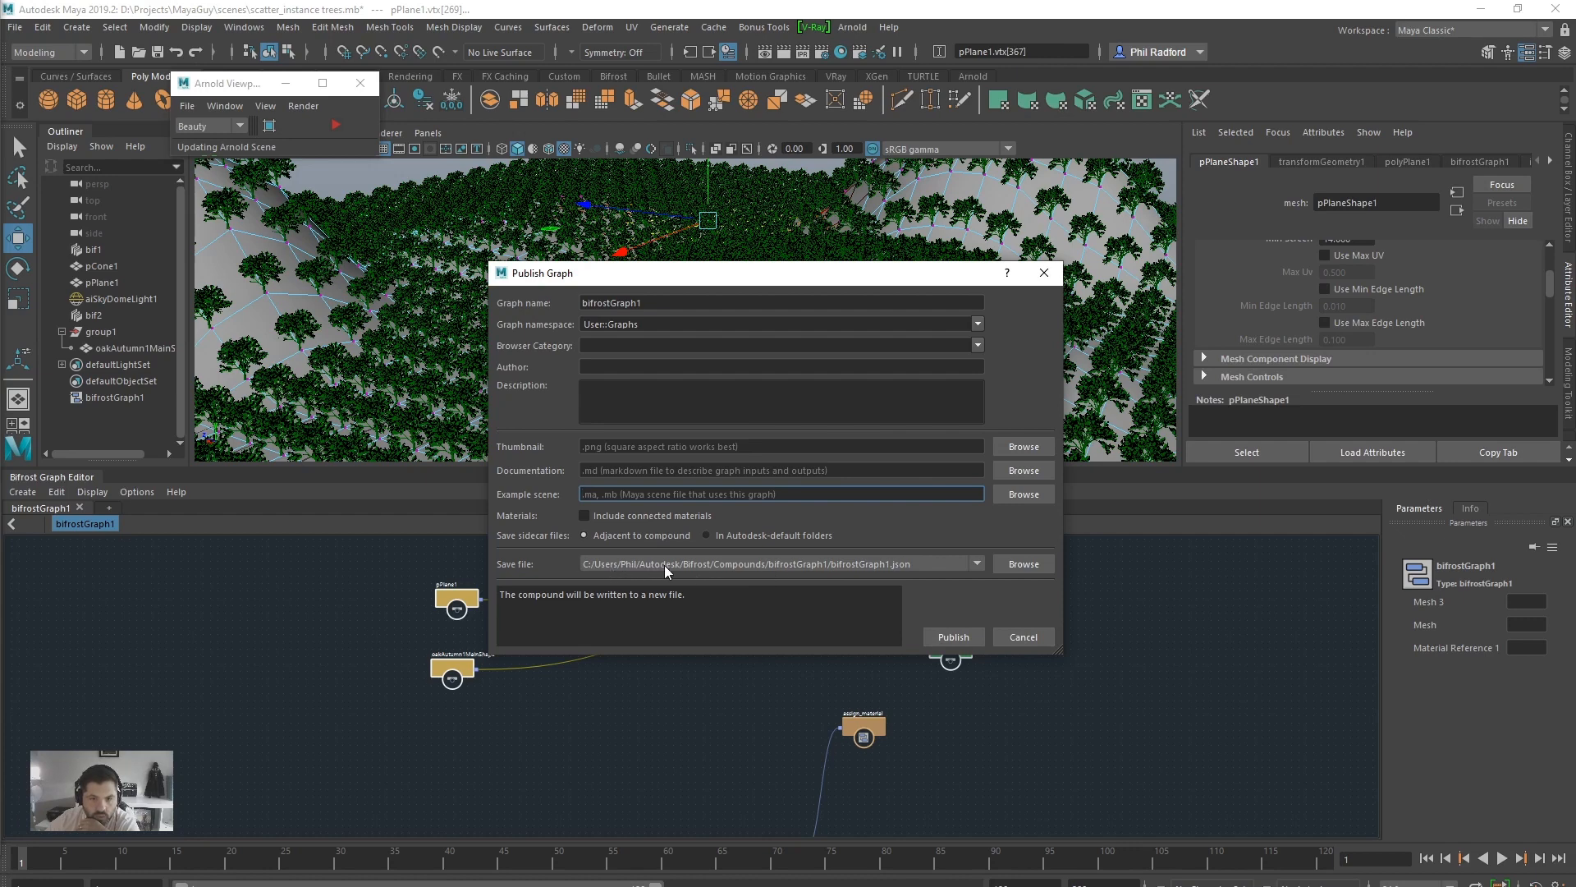
{"action": "mouse_move", "coordinate": [693, 570]}
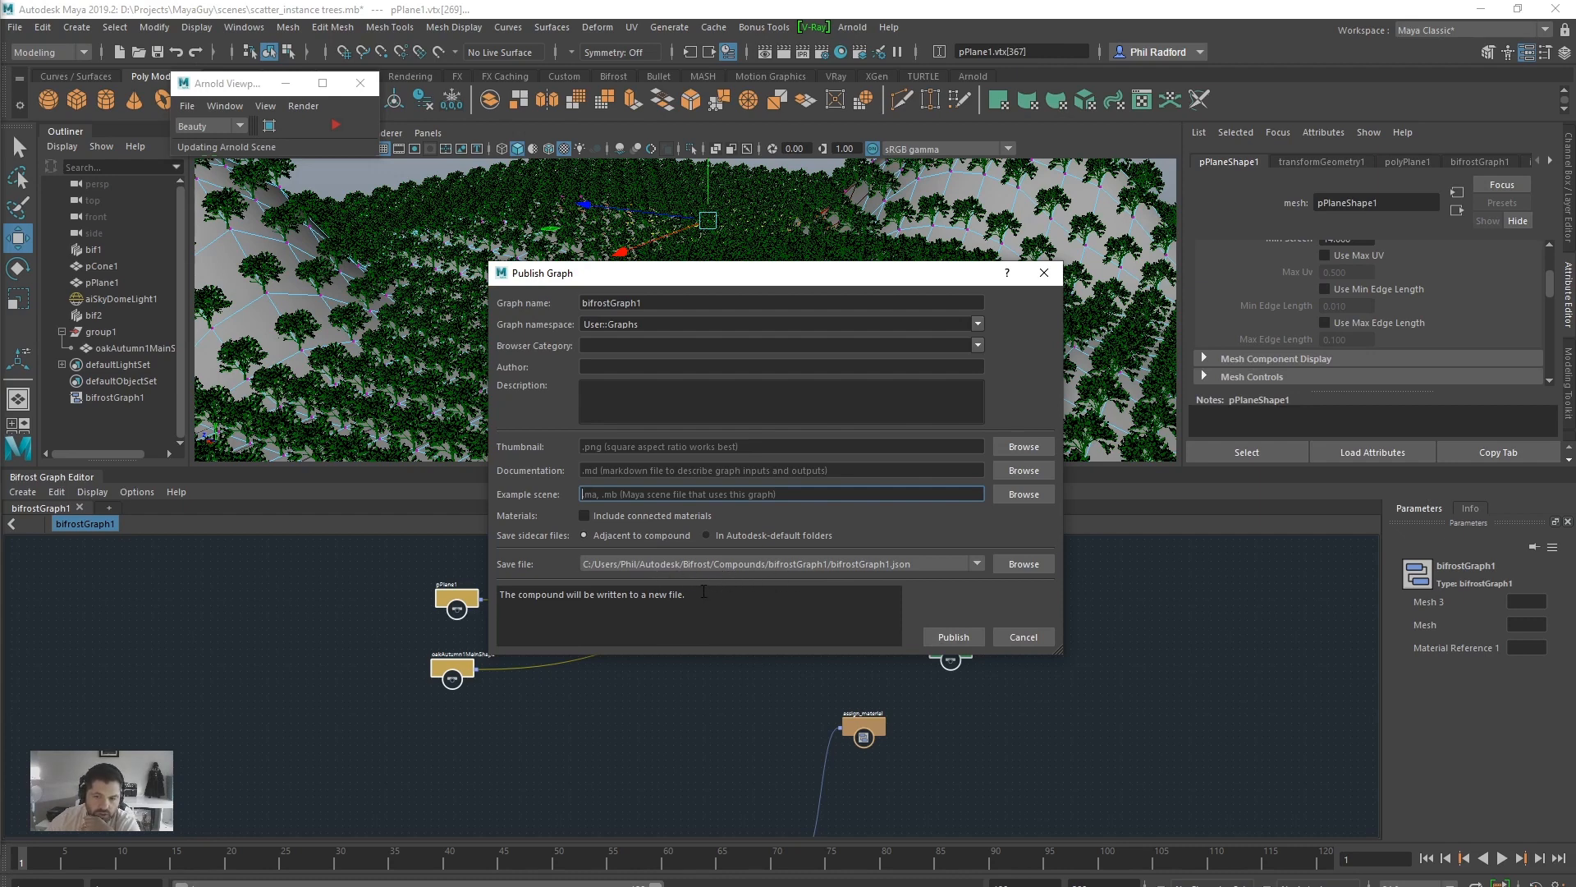
{"action": "mouse_move", "coordinate": [1161, 655]}
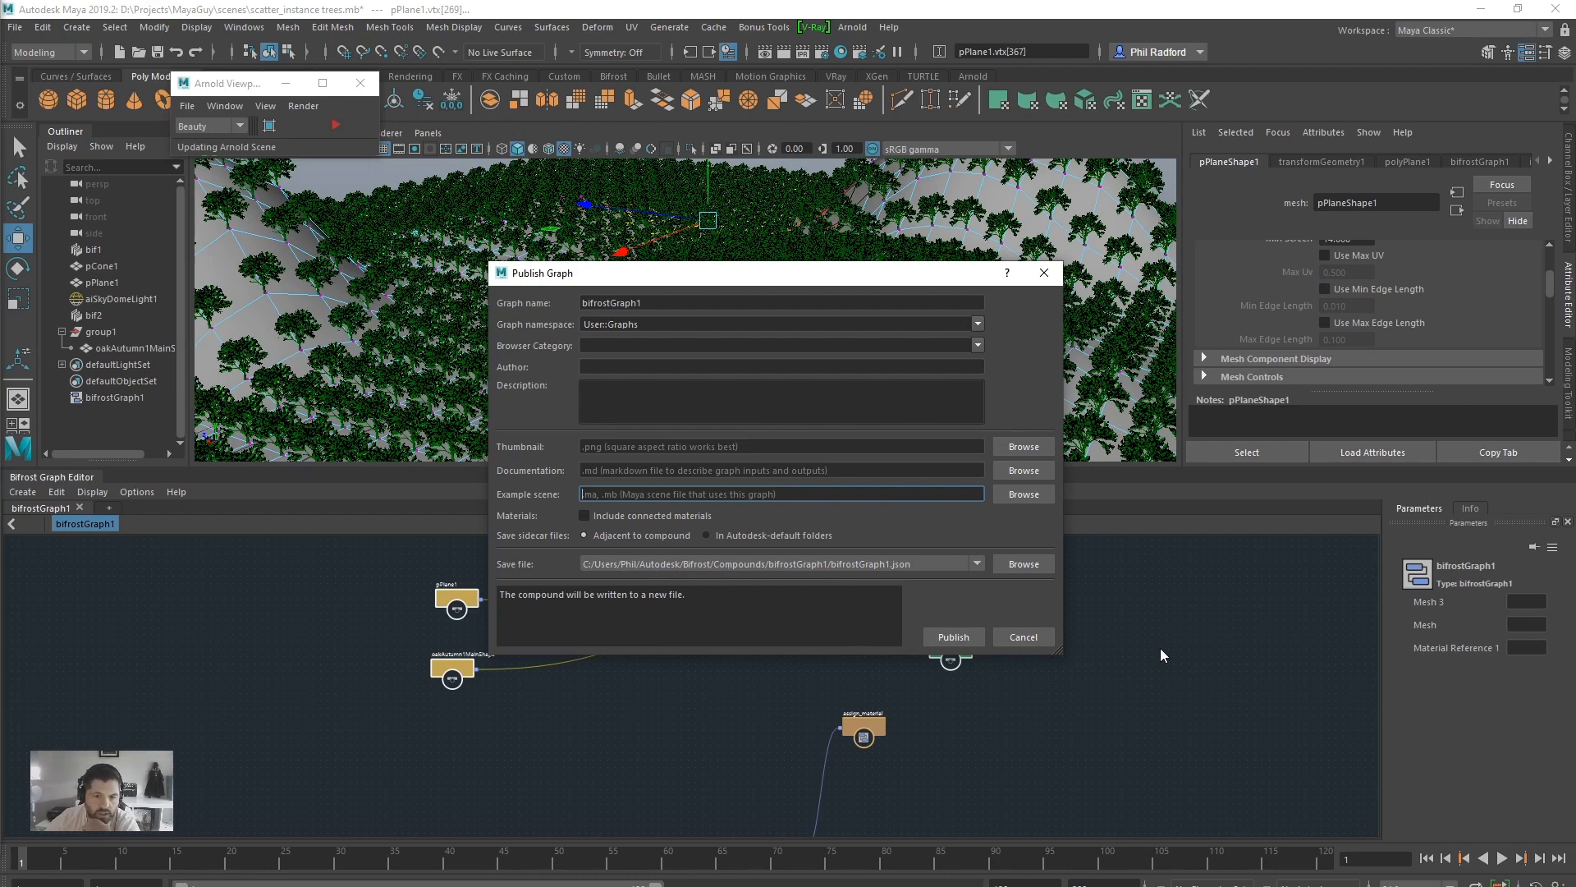
{"action": "mouse_move", "coordinate": [731, 560]}
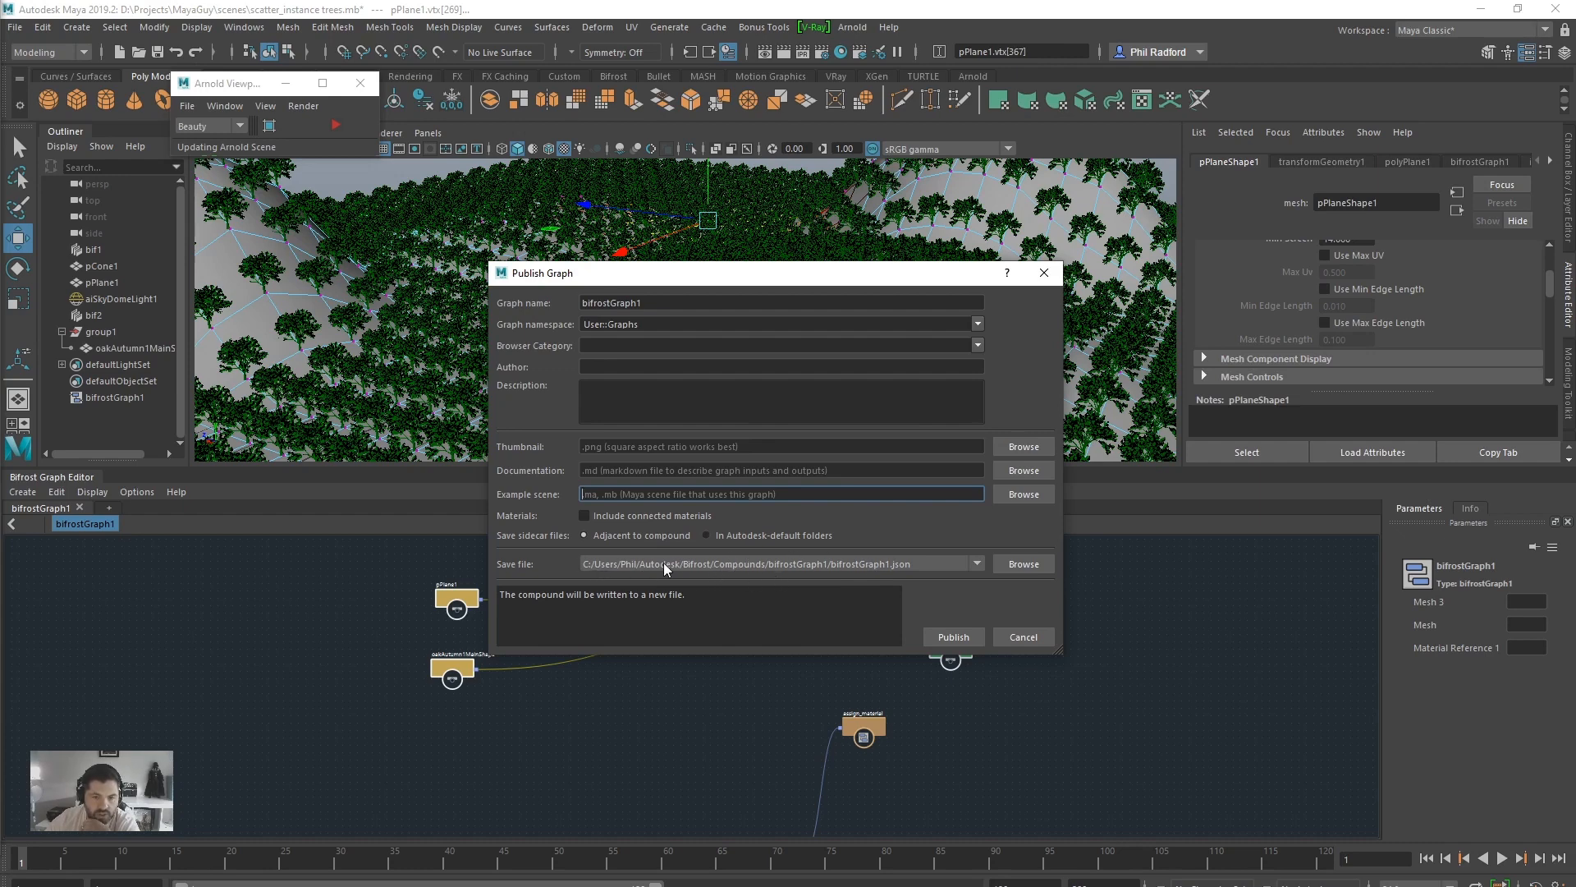
{"action": "mouse_move", "coordinate": [682, 573]}
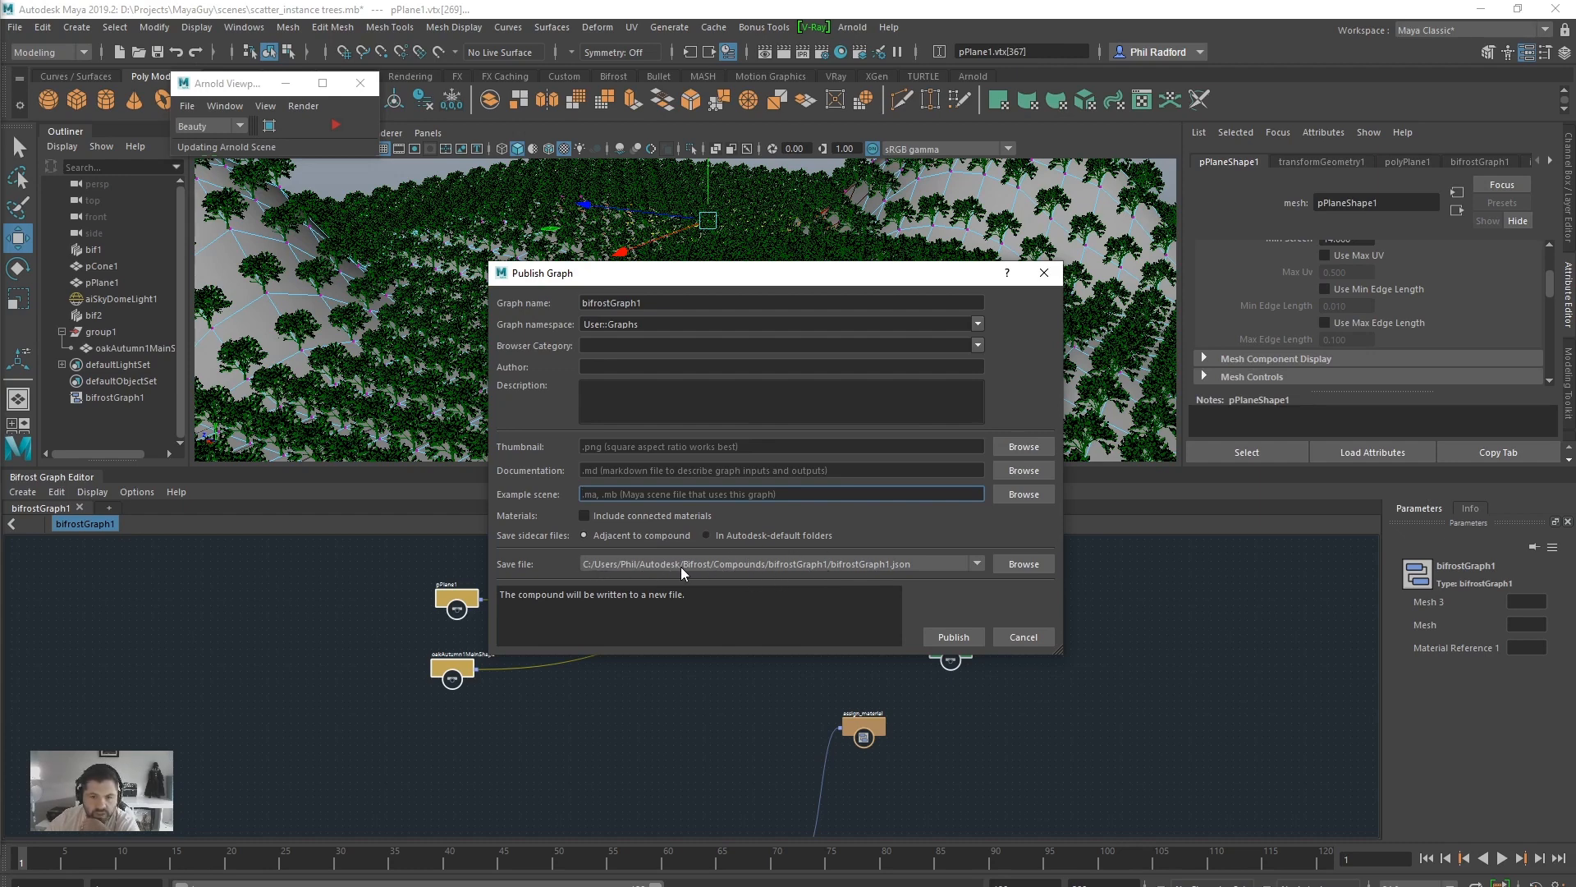
- Cancel the Publish Graph dialog for bifrostGraph1
{"action": "left_click", "coordinate": [1021, 636]}
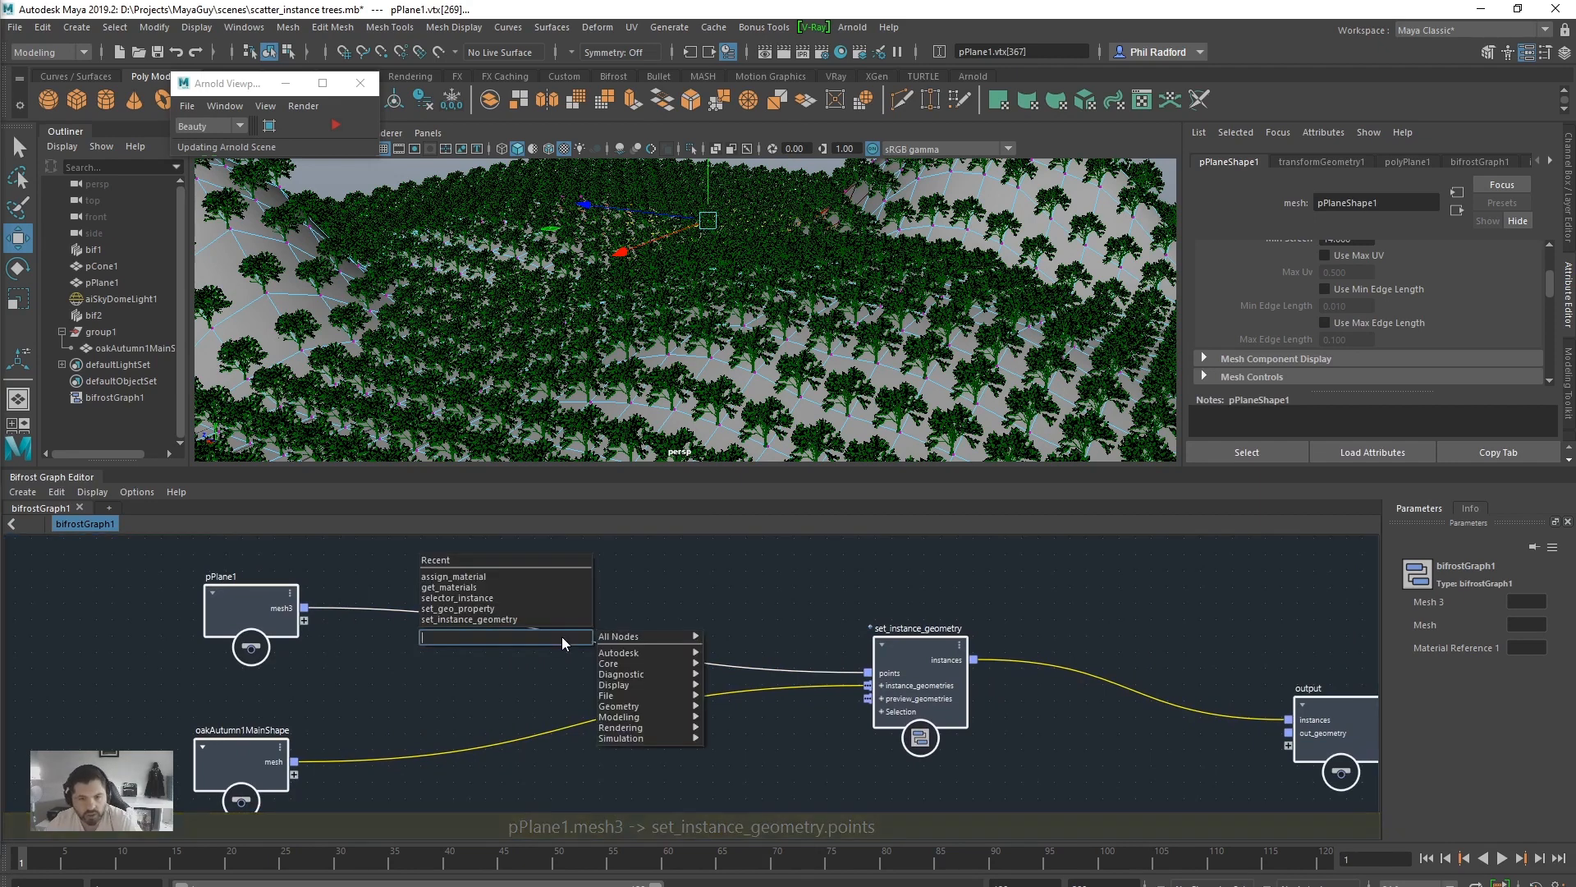
- Add a scatter_points node fed by the plane mesh, driving the instance positions
{"action": "type", "text": "scat"}
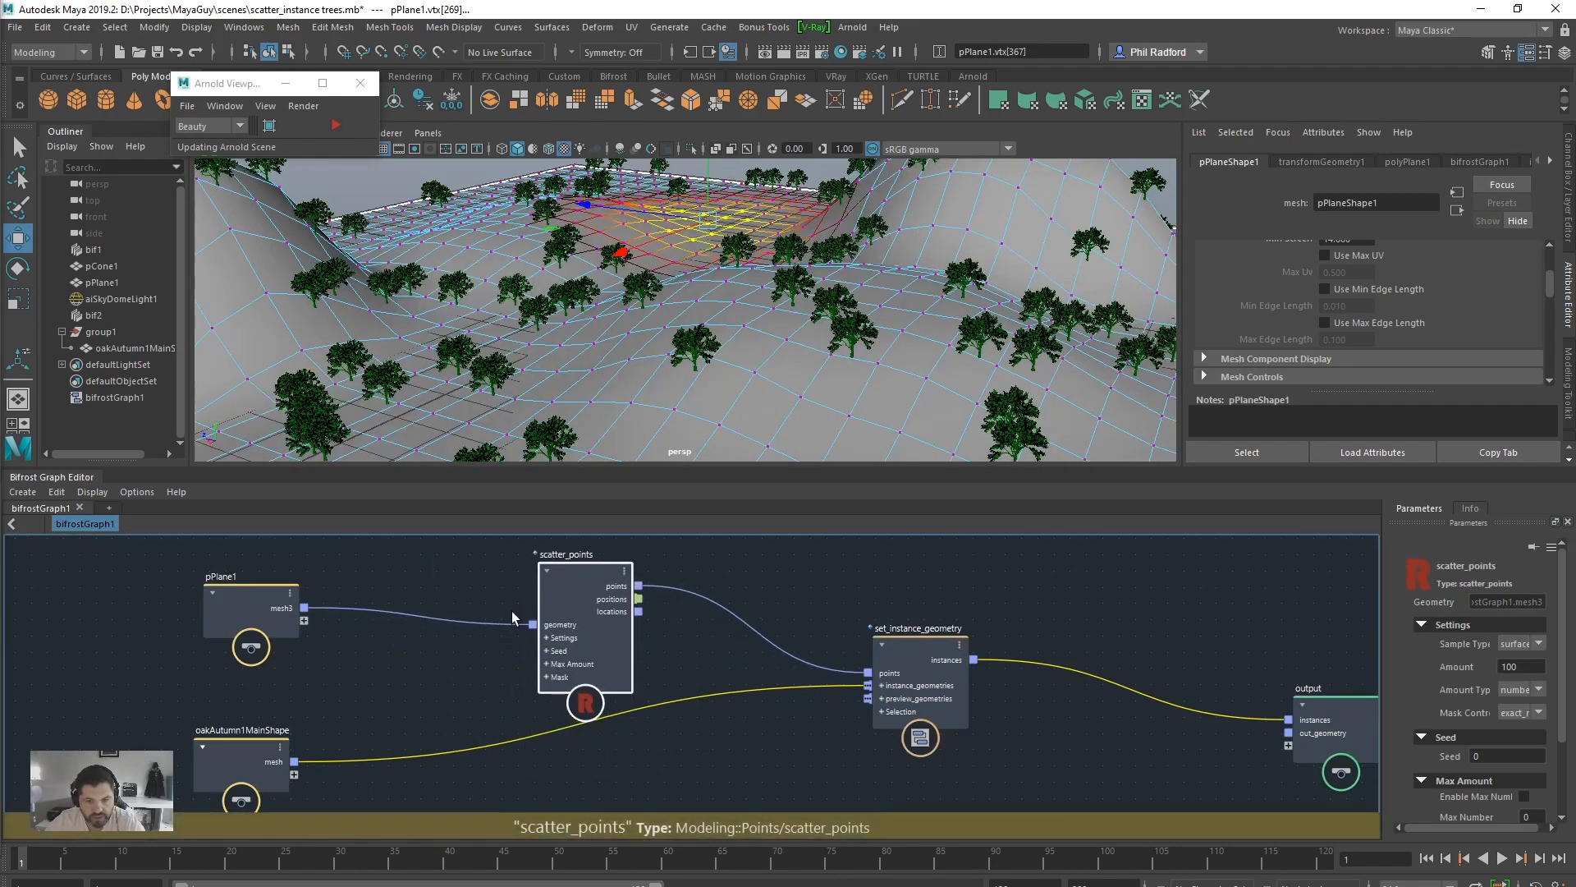
{"action": "left_click", "coordinate": [585, 623]}
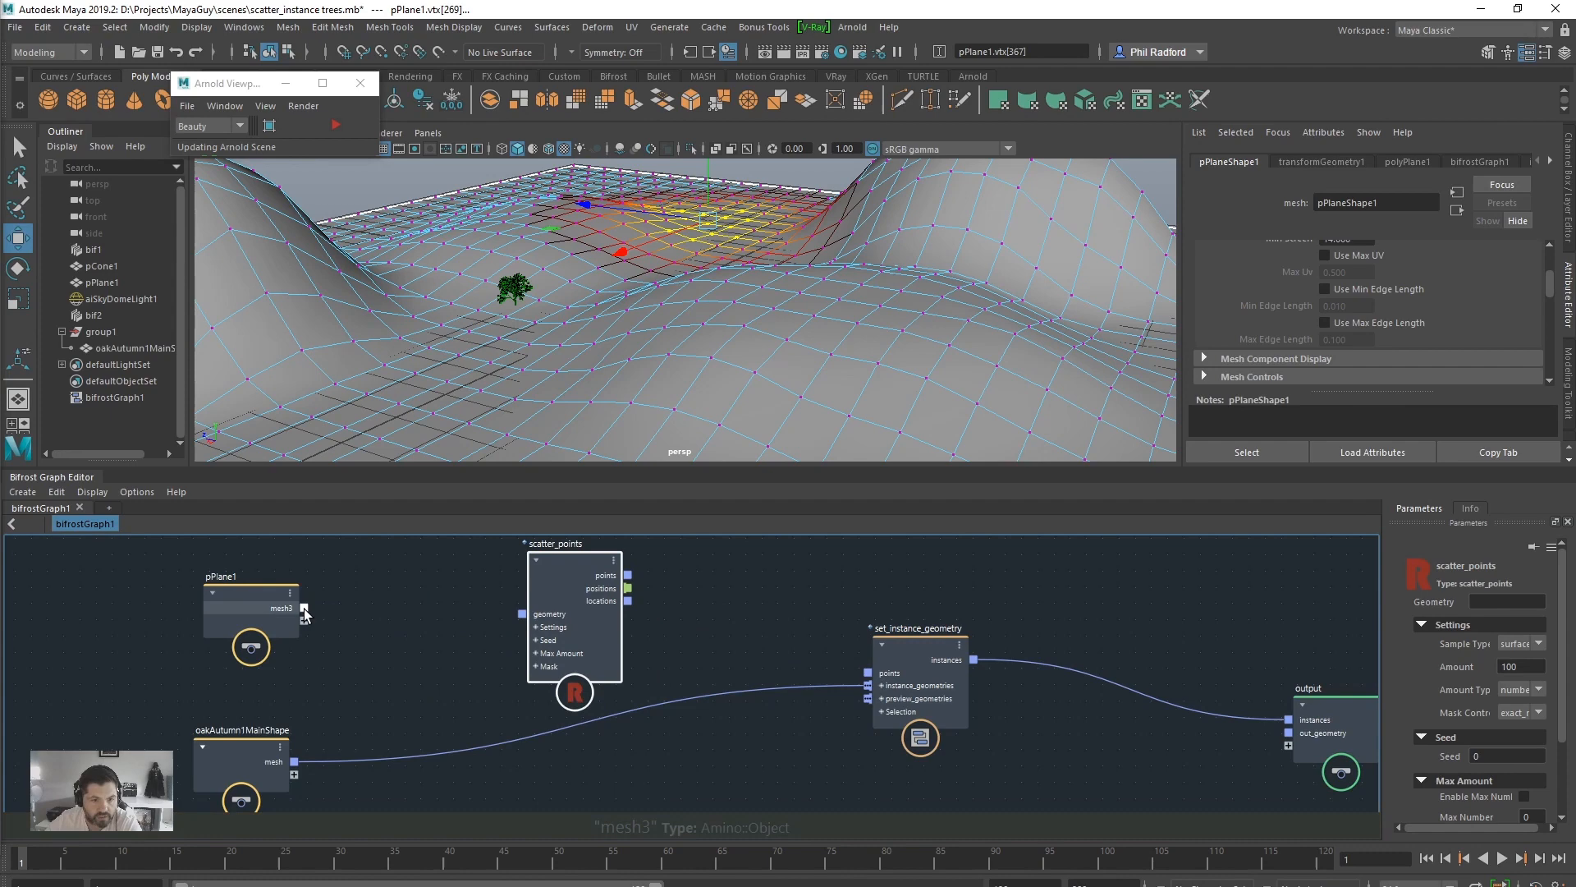
{"action": "left_click_drag", "start_coordinate": [304, 610], "coordinate": [521, 614]}
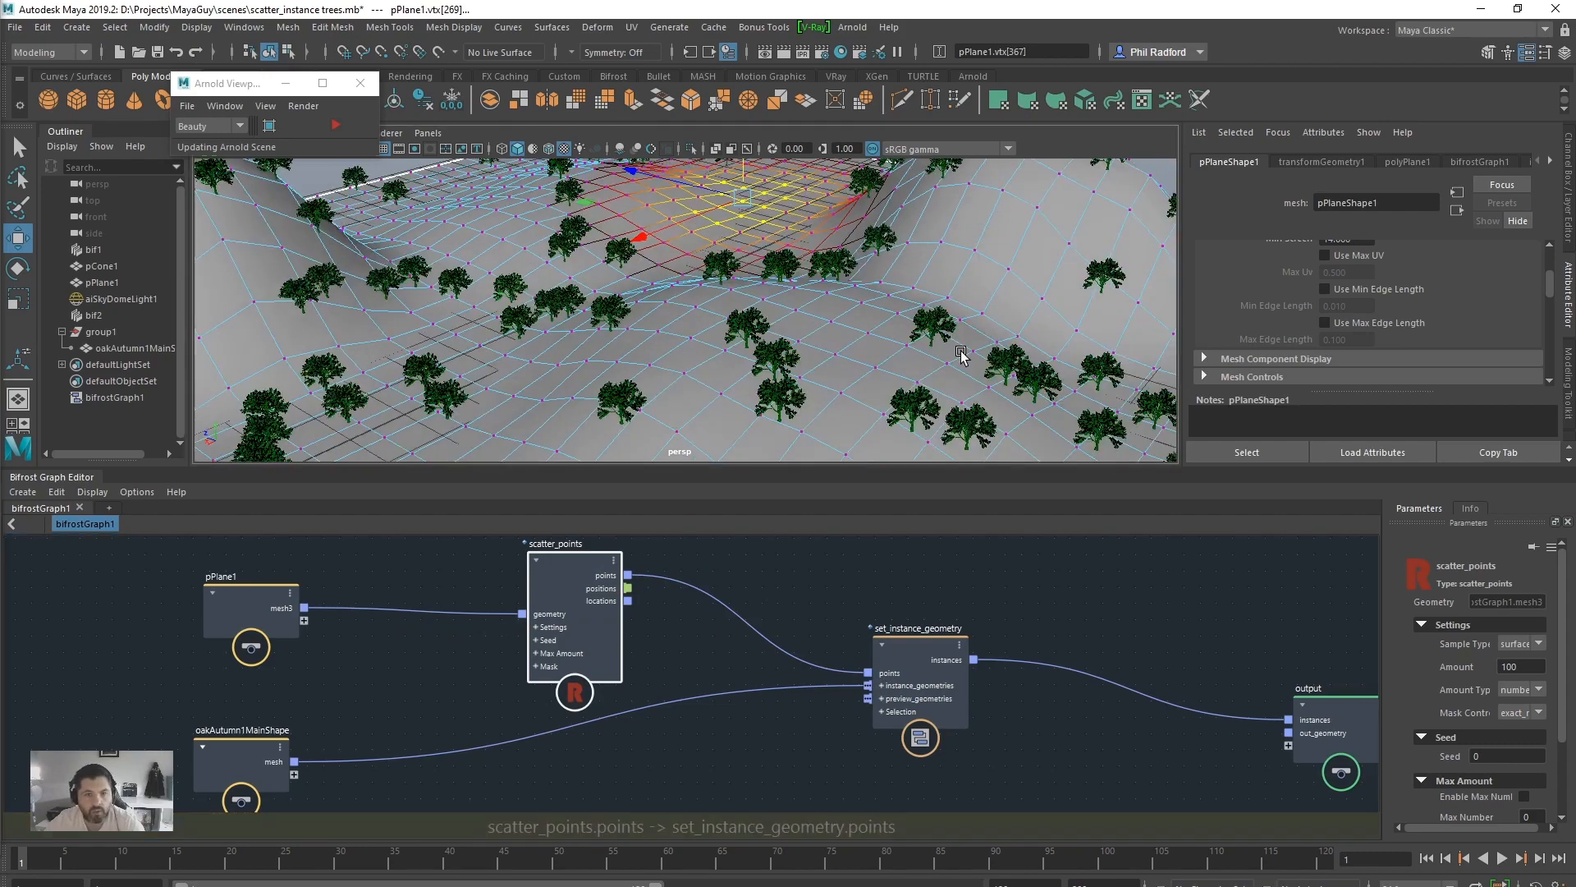
{"action": "left_click_drag", "start_coordinate": [962, 357], "coordinate": [842, 382]}
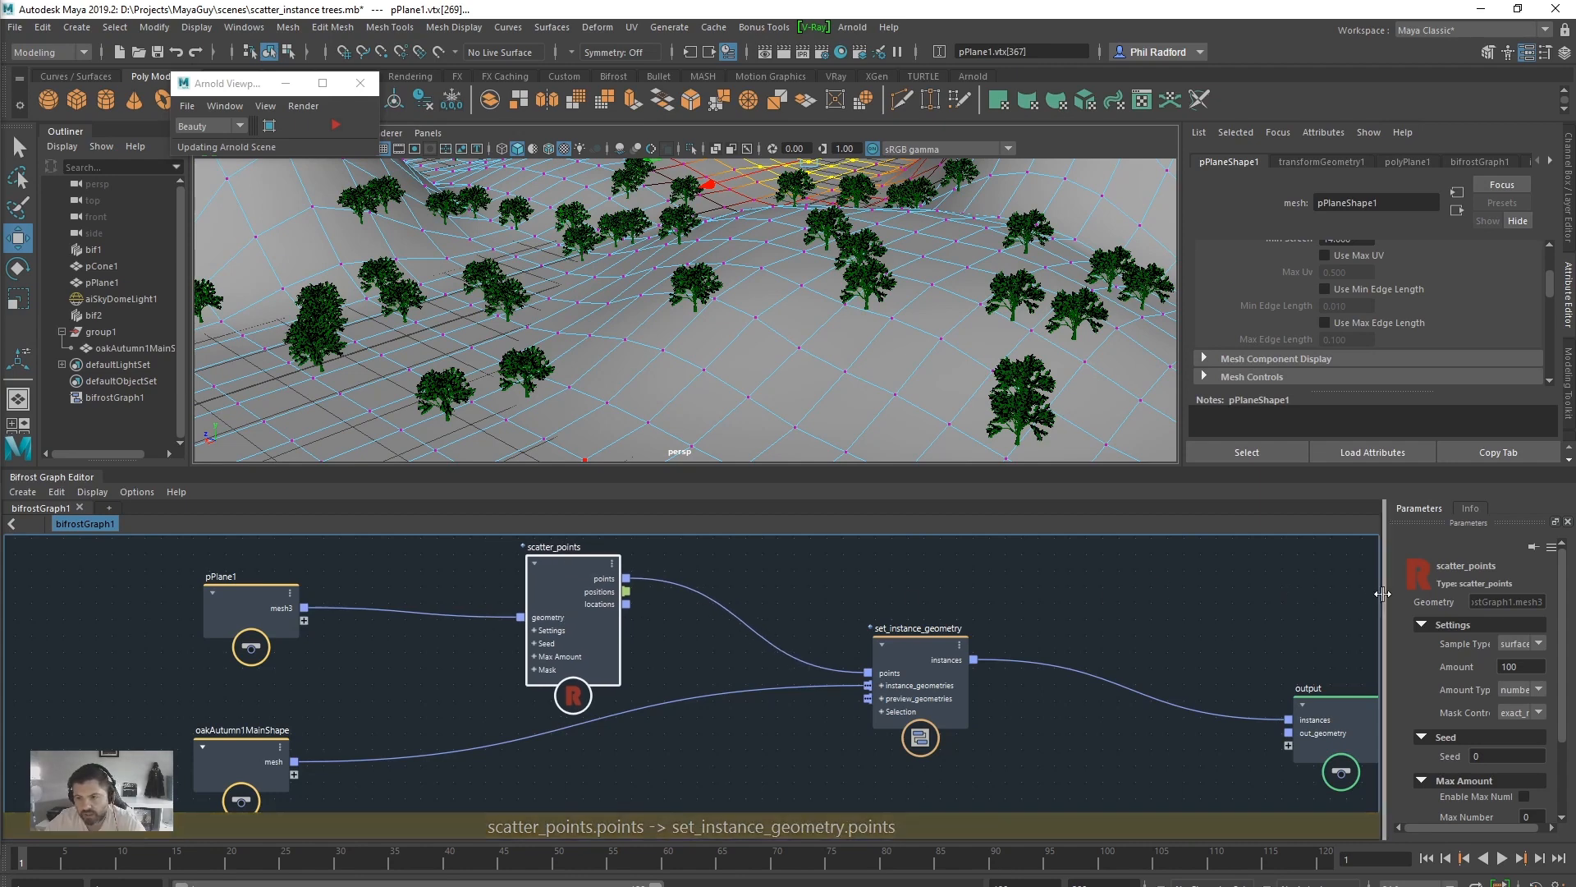
- Set scatter_points Amount to 1000 and Seed to 2, then raise Amount to 5000
{"action": "left_click", "coordinate": [573, 588]}
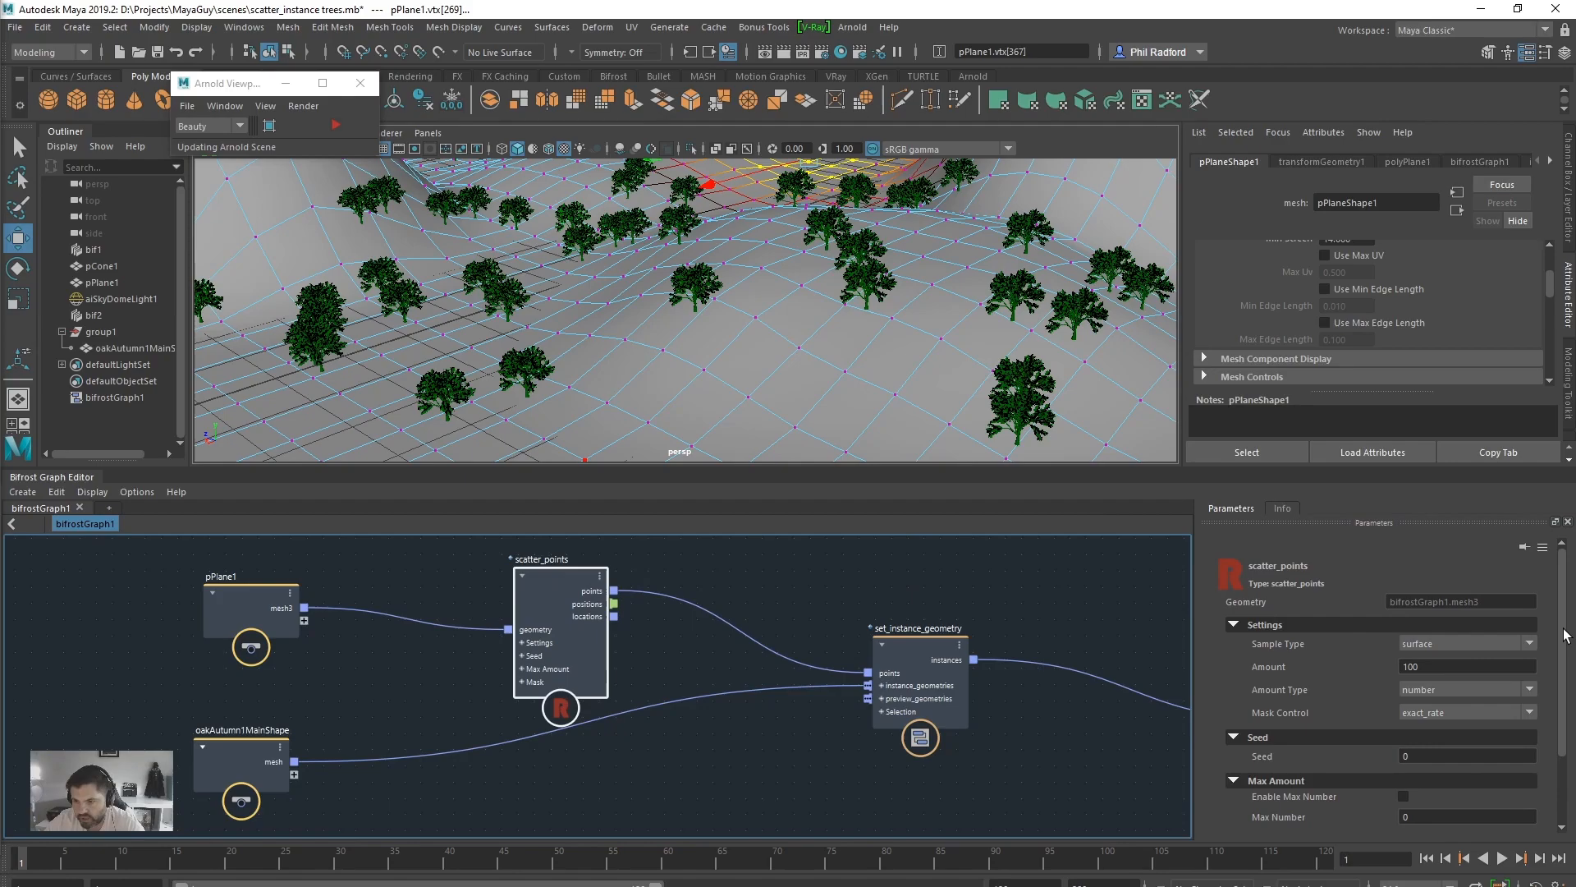
{"action": "type", "text": "1000"}
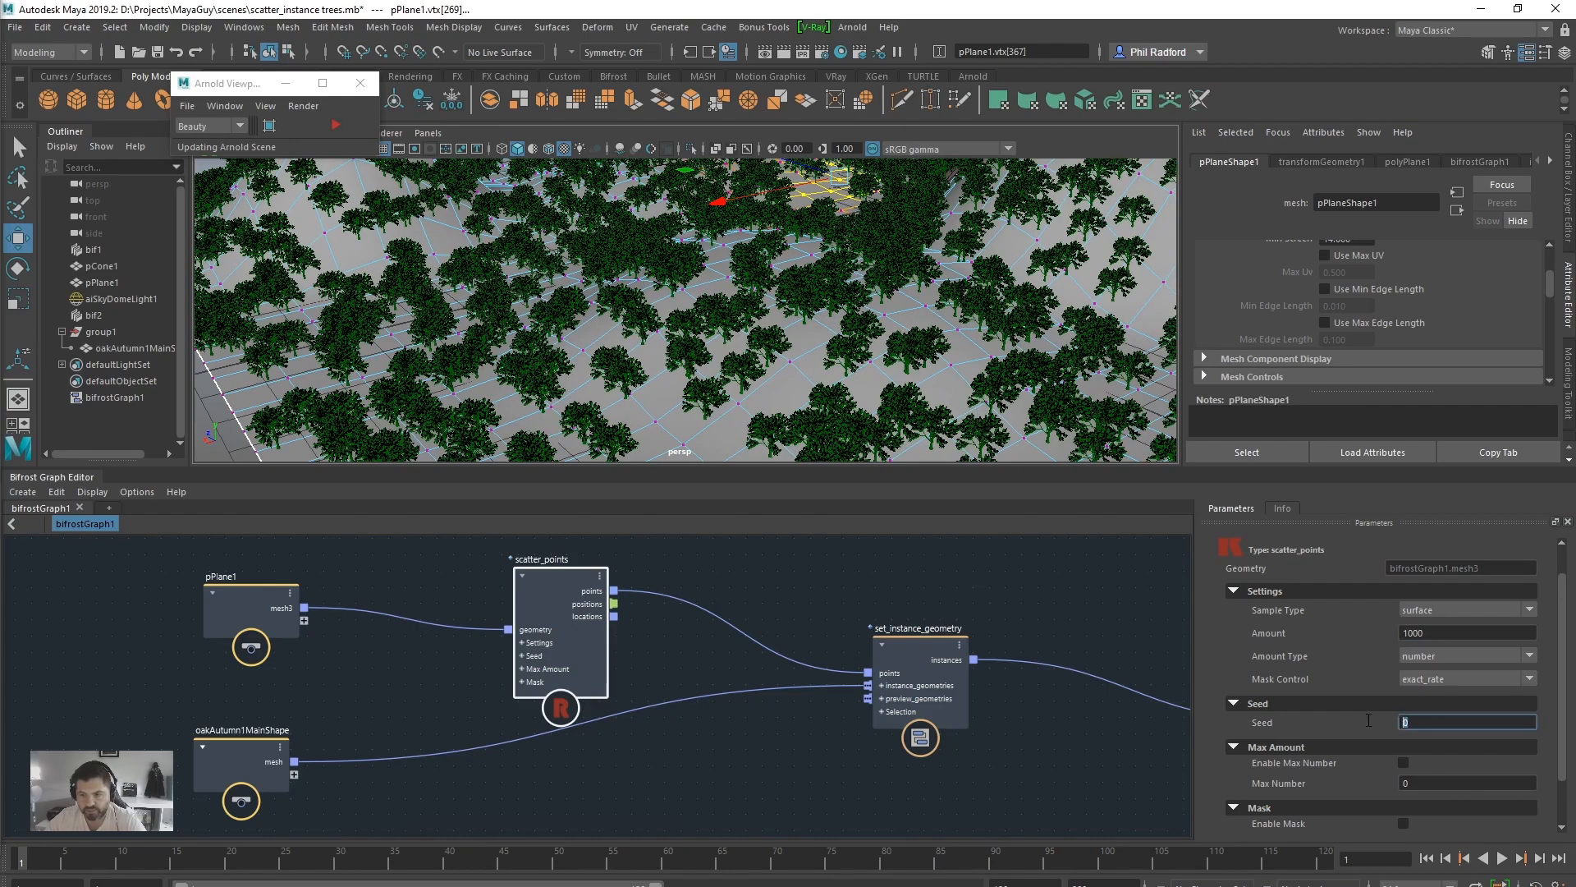
{"action": "type", "text": "2"}
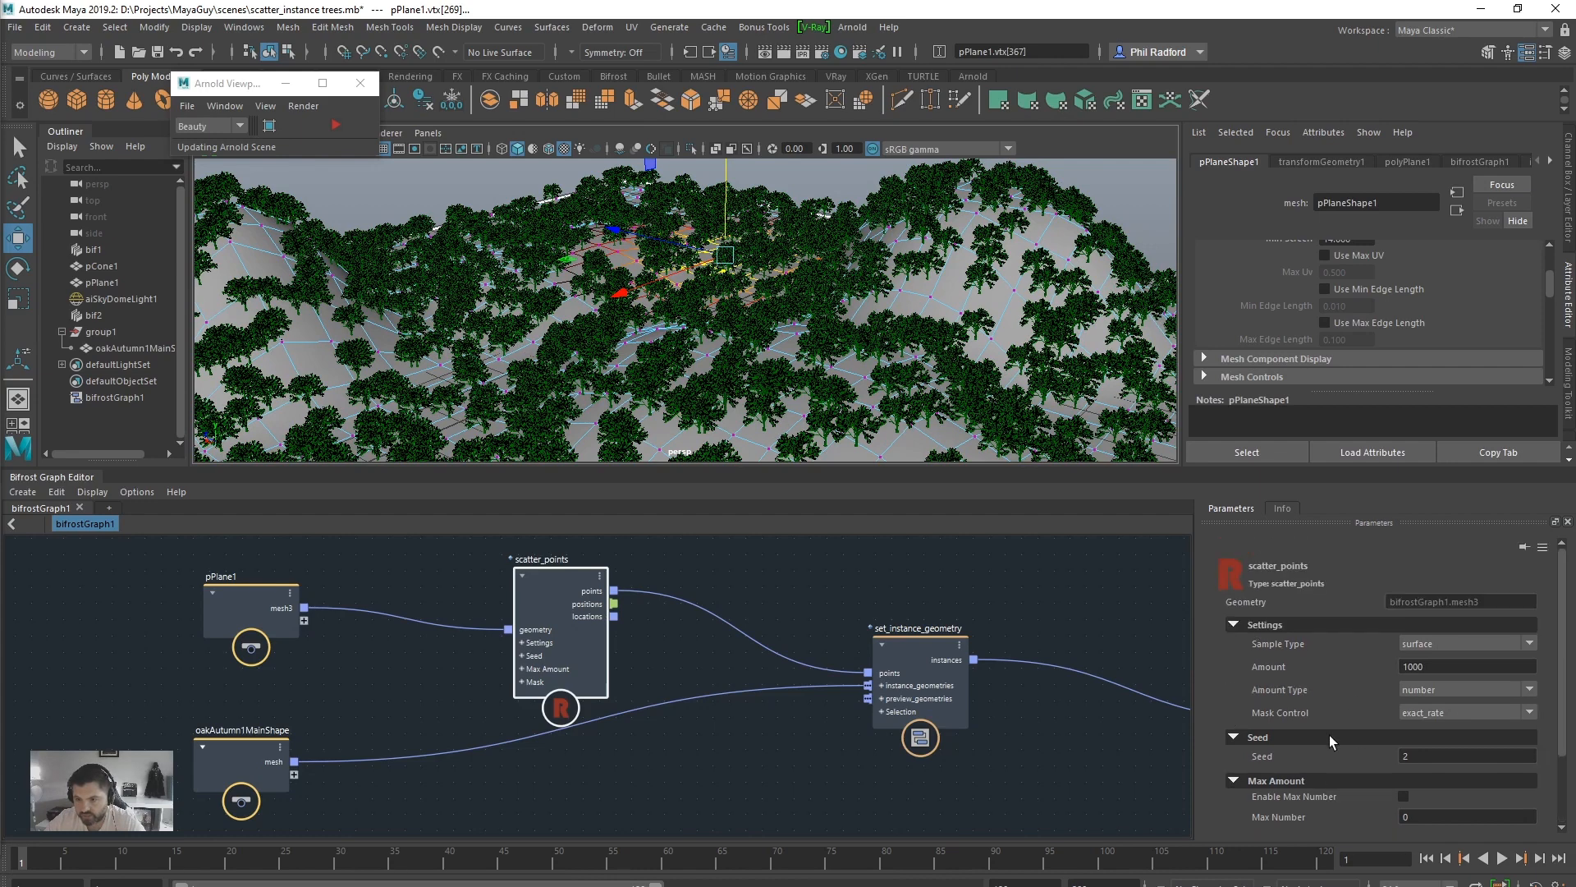
{"action": "mouse_move", "coordinate": [882, 636]}
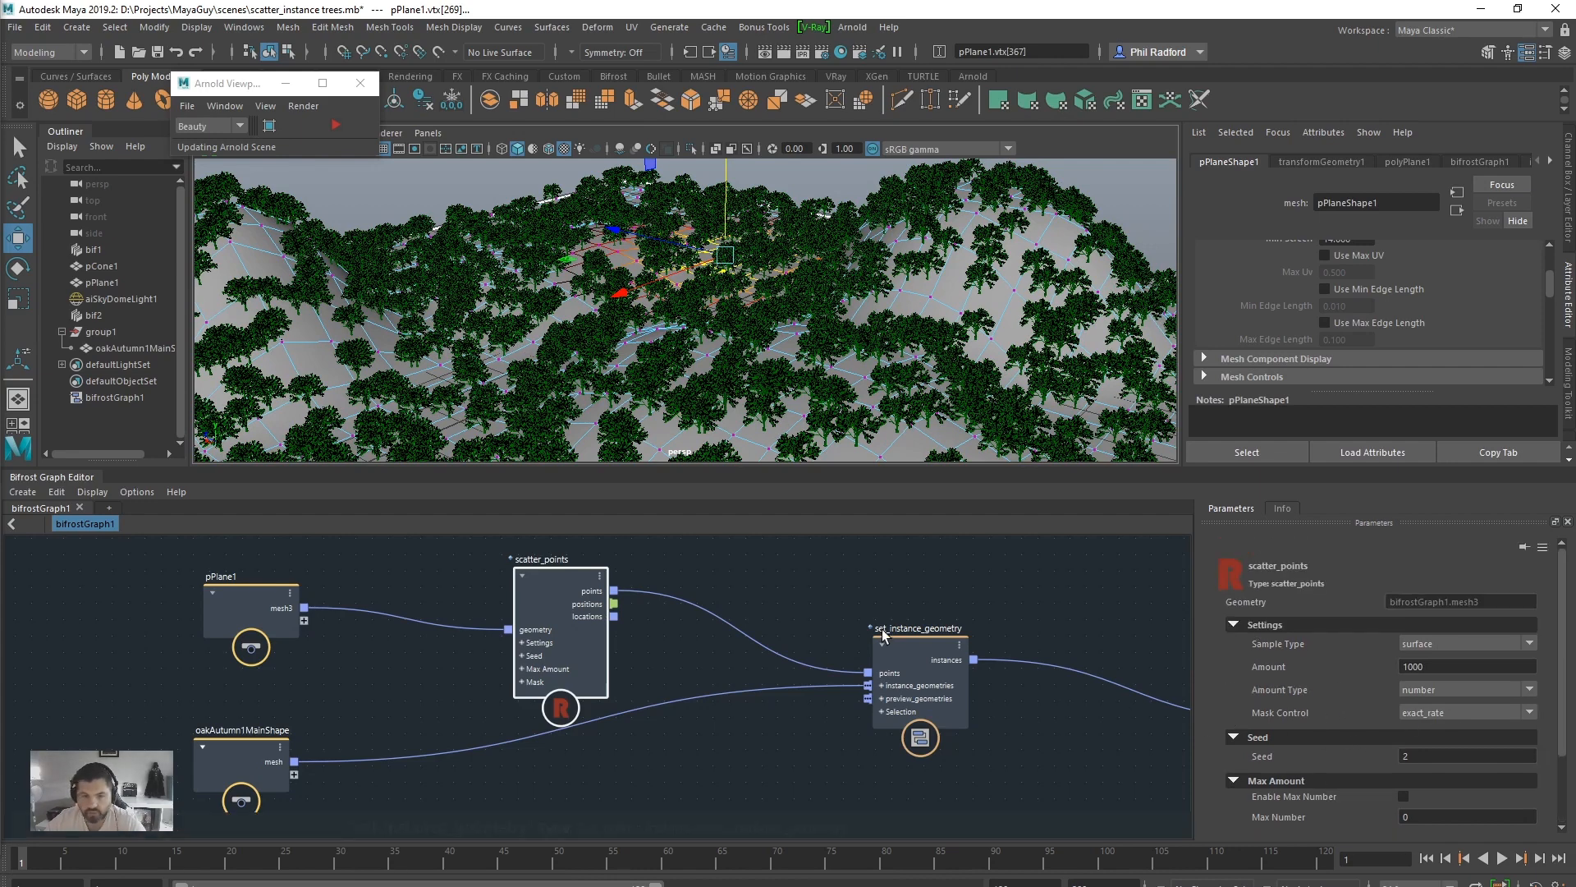
{"action": "left_click", "coordinate": [1464, 665]}
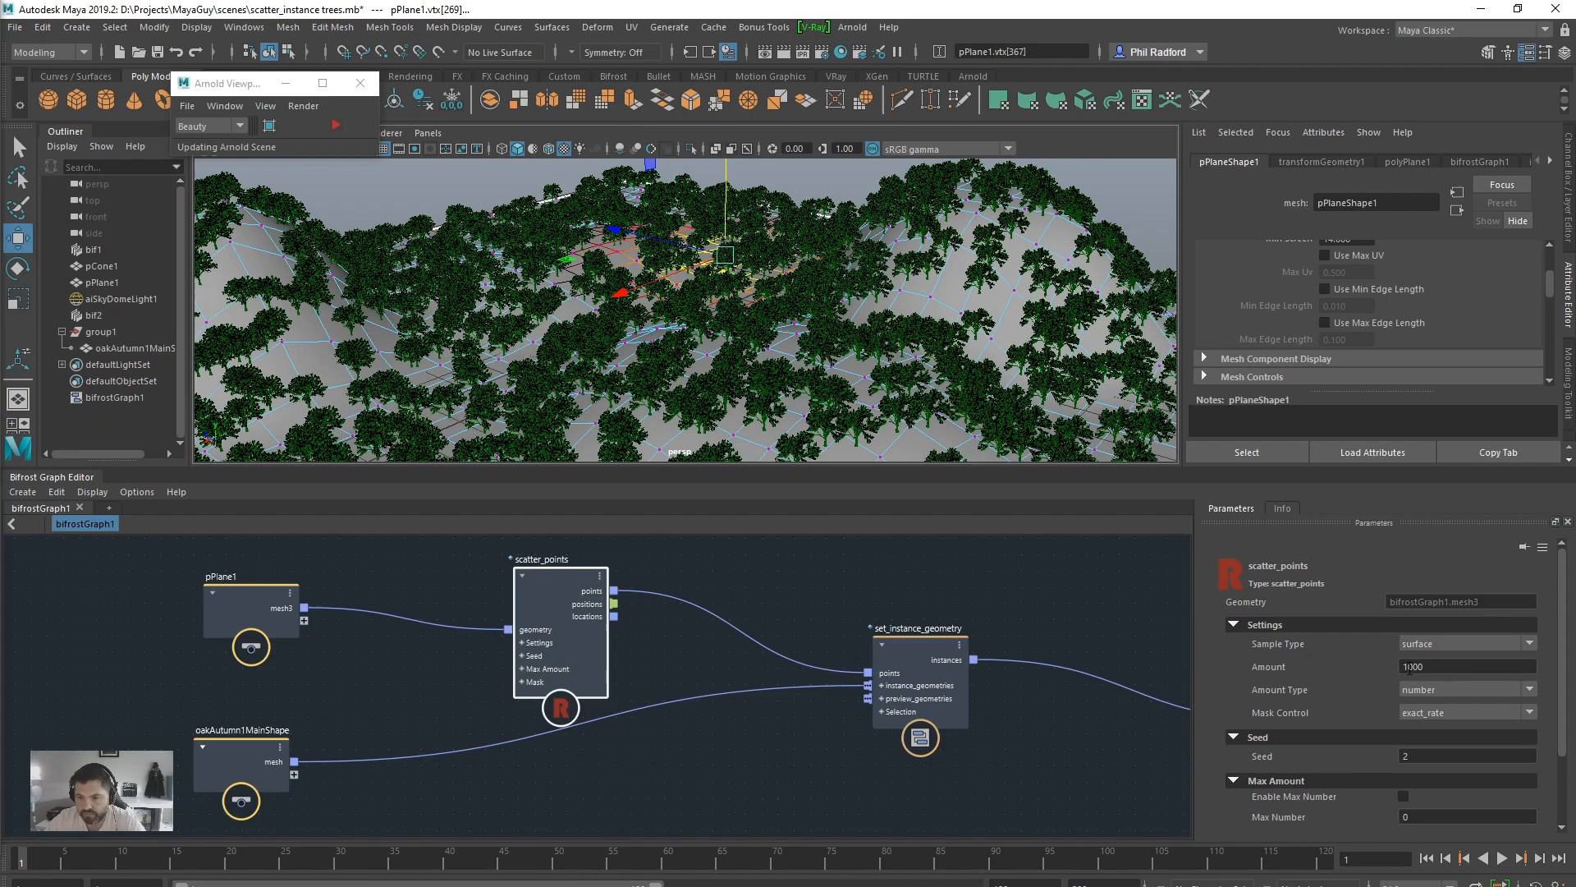
{"action": "type", "text": "5000"}
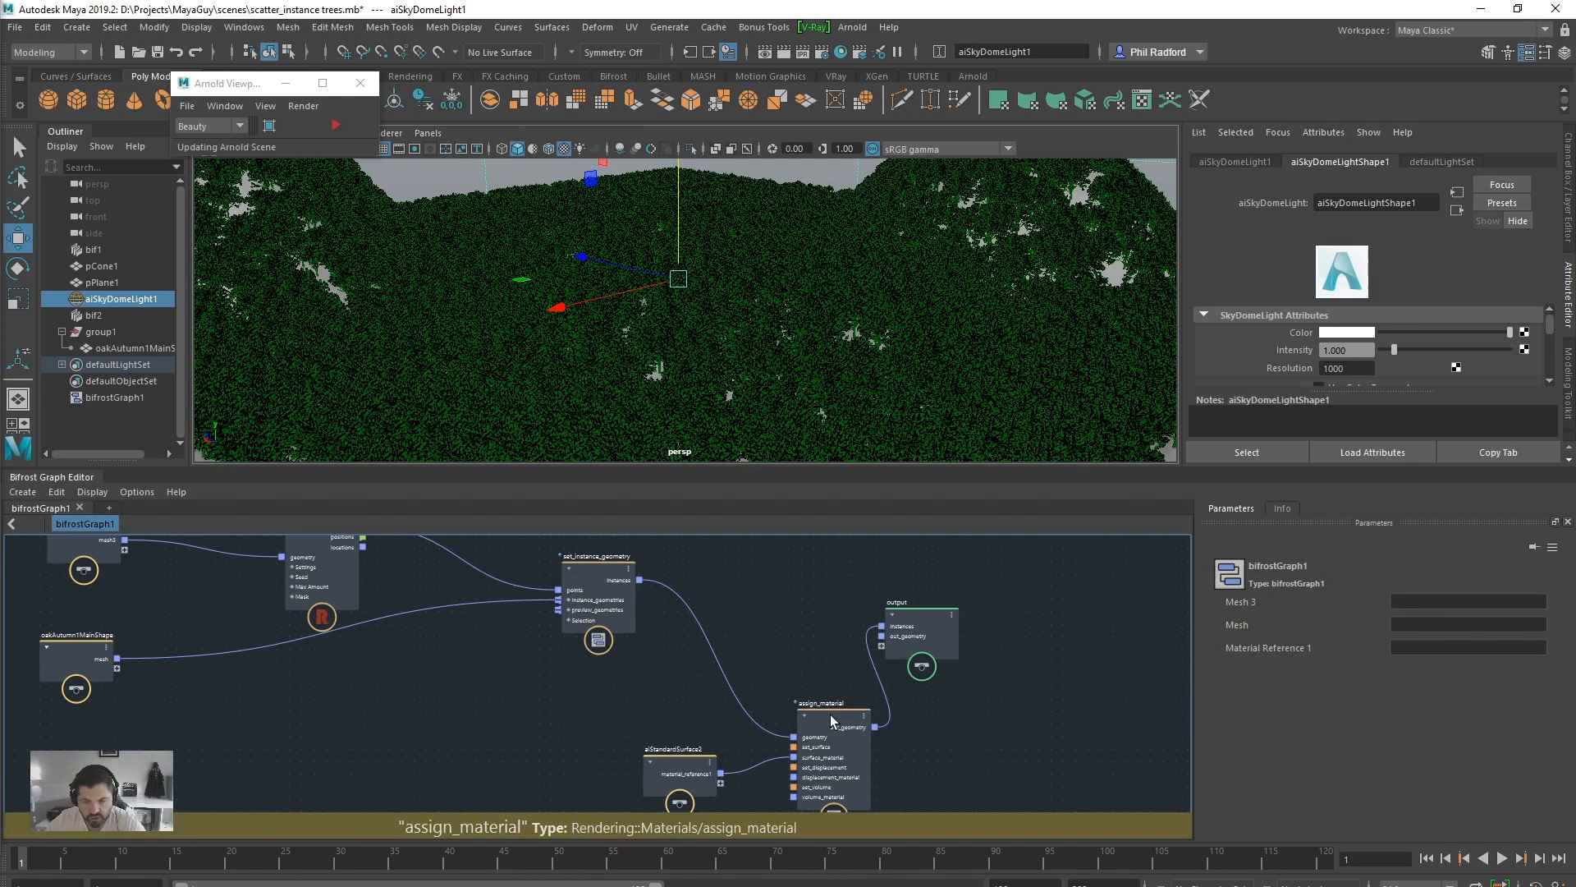
- Select the assign_material node to show its aiStandardSurface material parameters
{"action": "left_click", "coordinate": [821, 724]}
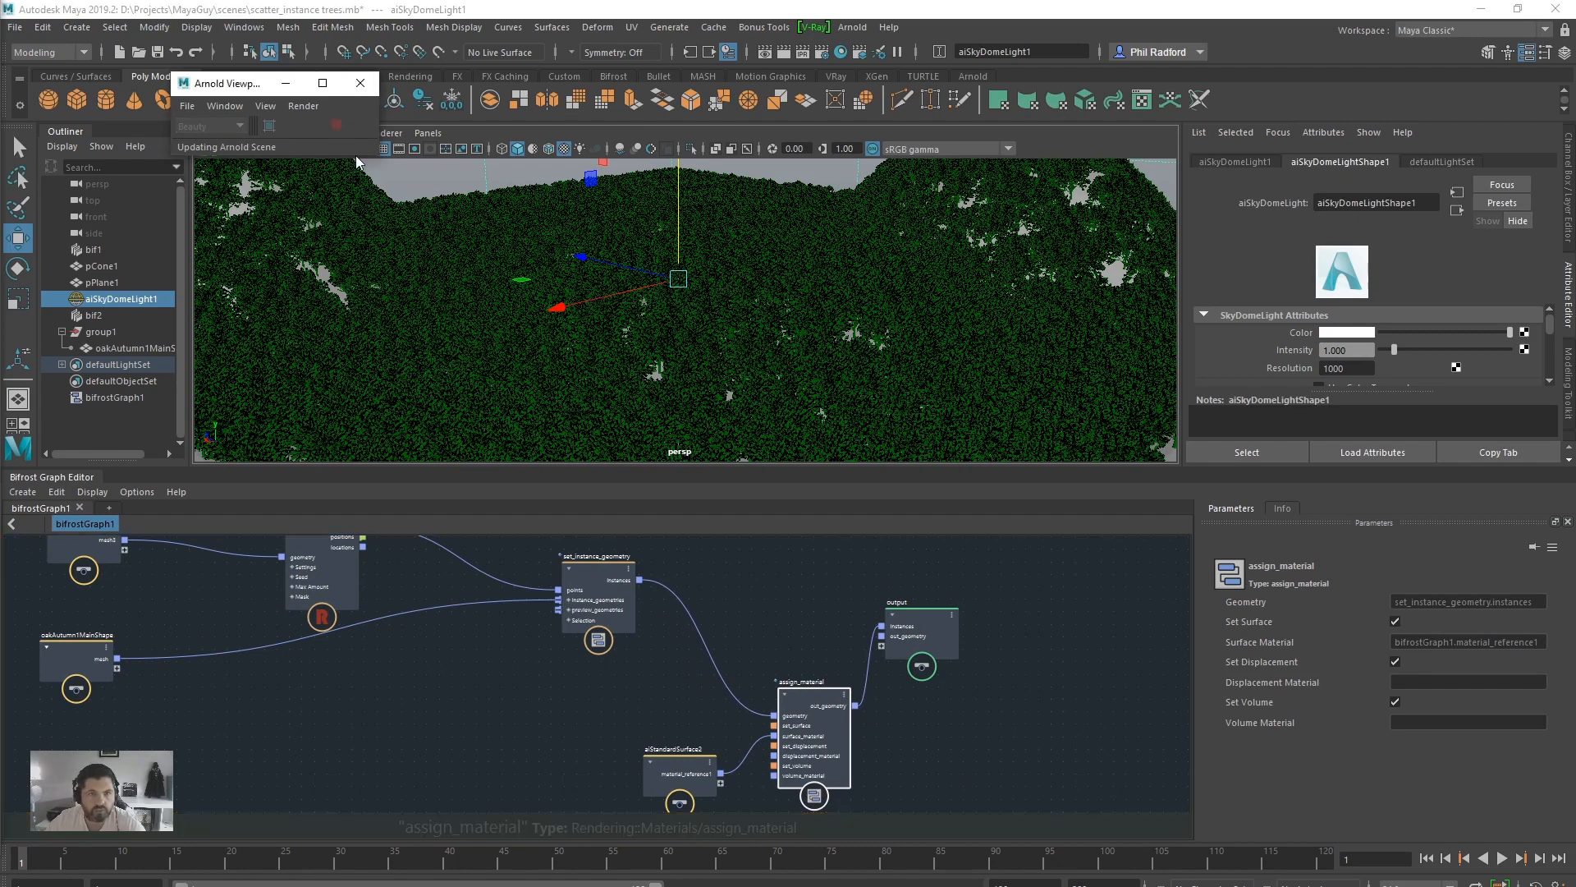
{"action": "mouse_move", "coordinate": [859, 304]}
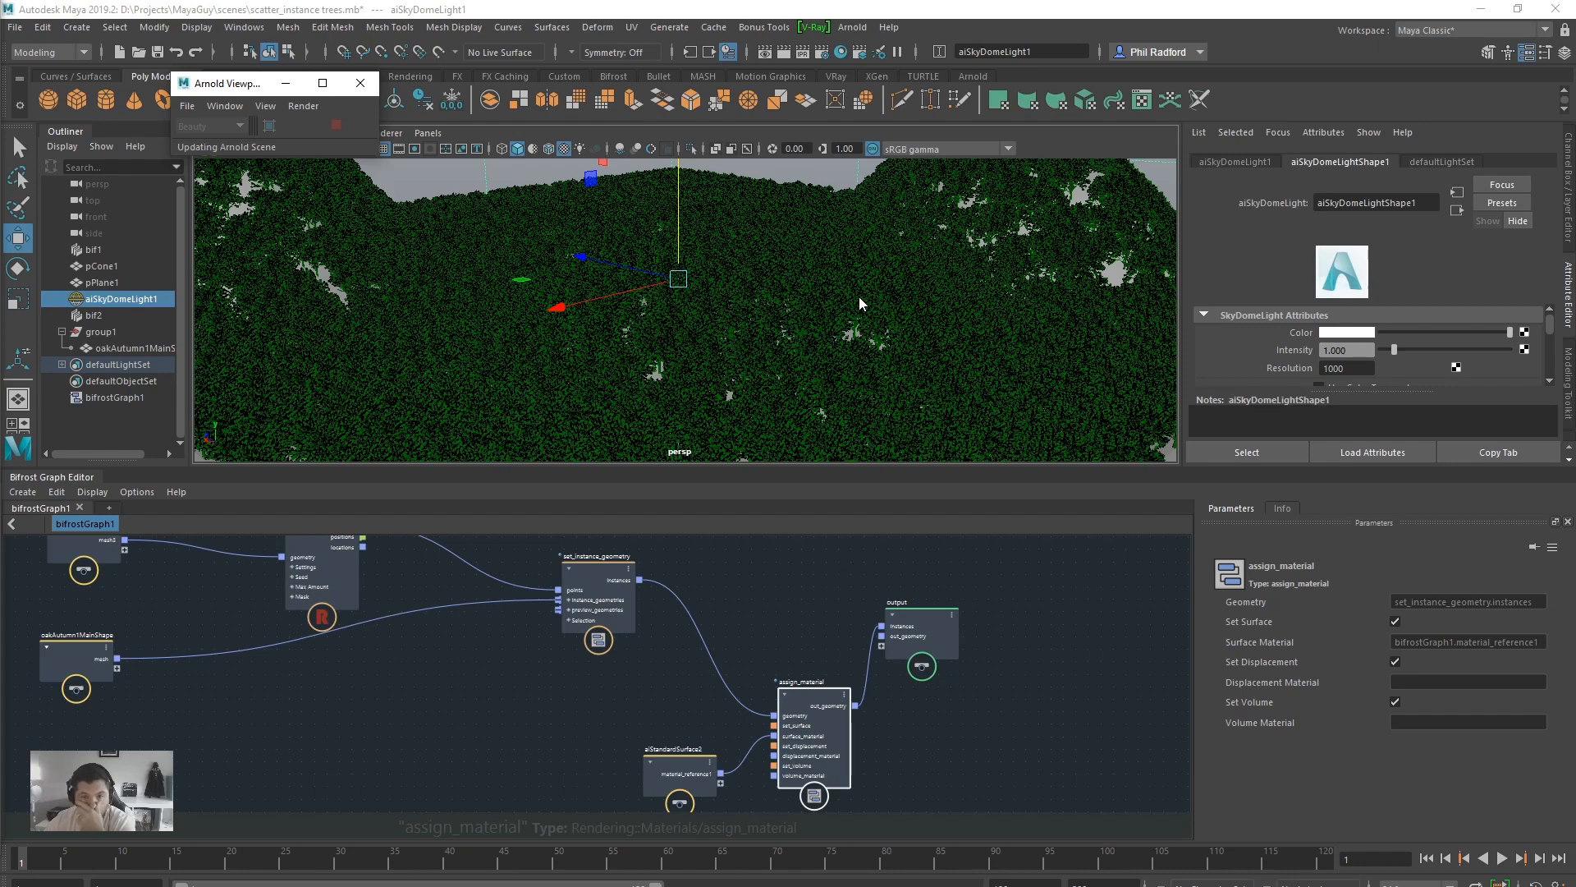
{"action": "mouse_move", "coordinate": [863, 470]}
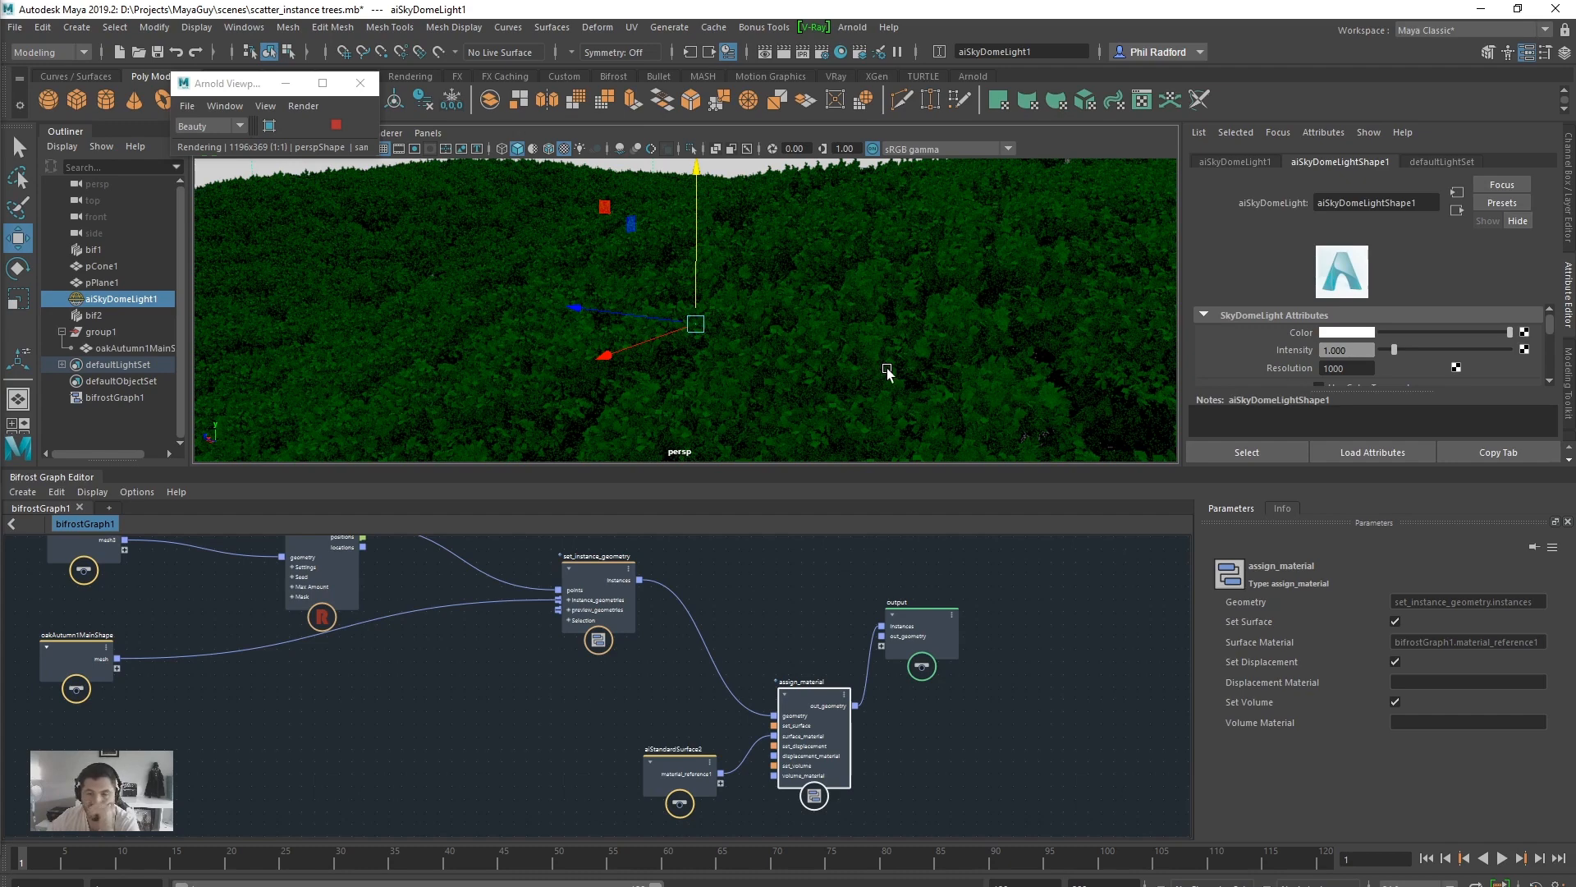
{"action": "mouse_move", "coordinate": [796, 699]}
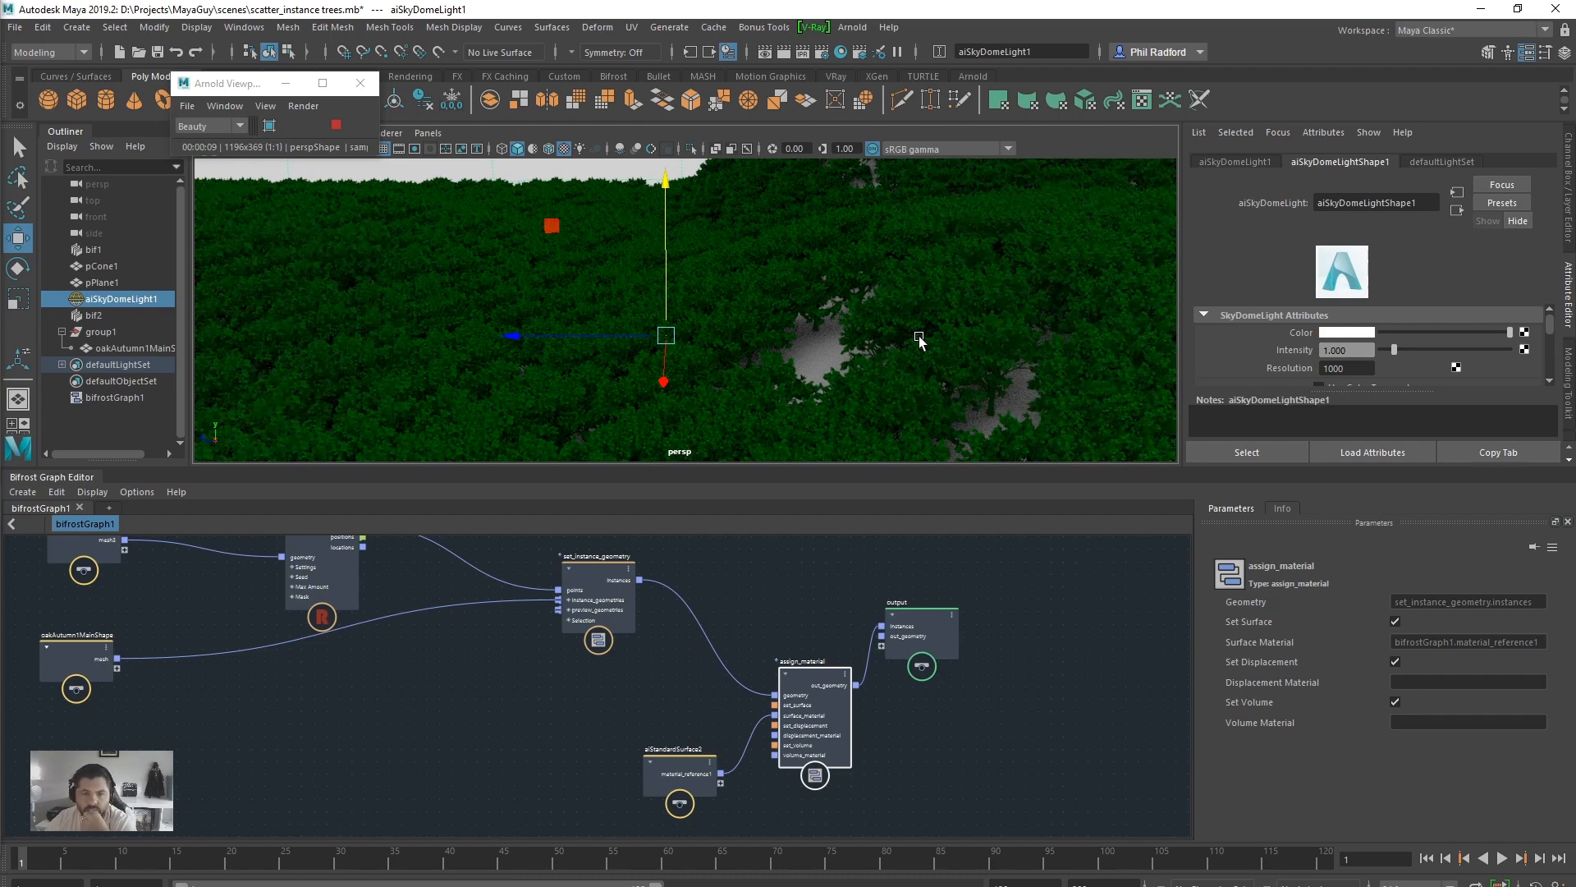
{"action": "mouse_move", "coordinate": [1054, 462]}
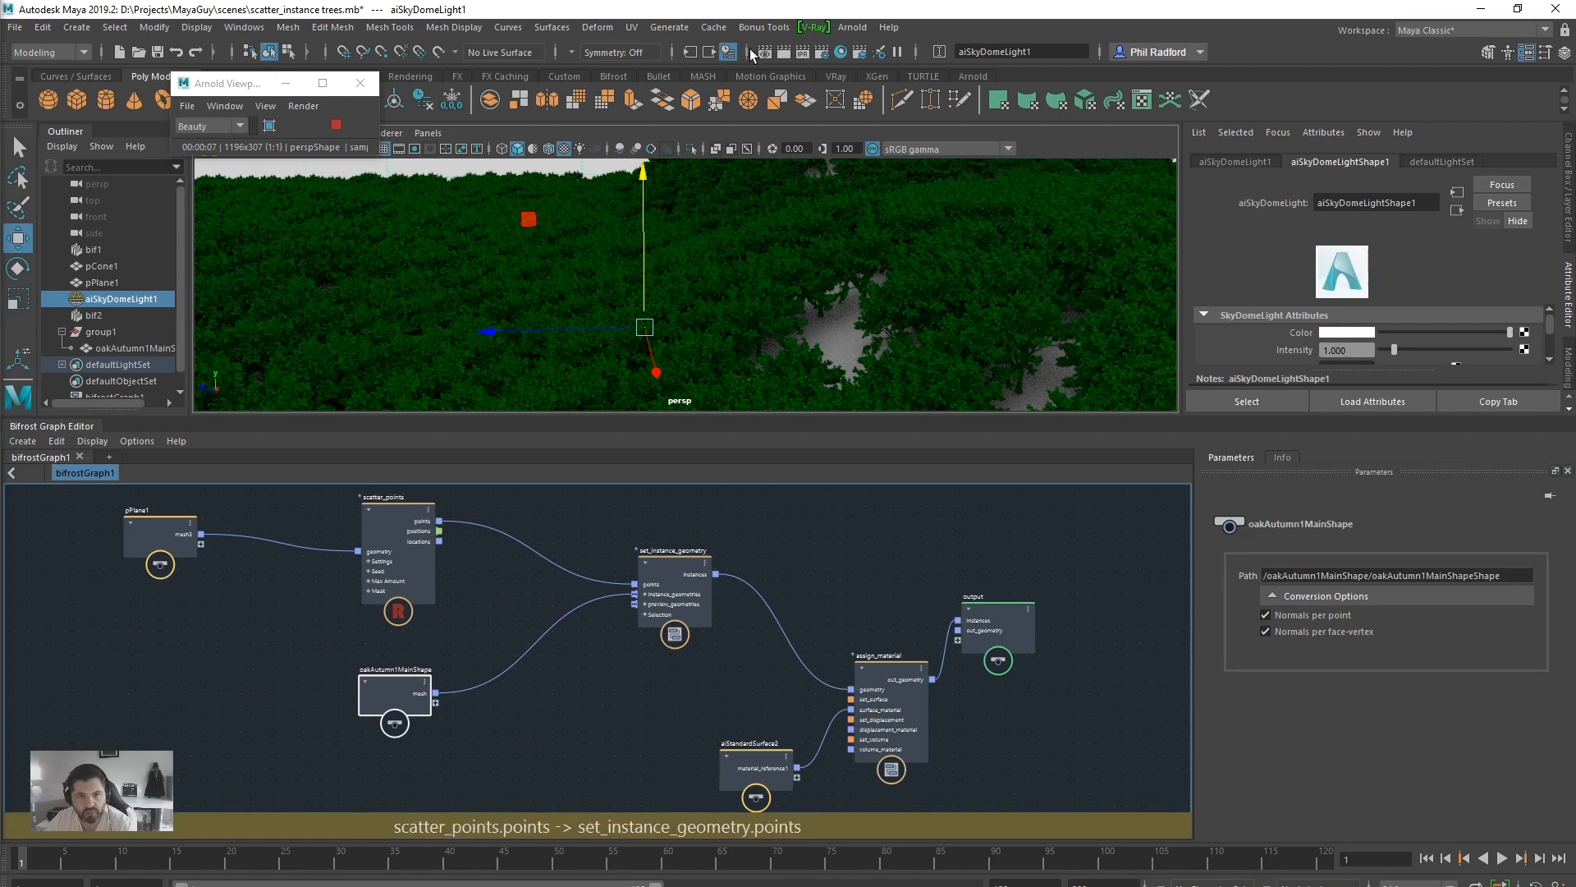
{"action": "mouse_move", "coordinate": [590, 637]}
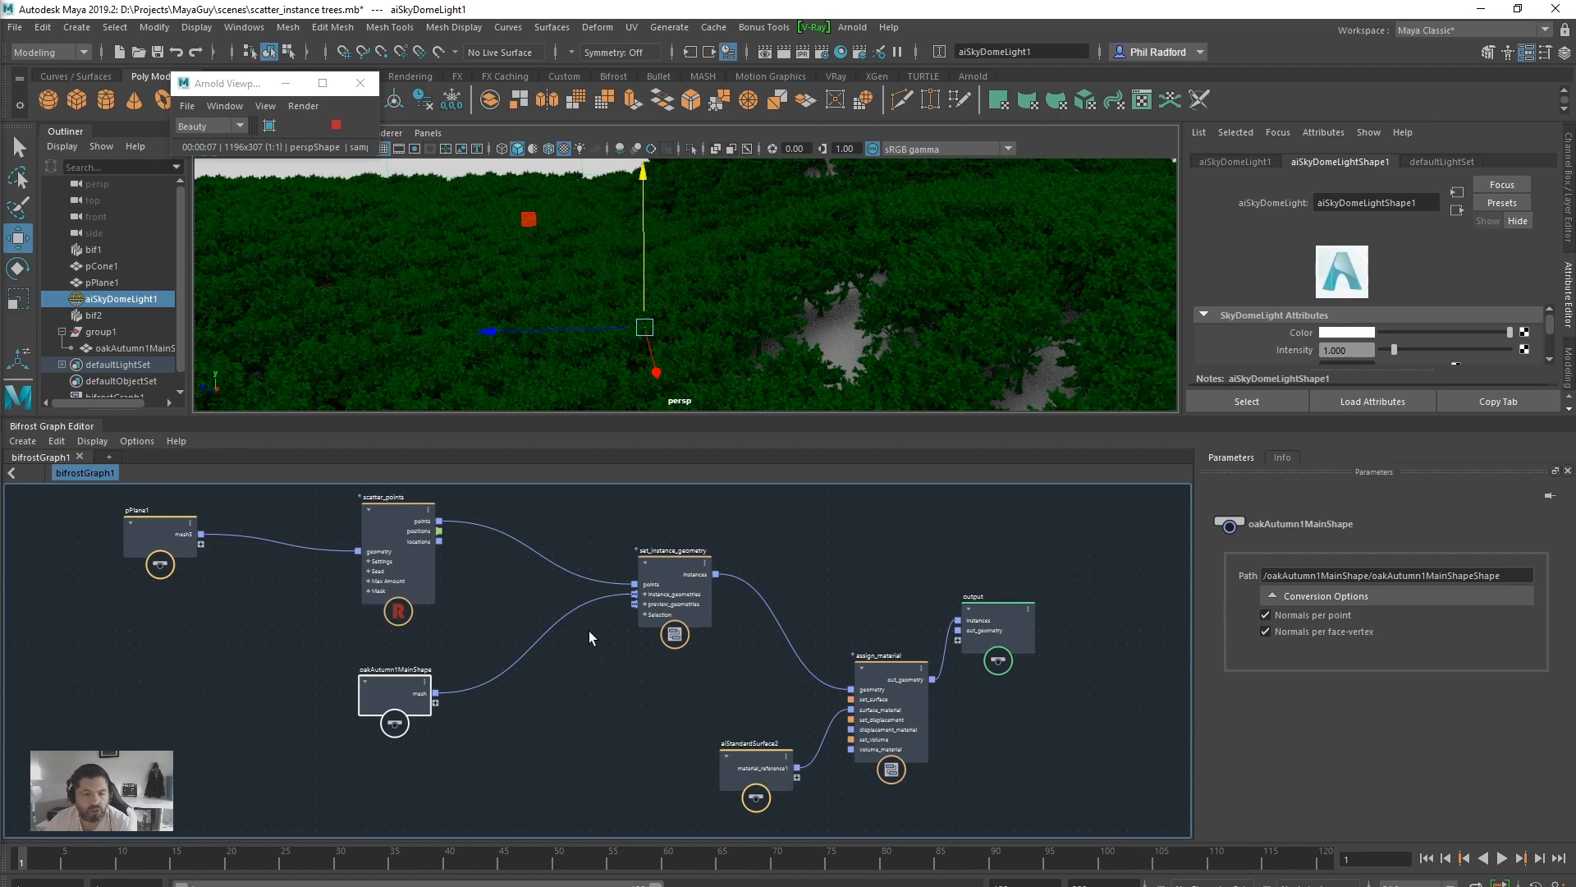
{"action": "left_click", "coordinate": [243, 27]}
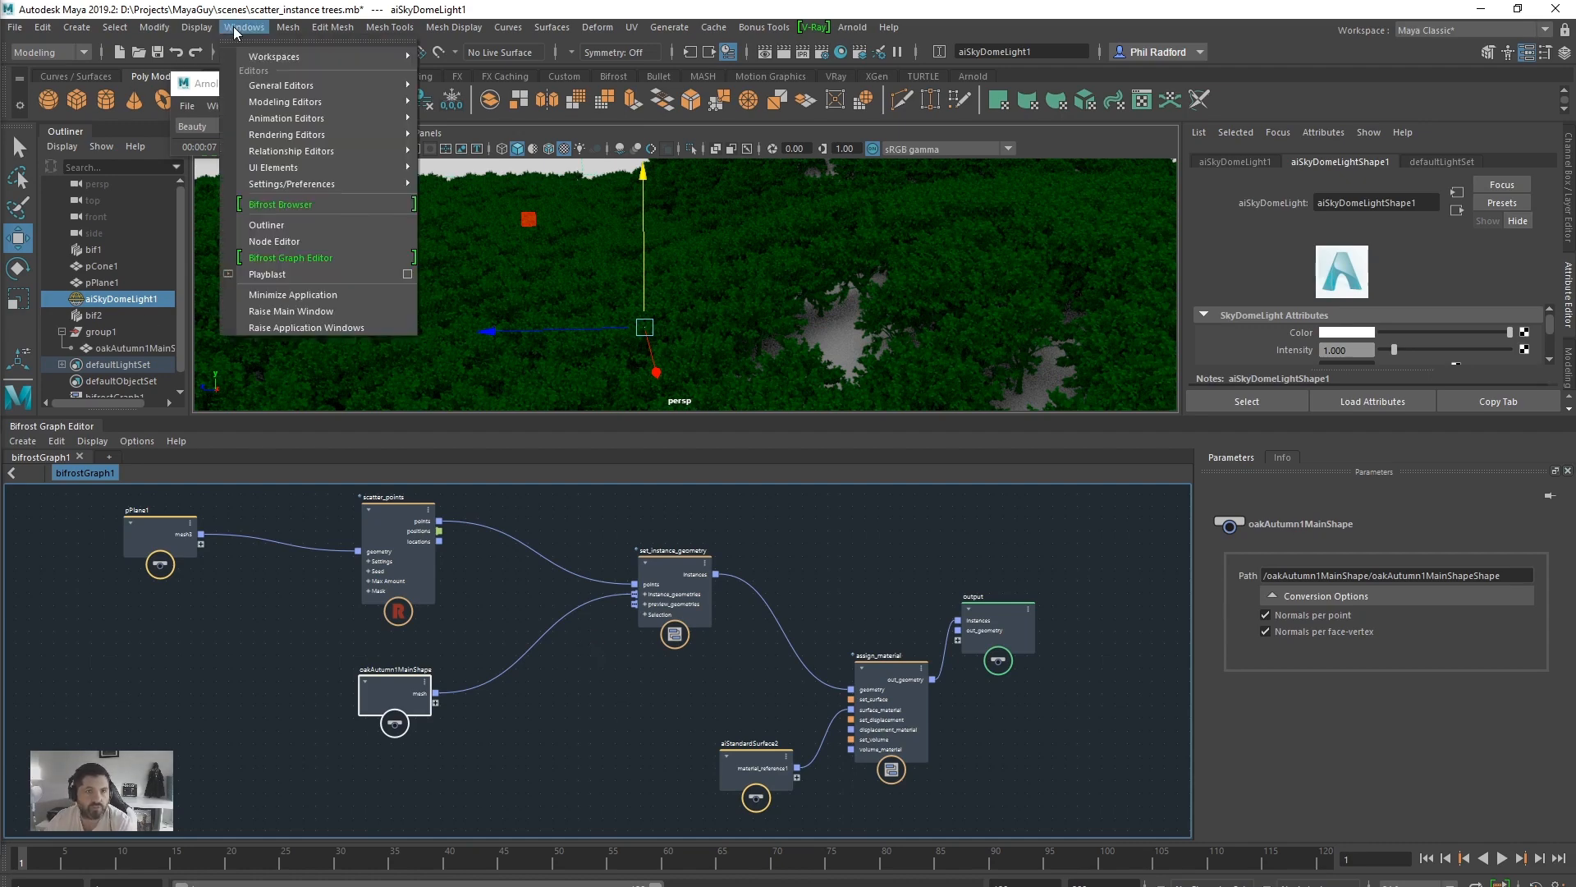
{"action": "mouse_move", "coordinate": [291, 204]}
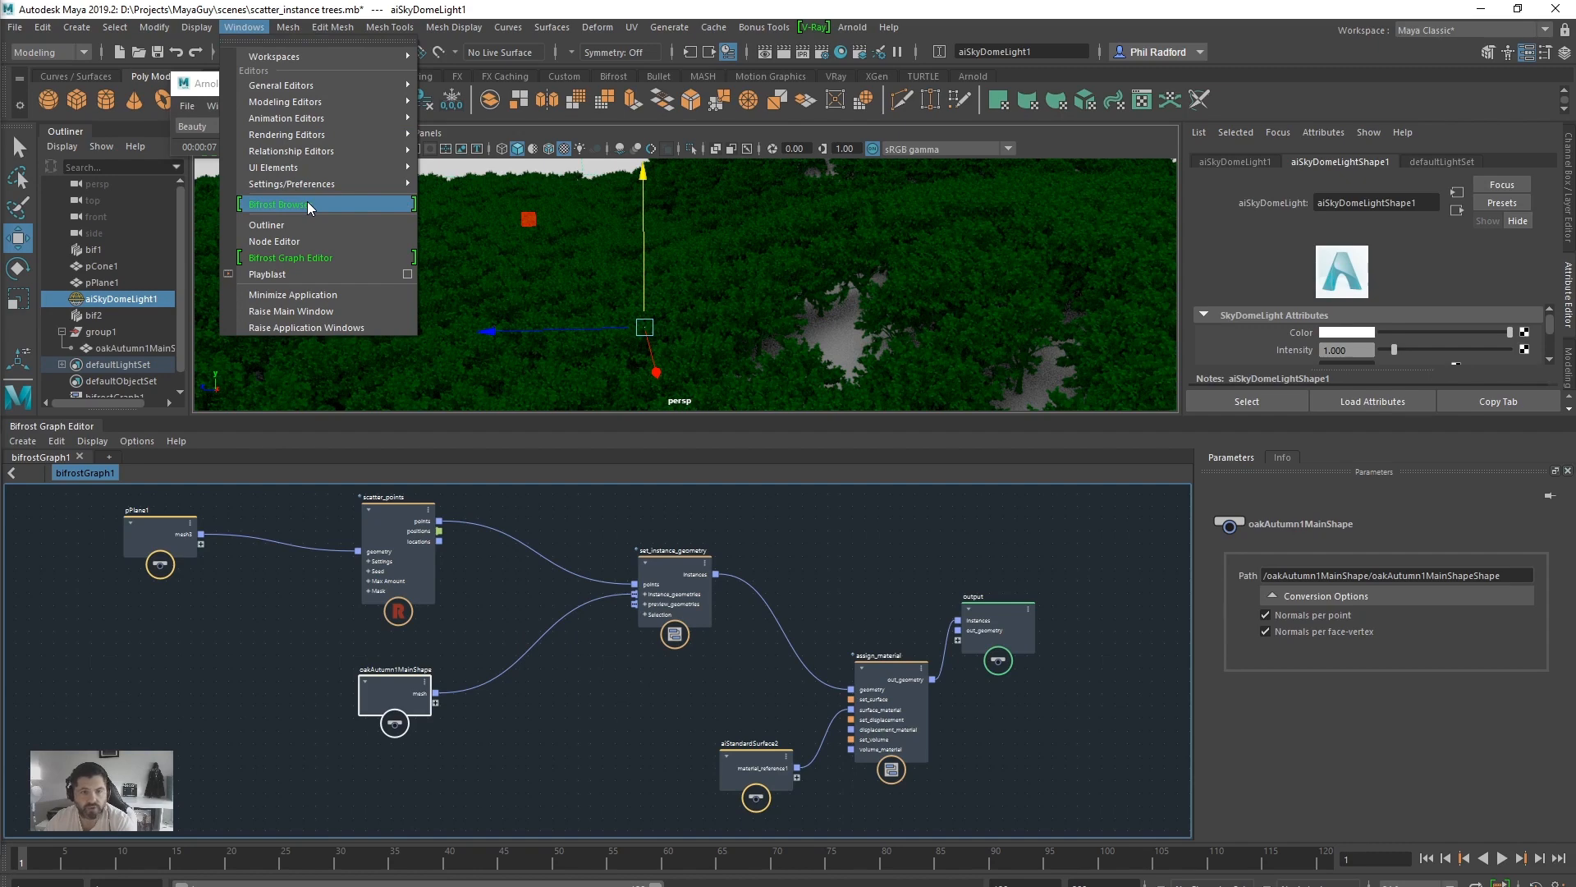
{"action": "left_click", "coordinate": [280, 203]}
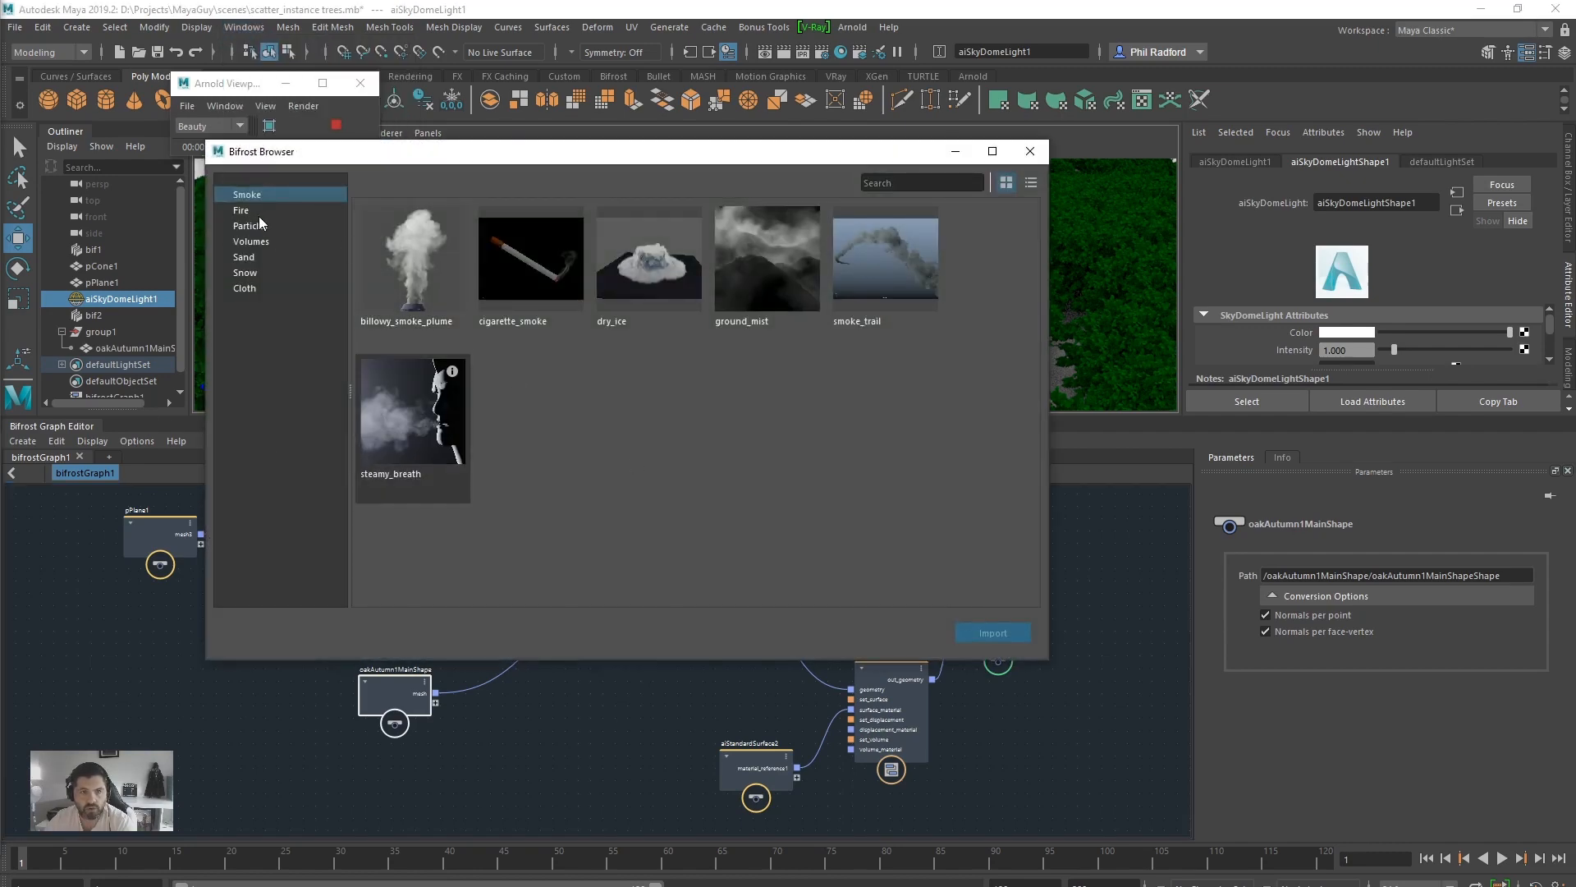
{"action": "left_click", "coordinate": [243, 257]}
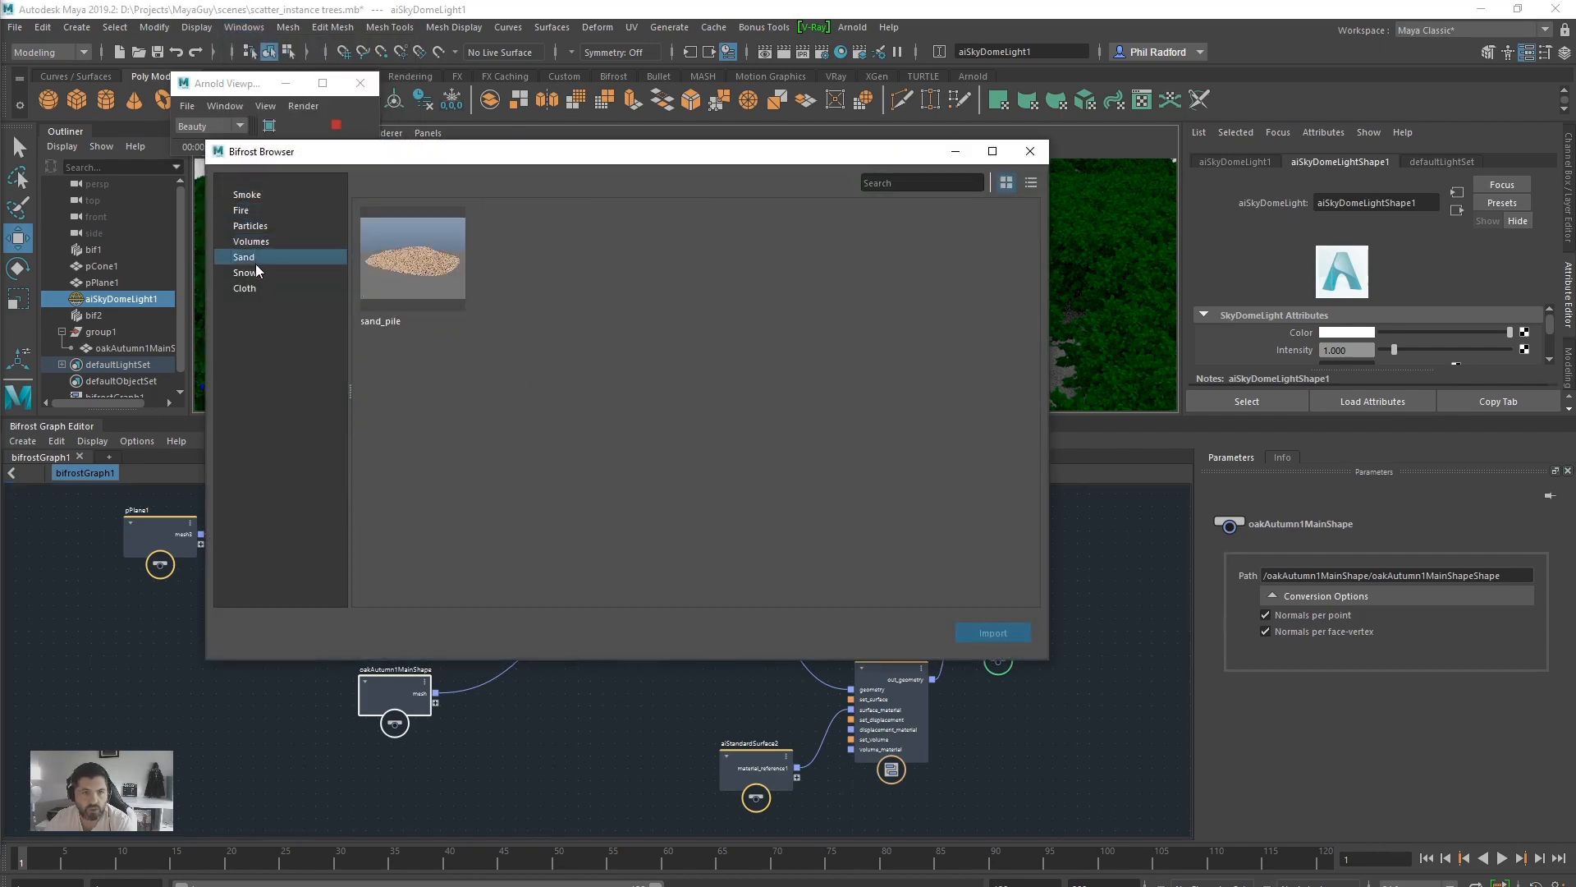
{"action": "left_click", "coordinate": [245, 287]}
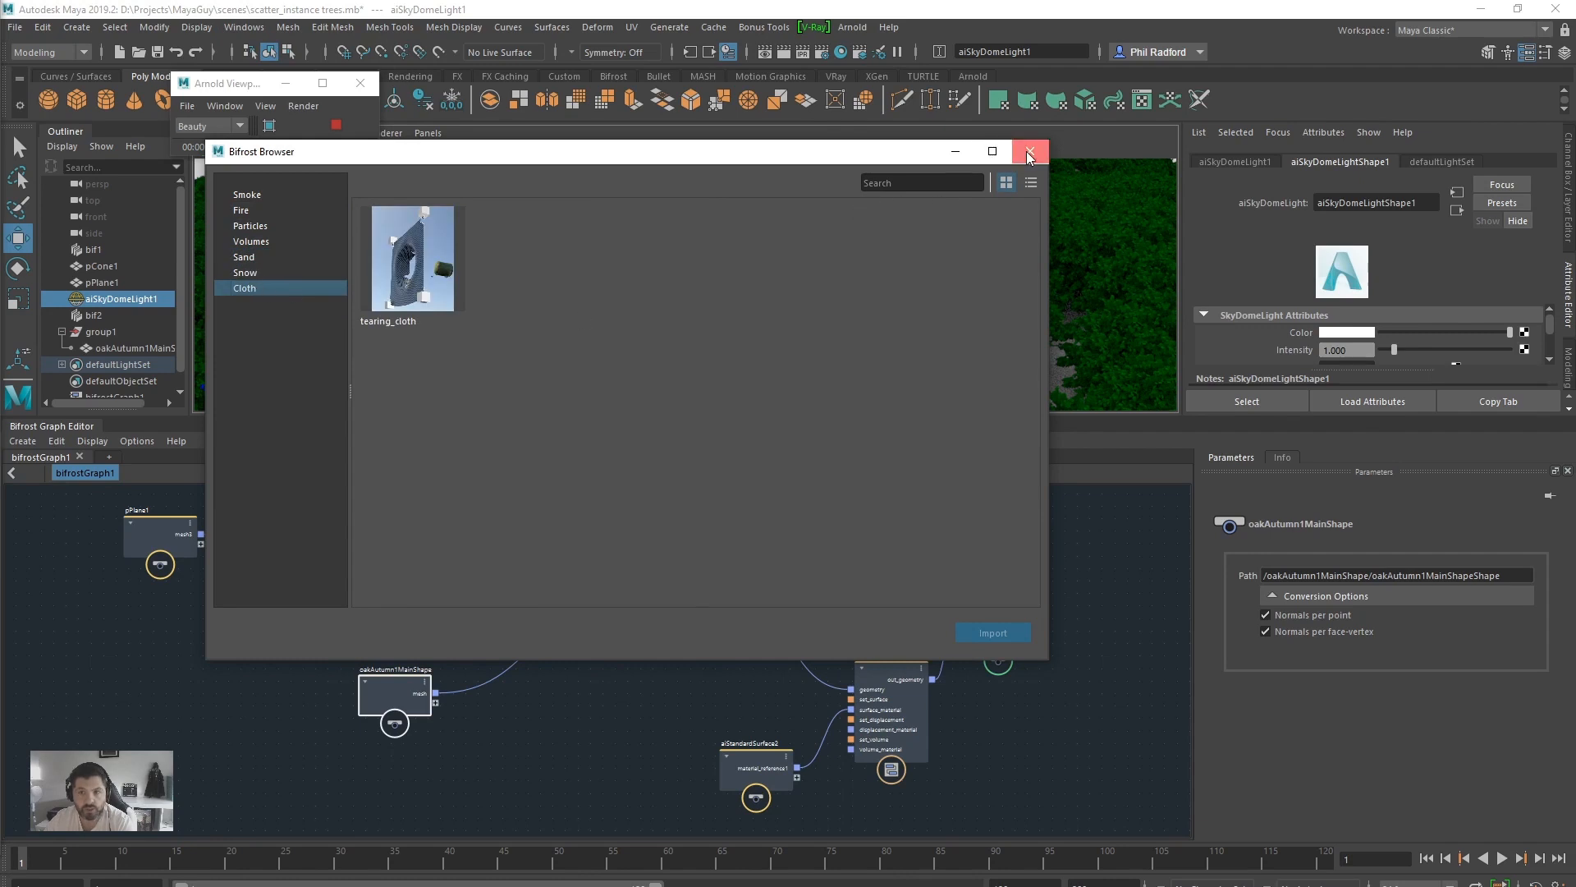
{"action": "left_click", "coordinate": [1029, 152]}
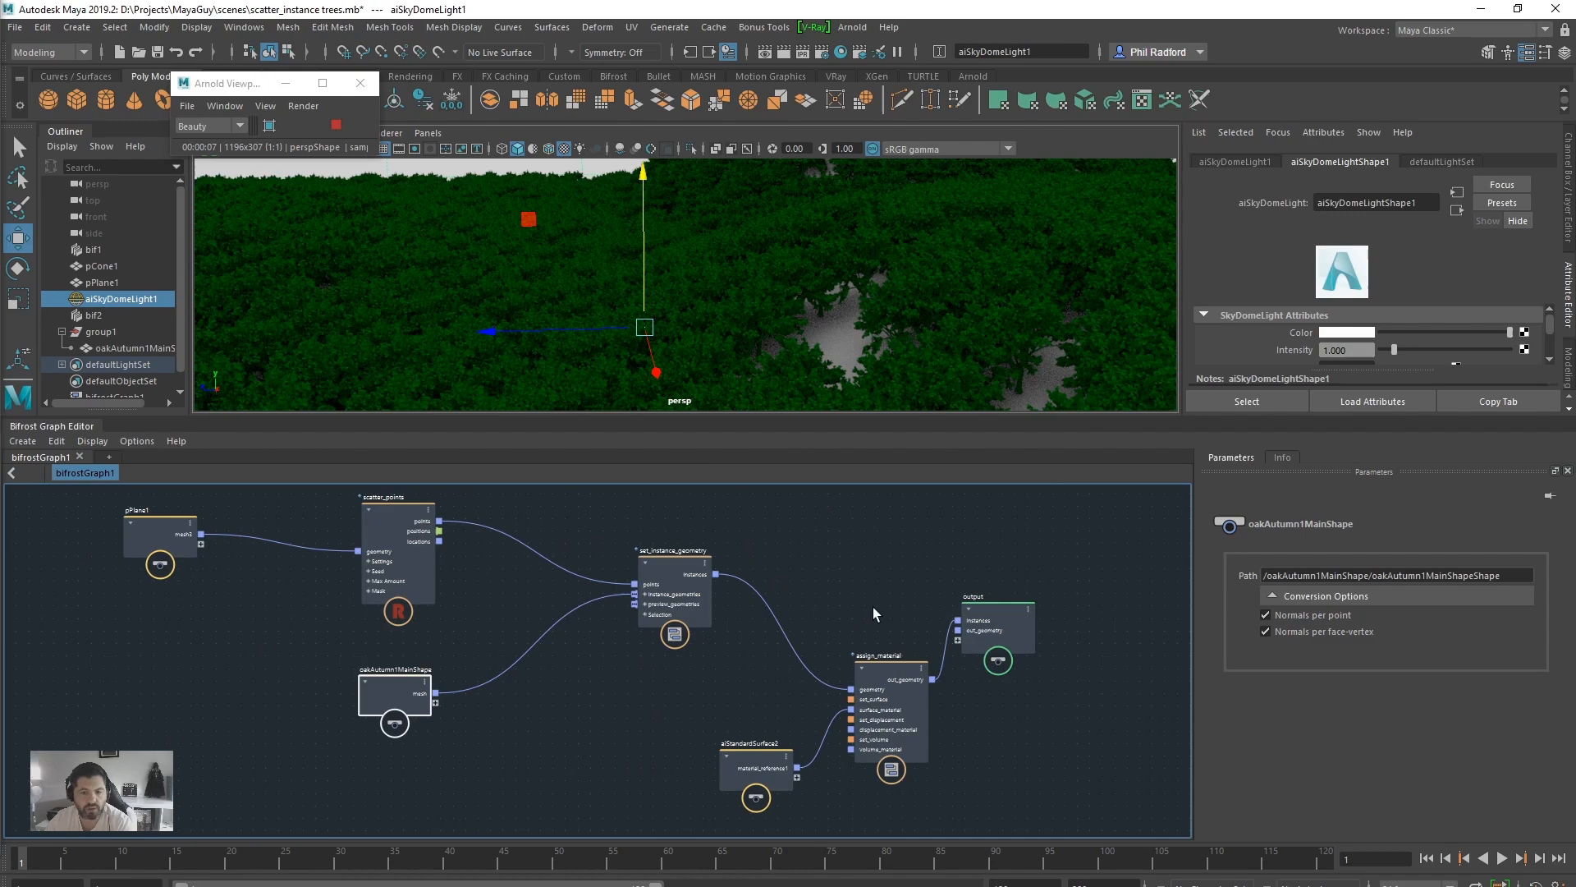
{"action": "mouse_move", "coordinate": [905, 309]}
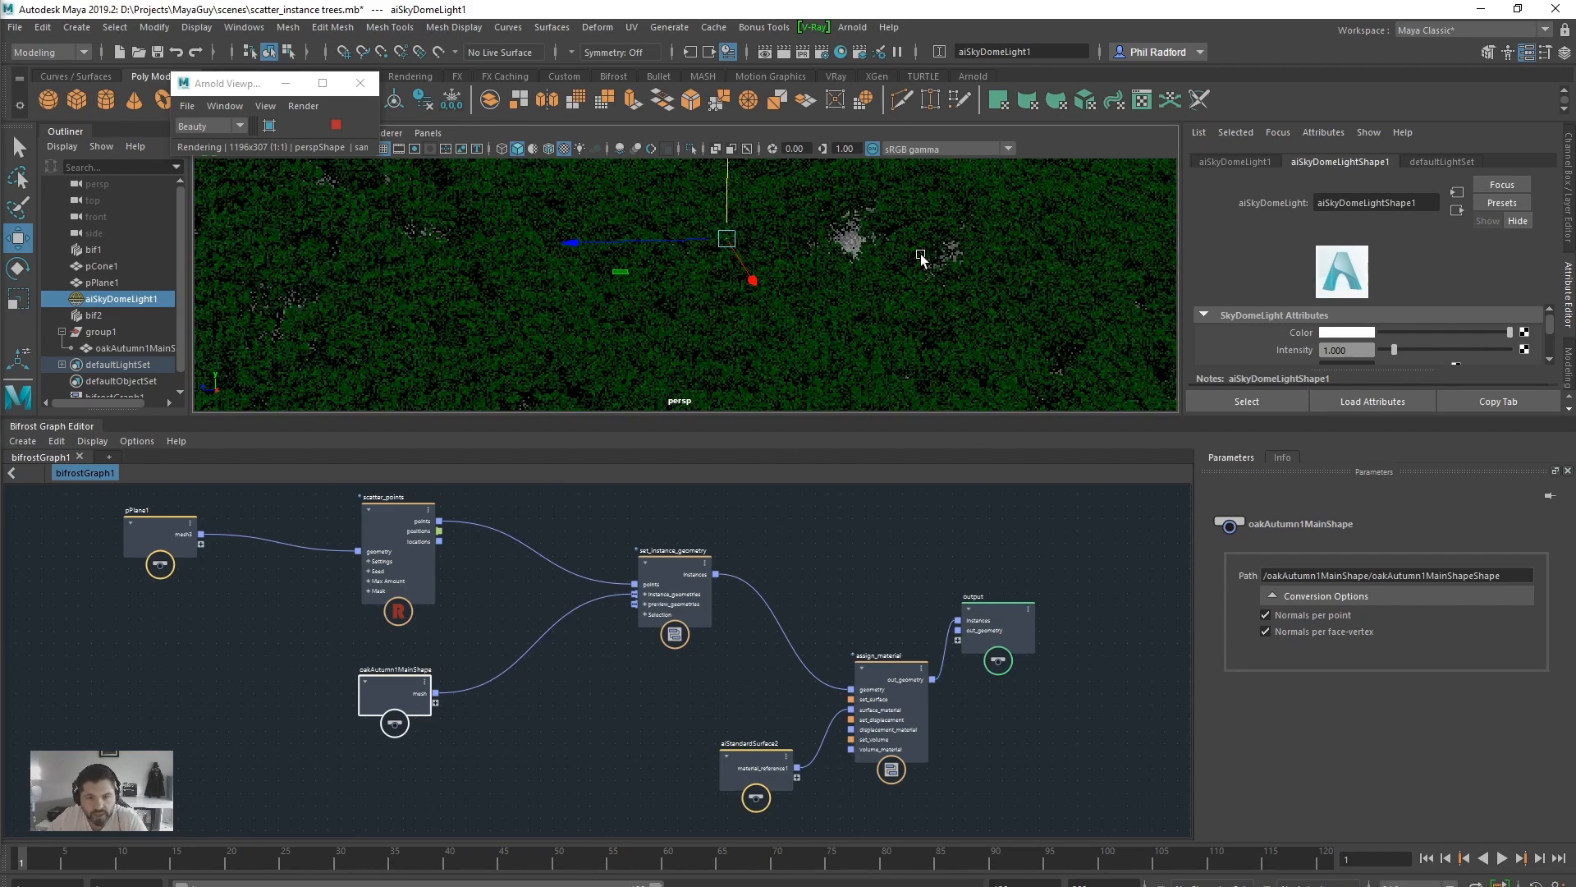
- Adjust the viewport camera above the terrain while the Arnold IPR re-renders
{"action": "left_click", "coordinate": [336, 125]}
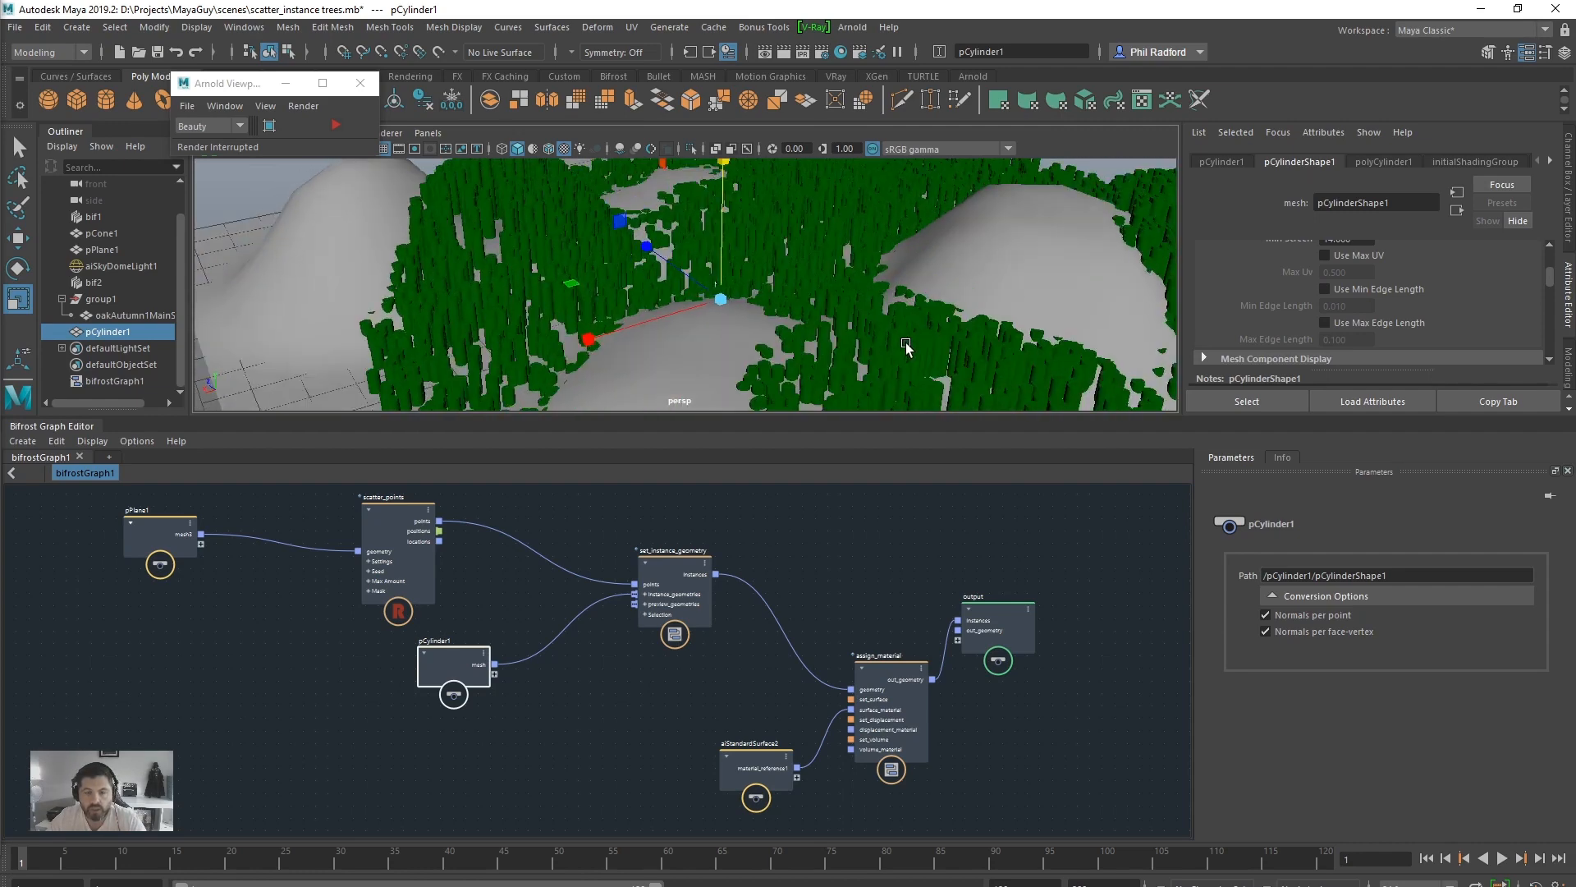
- Create a polygon cylinder to serve as the new instance geometry
{"action": "left_click", "coordinate": [95, 282]}
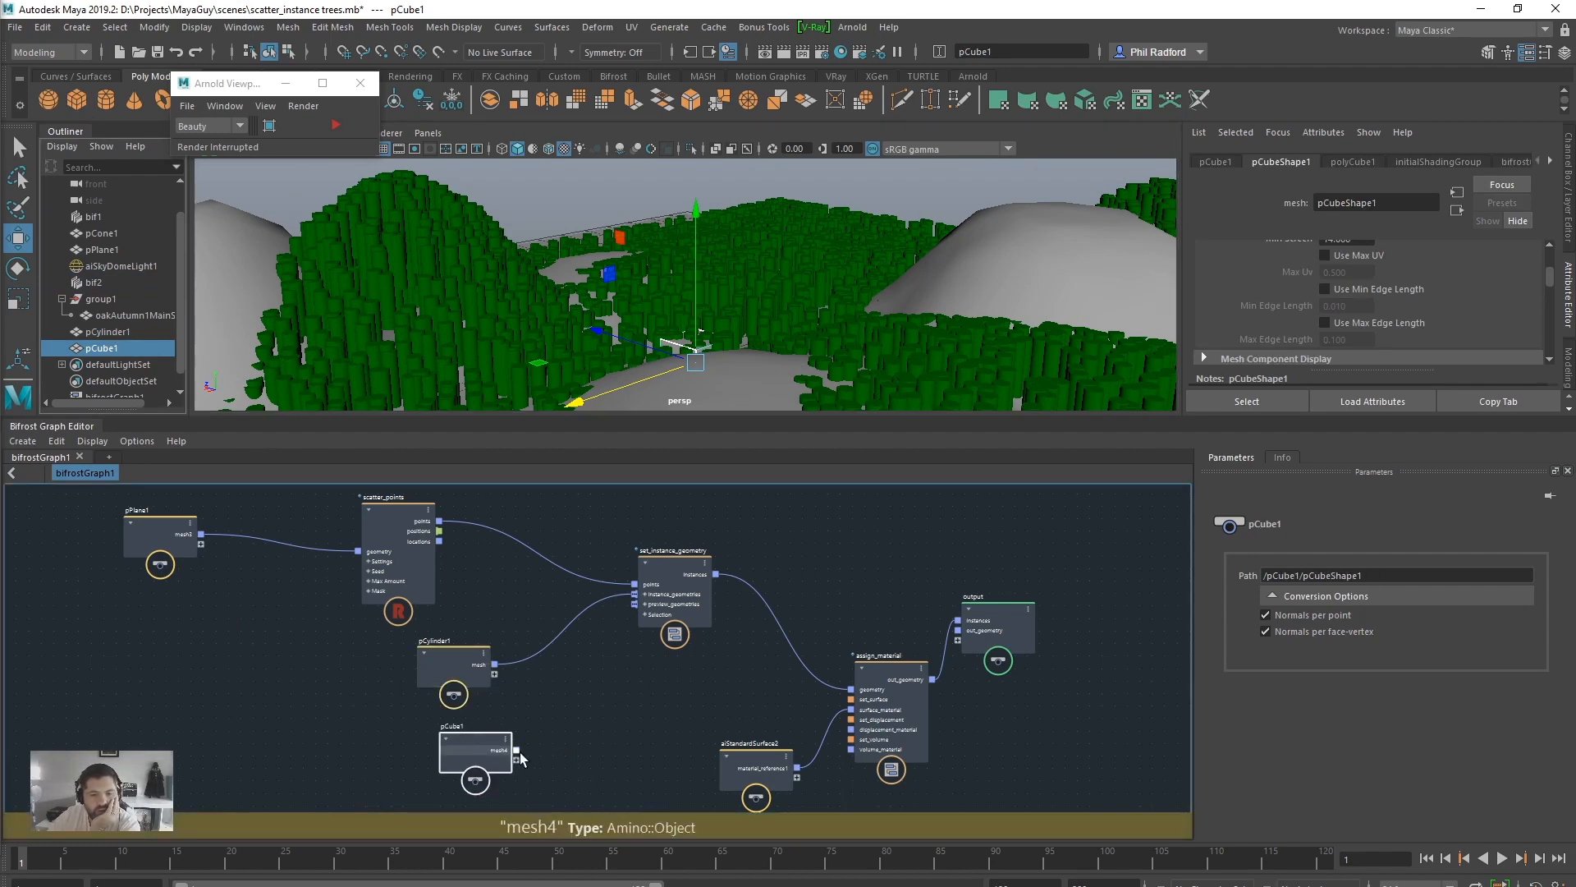
- Connect pCube1's mesh to instance_geometries, move pCylinder1 aside, and select it
{"action": "left_click_drag", "start_coordinate": [512, 748], "coordinate": [641, 594]}
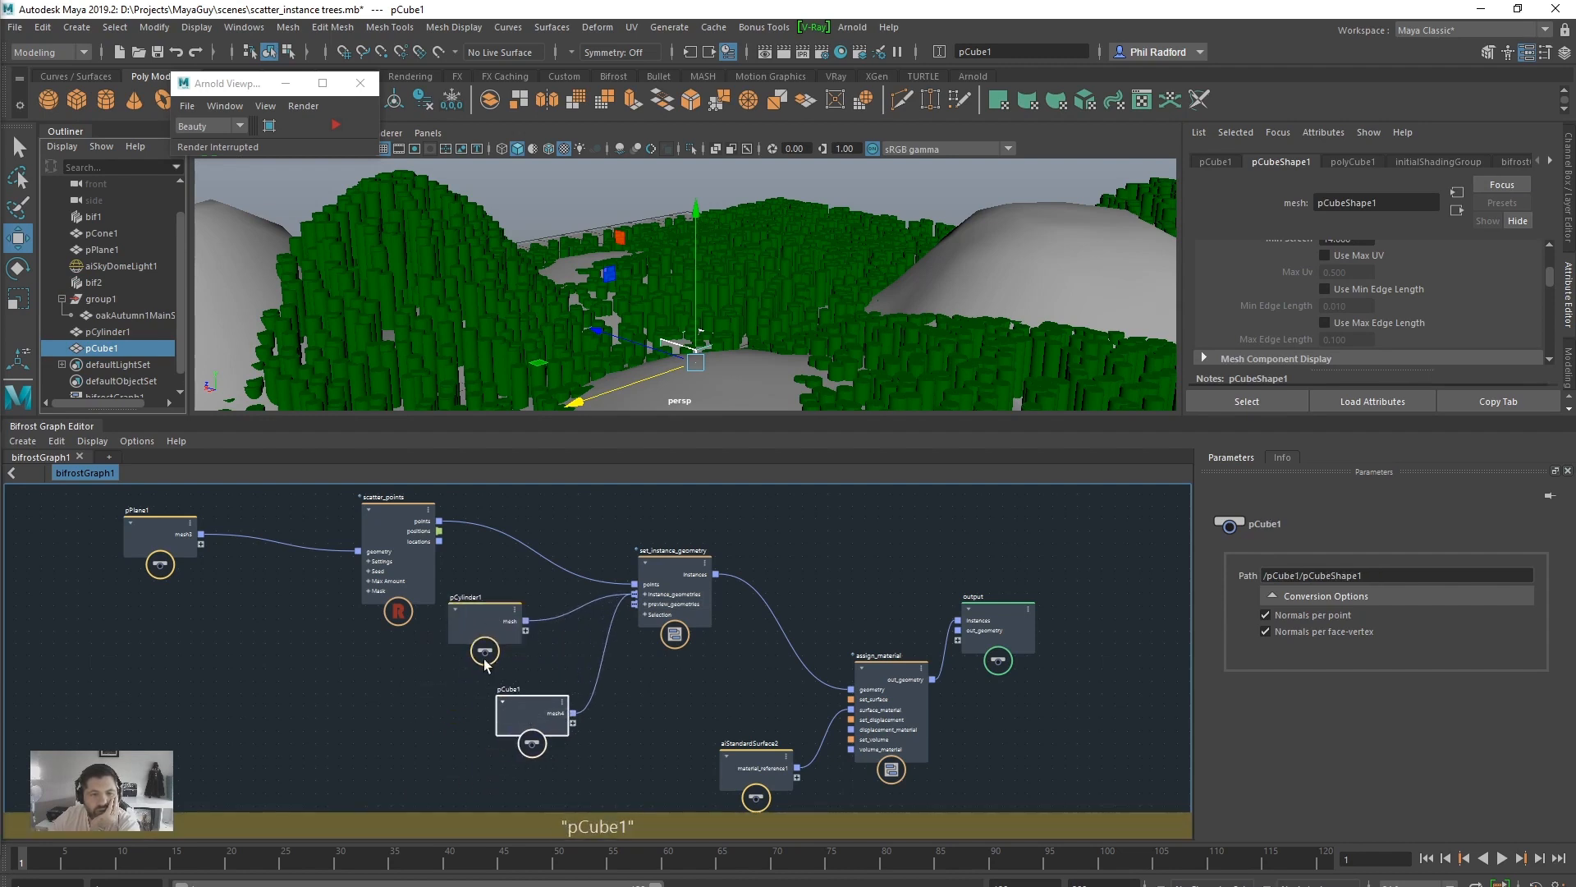
{"action": "left_click_drag", "start_coordinate": [485, 618], "coordinate": [341, 664]}
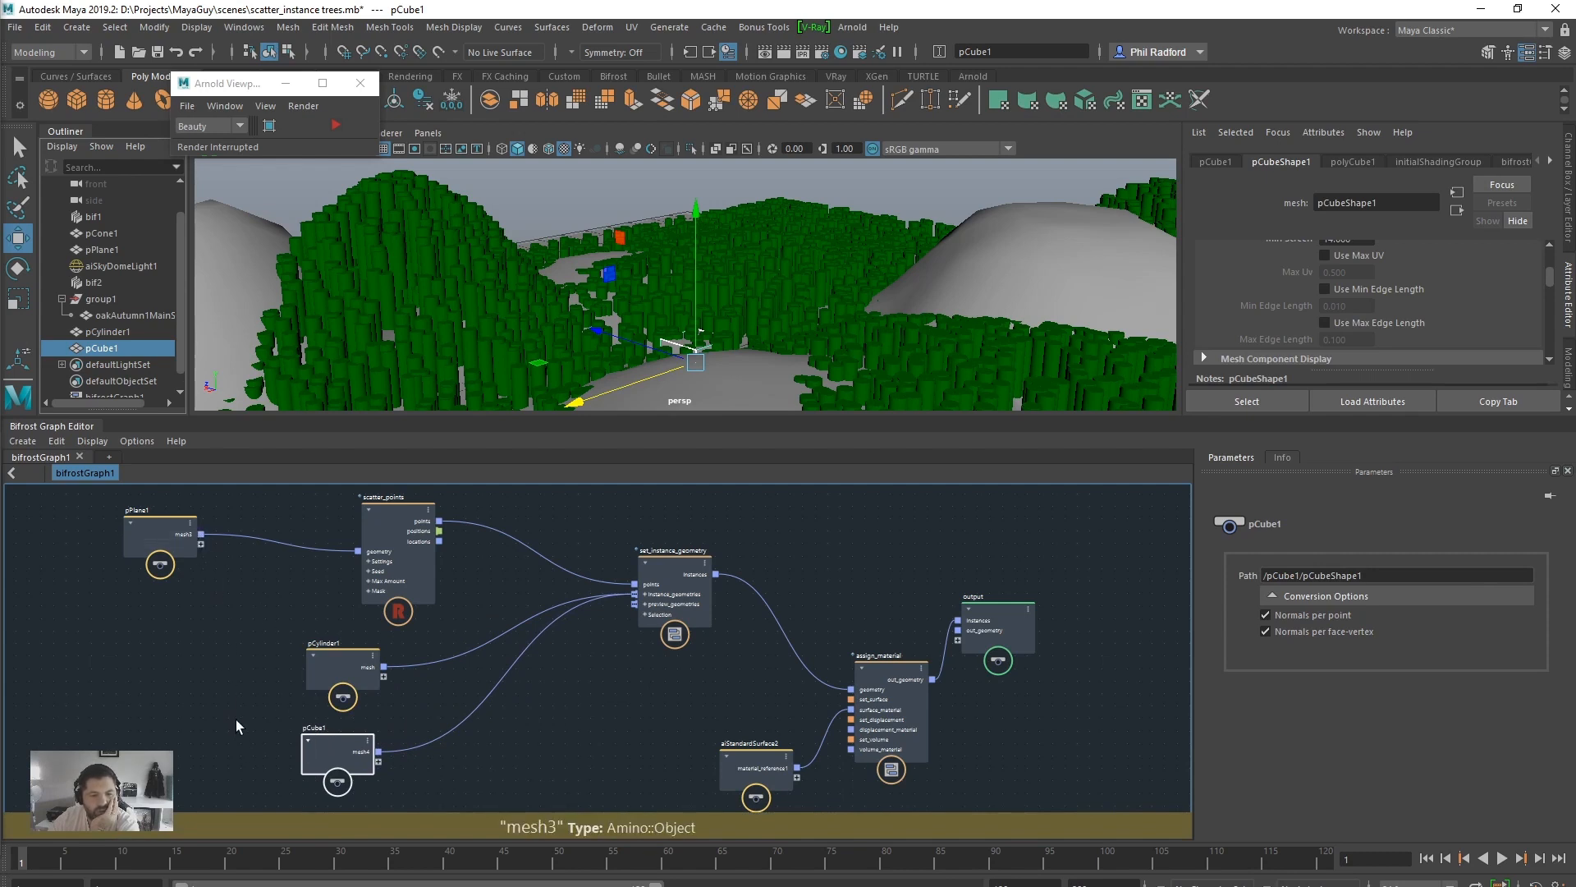
{"action": "mouse_move", "coordinate": [537, 705]}
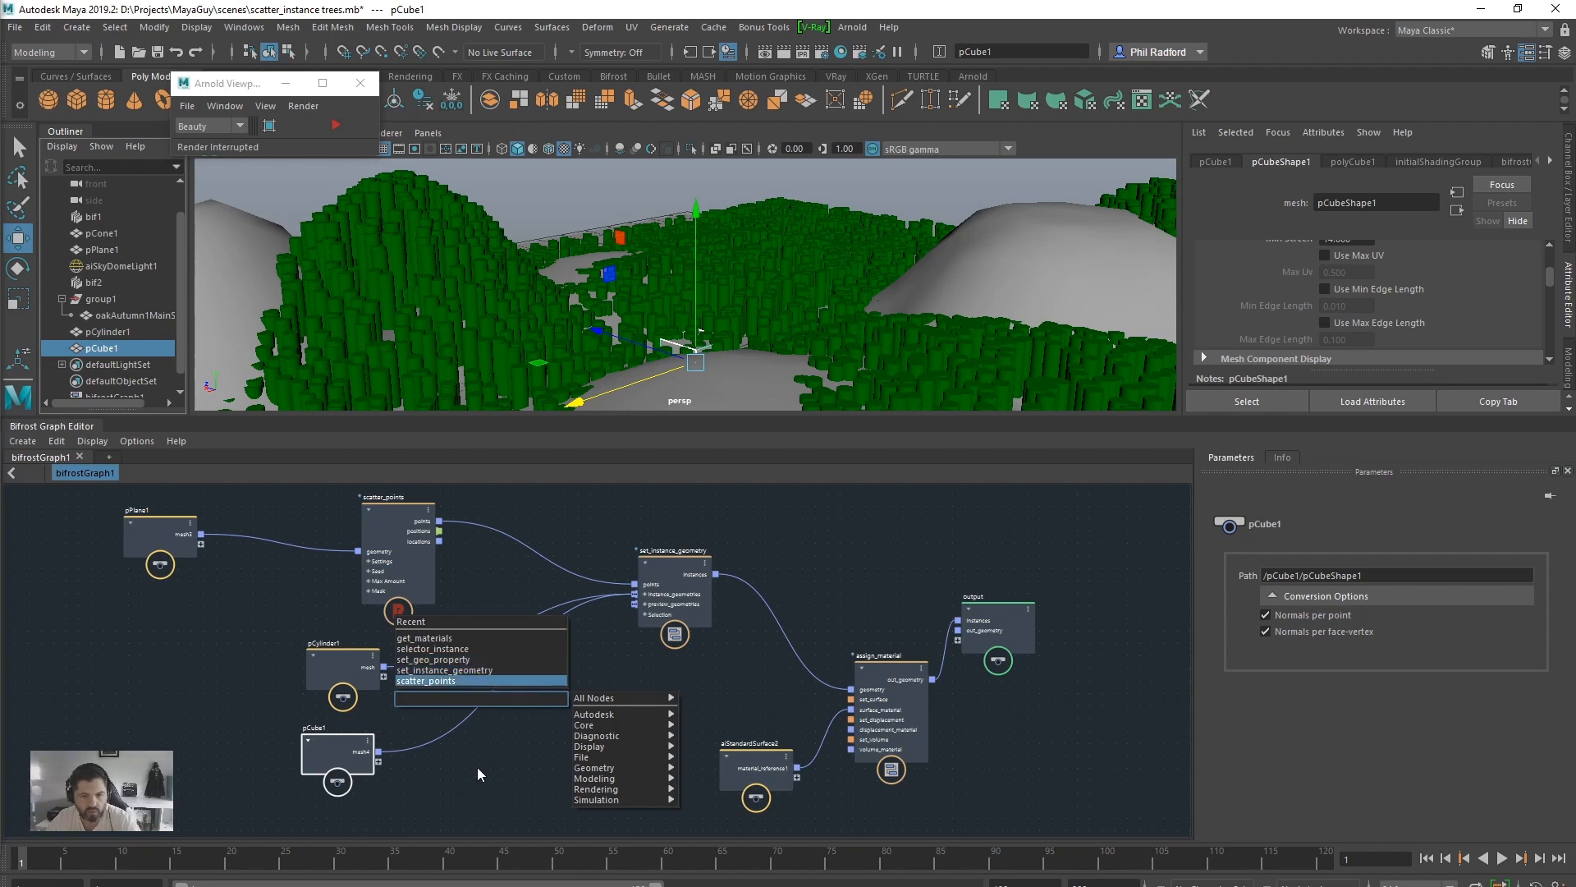
{"action": "type", "text": "sca"}
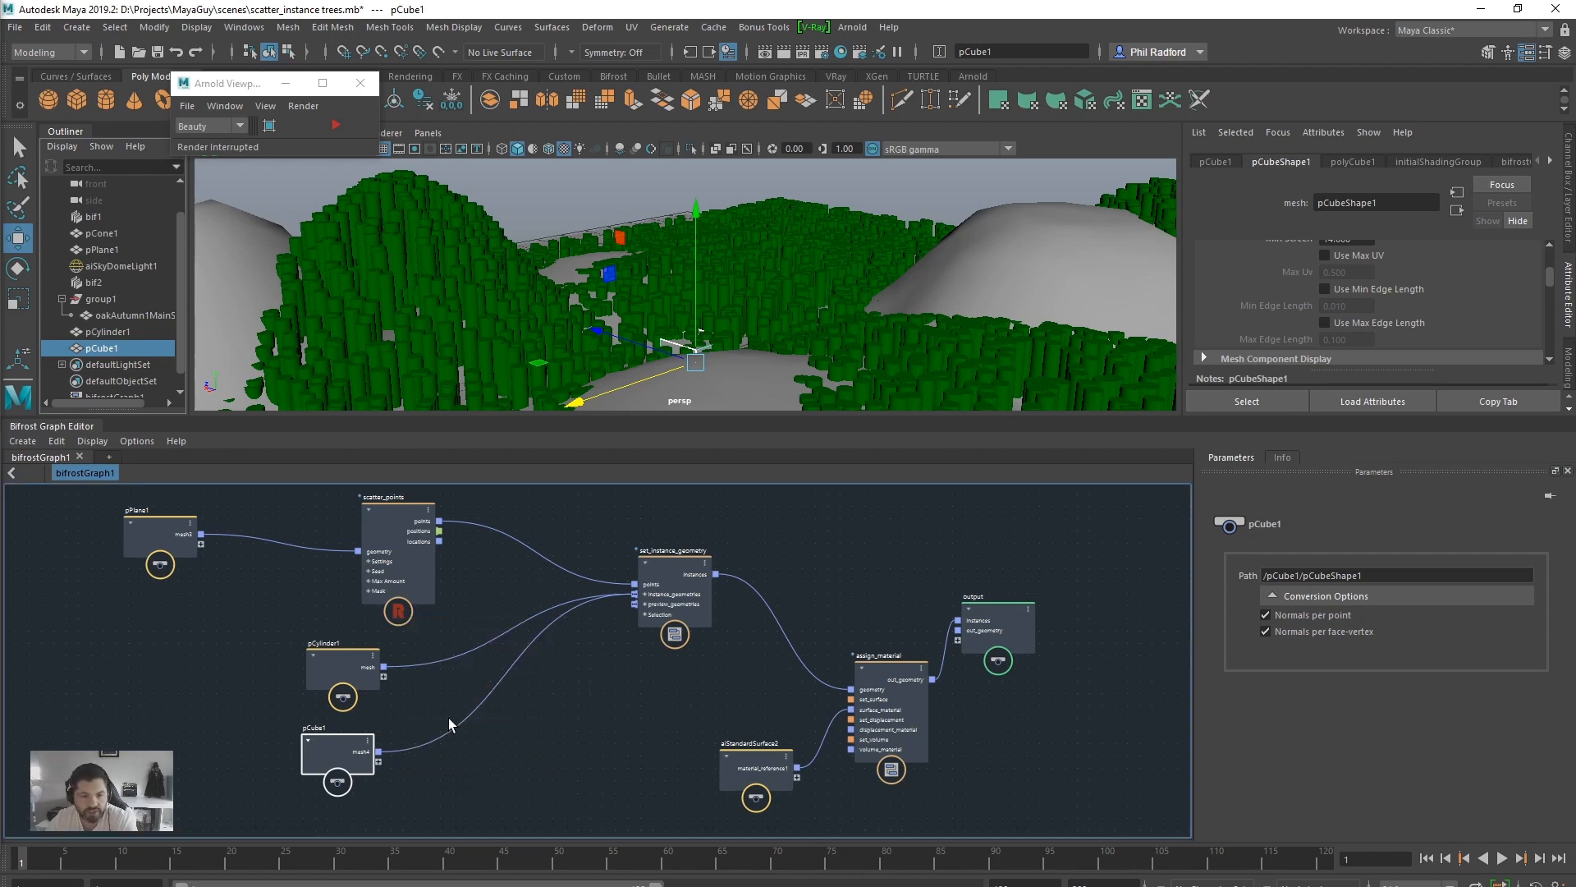
{"action": "left_click", "coordinate": [327, 668]}
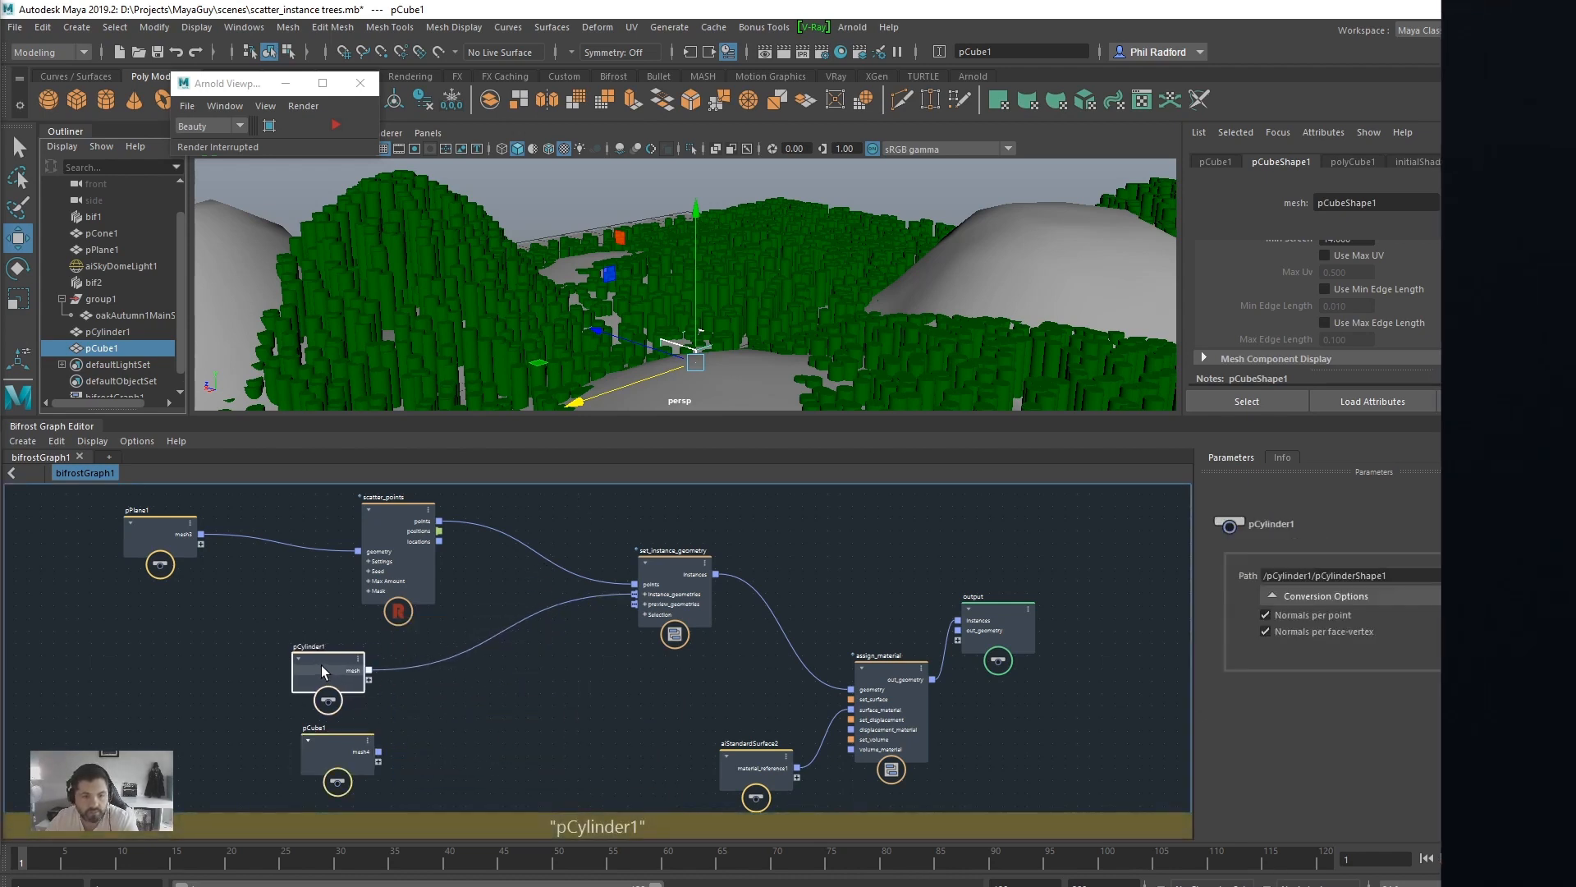